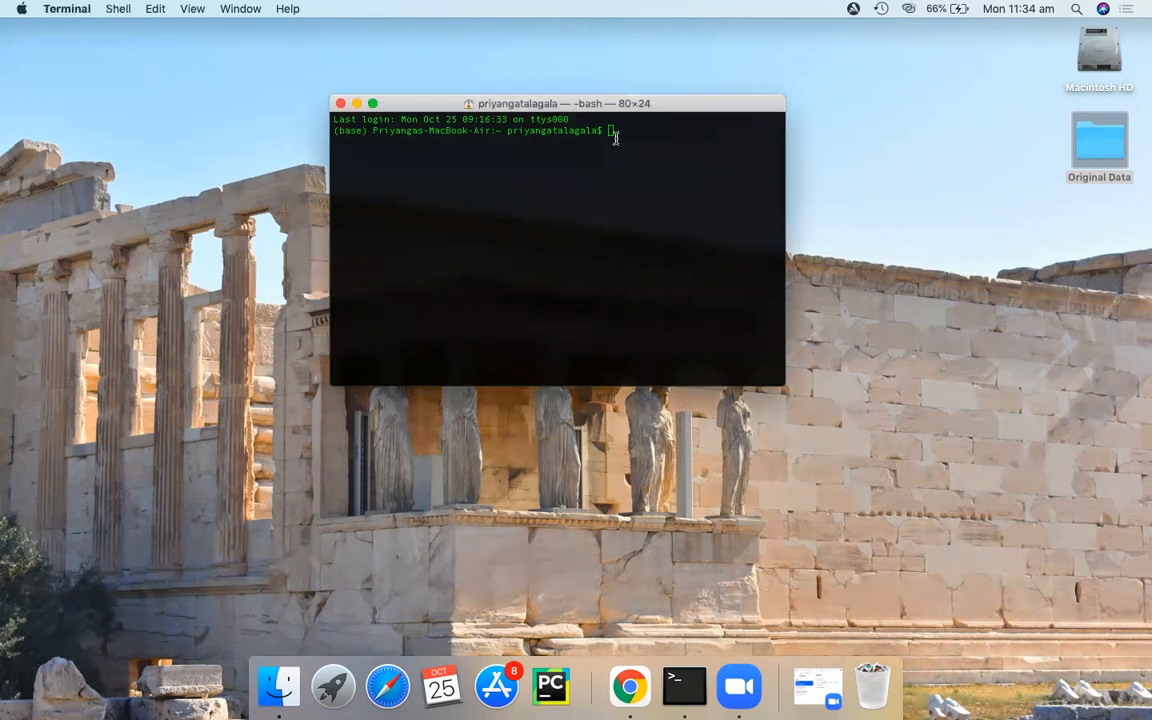
- Run jupyter notebook in Terminal to start the server in the browser
{"action": "type", "text": "jupyter"}
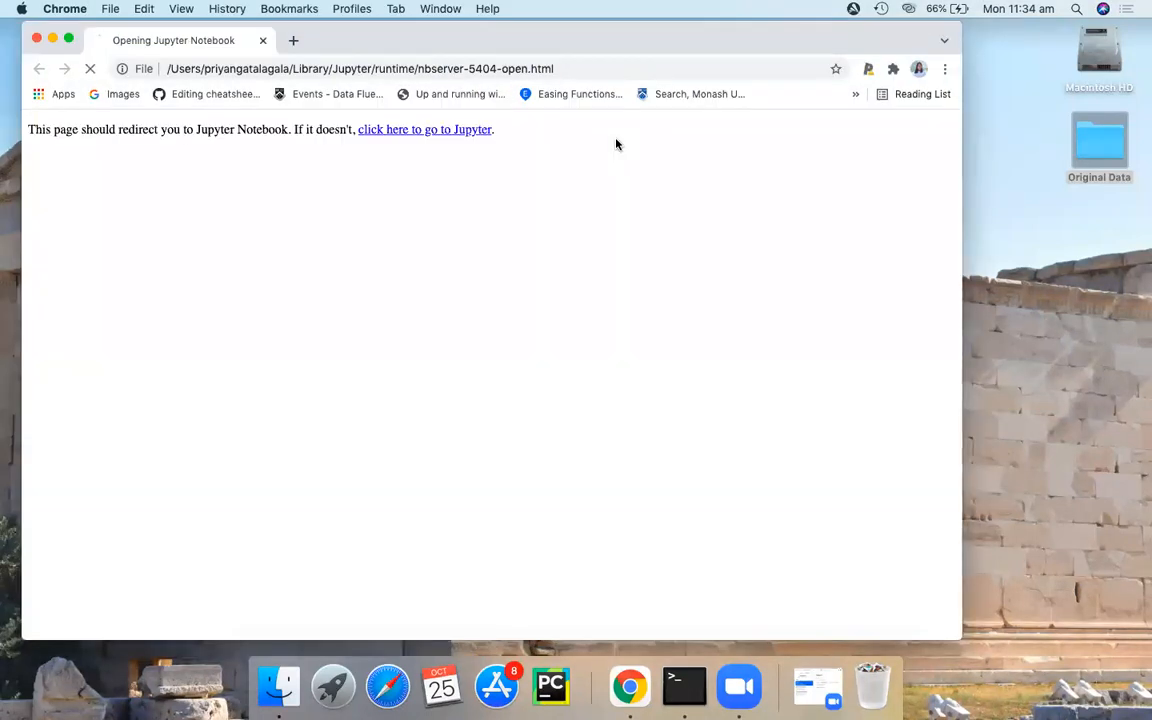
- From the Jupyter home page, go into Desktop and create a new untitled folder
{"action": "left_click", "coordinate": [424, 128]}
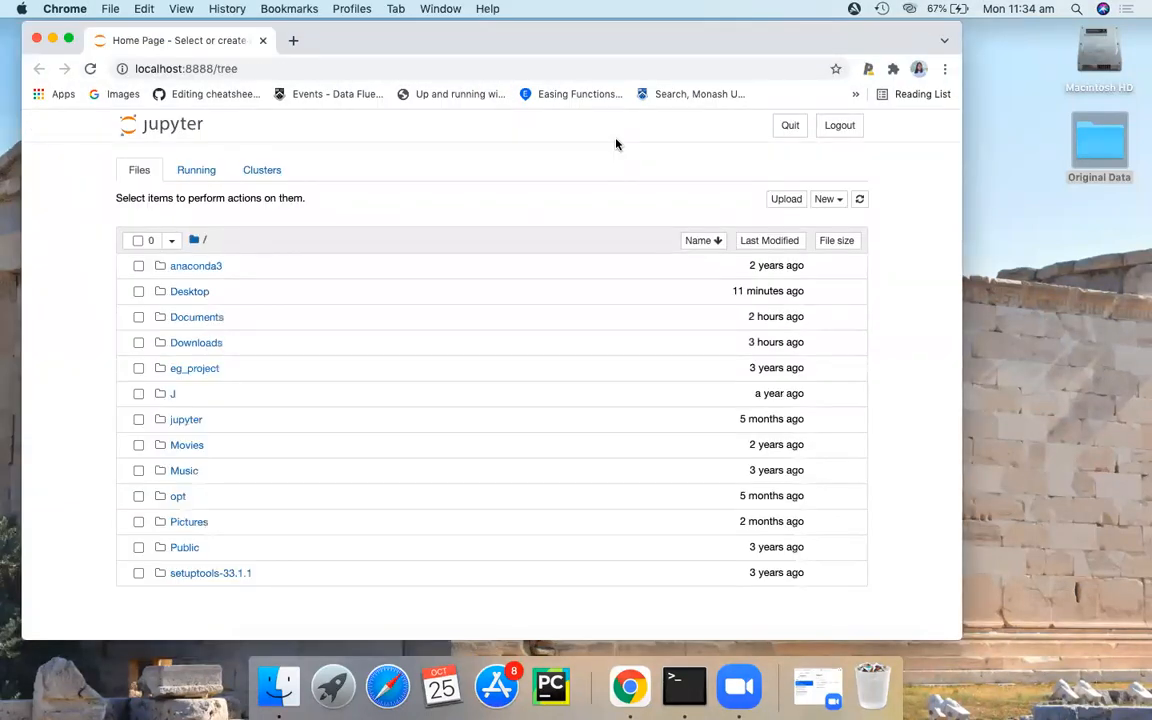
{"action": "mouse_move", "coordinate": [476, 210]}
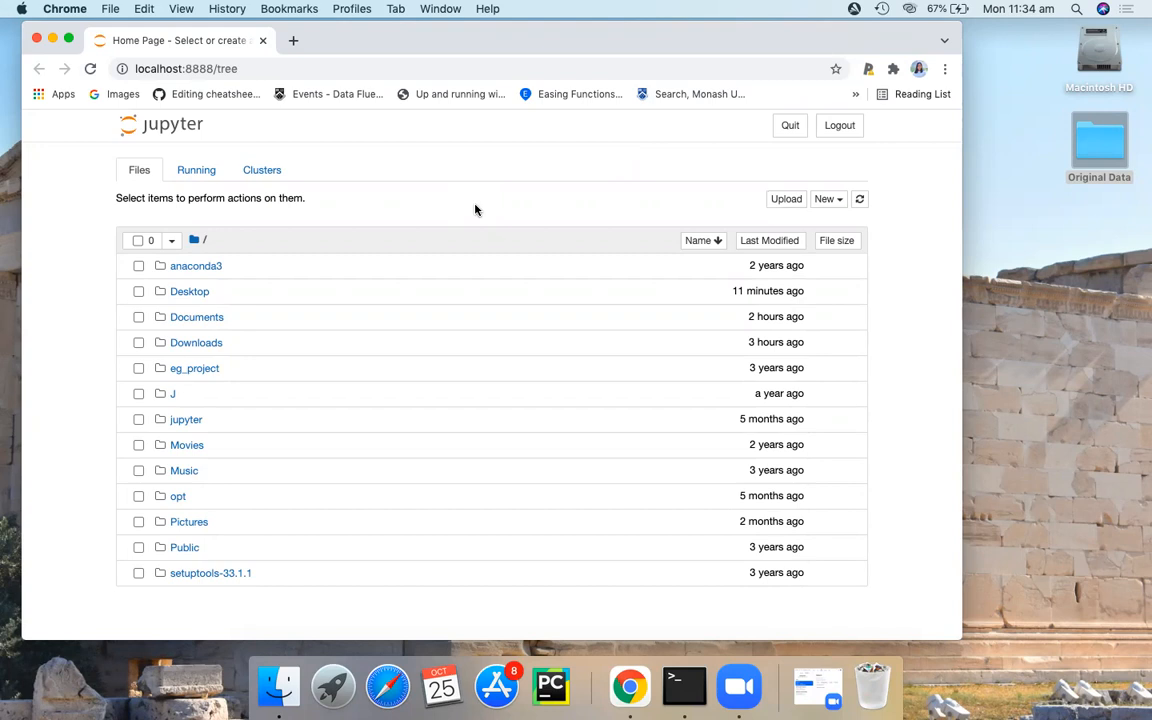
{"action": "mouse_move", "coordinate": [196, 292]}
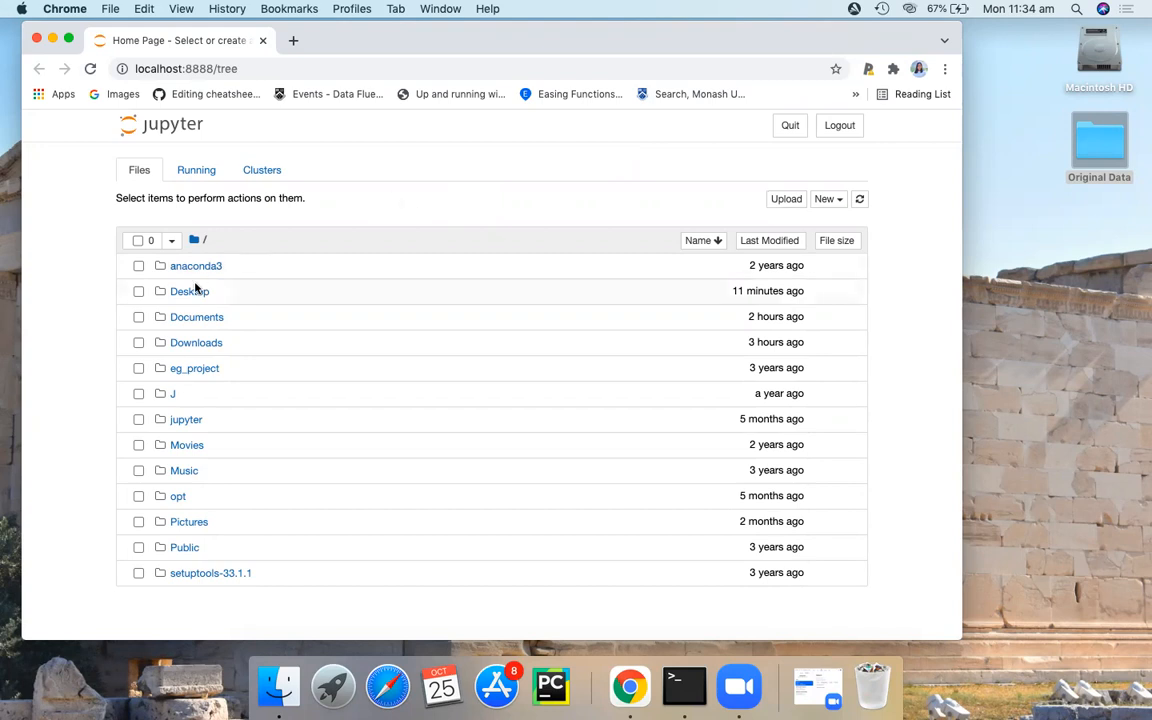
{"action": "left_click", "coordinate": [188, 292]}
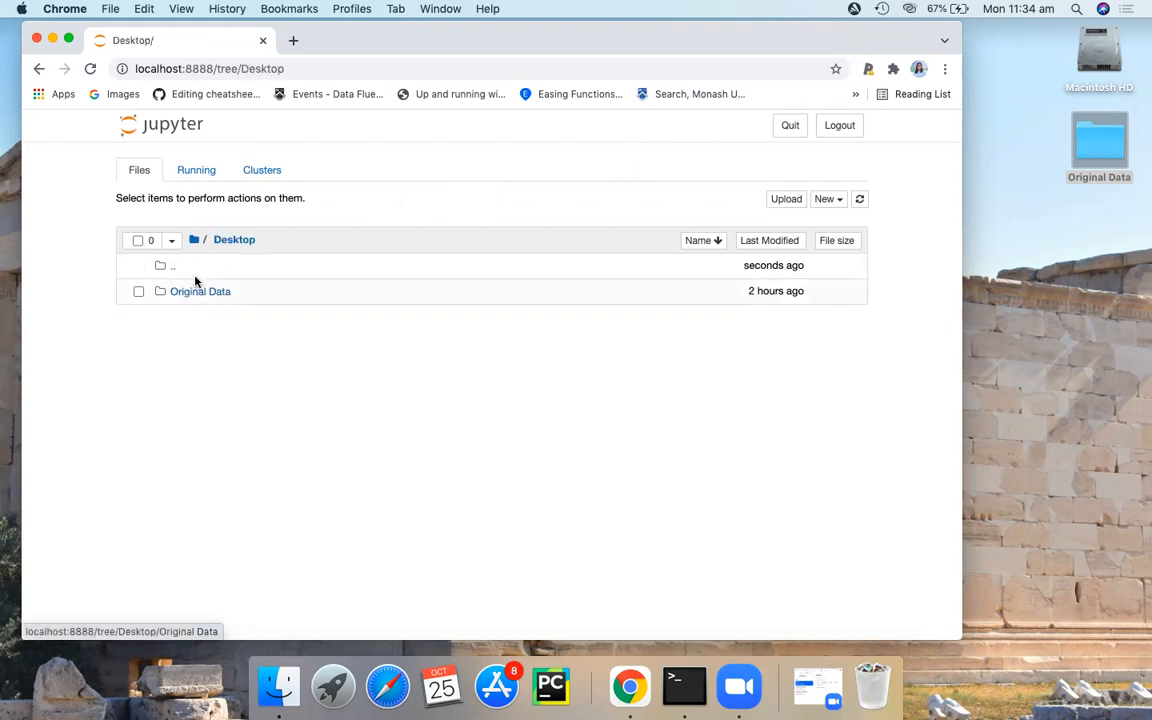
{"action": "mouse_move", "coordinate": [256, 280]}
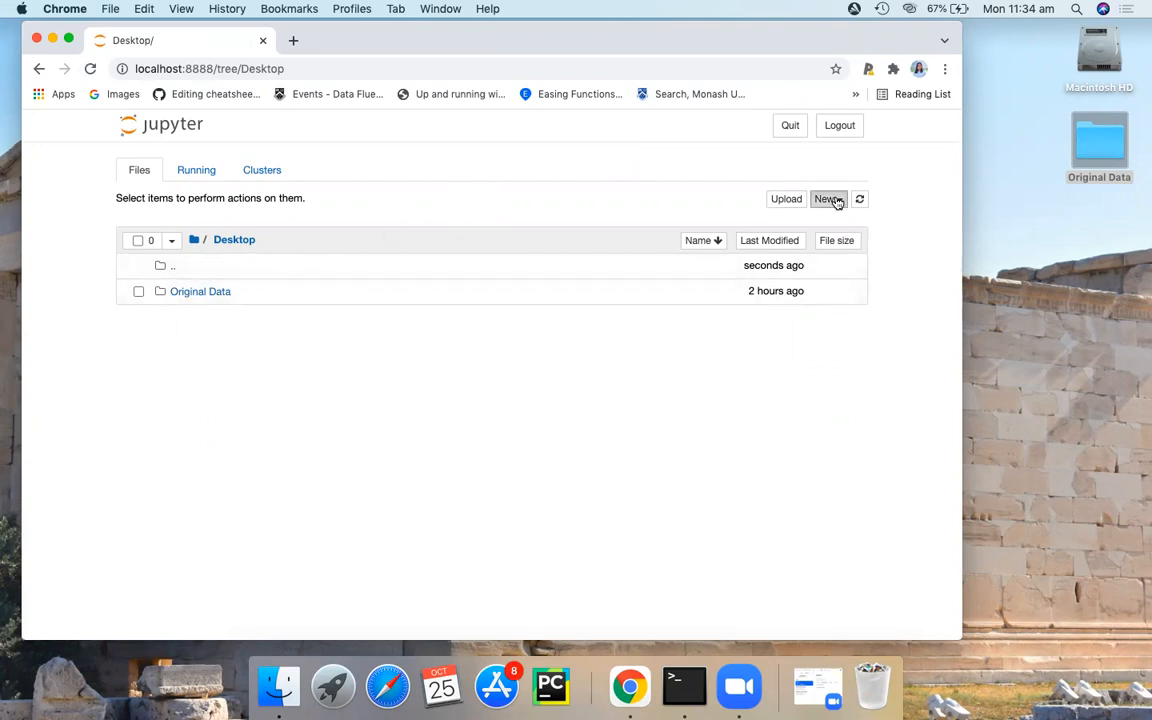
{"action": "left_click", "coordinate": [828, 198]}
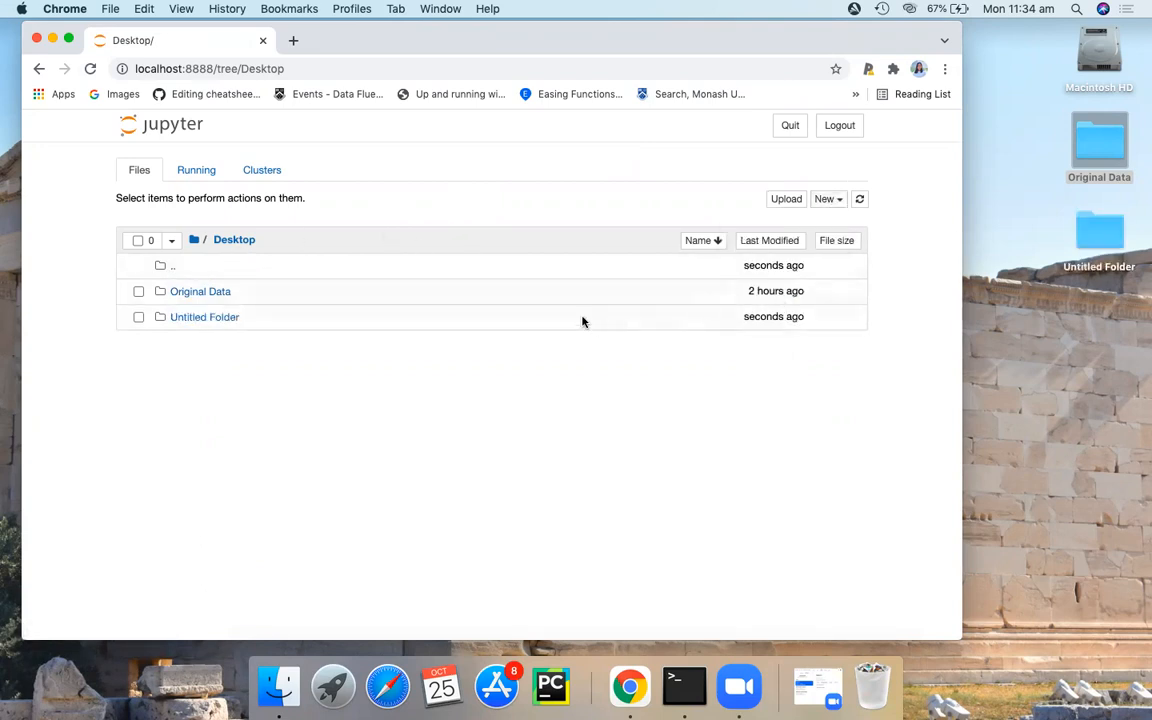
{"action": "mouse_move", "coordinate": [182, 332]}
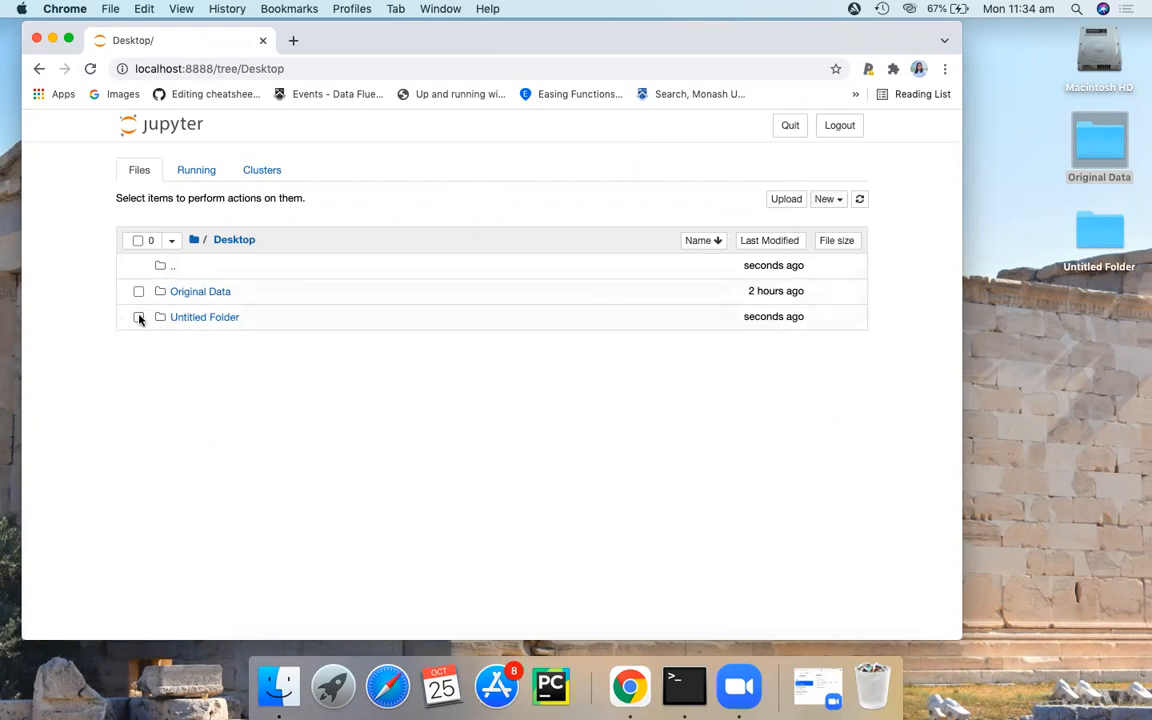
- Rename the new folder to Project1 and enter it
{"action": "left_click", "coordinate": [138, 316]}
{"action": "type", "text": "Project1"}
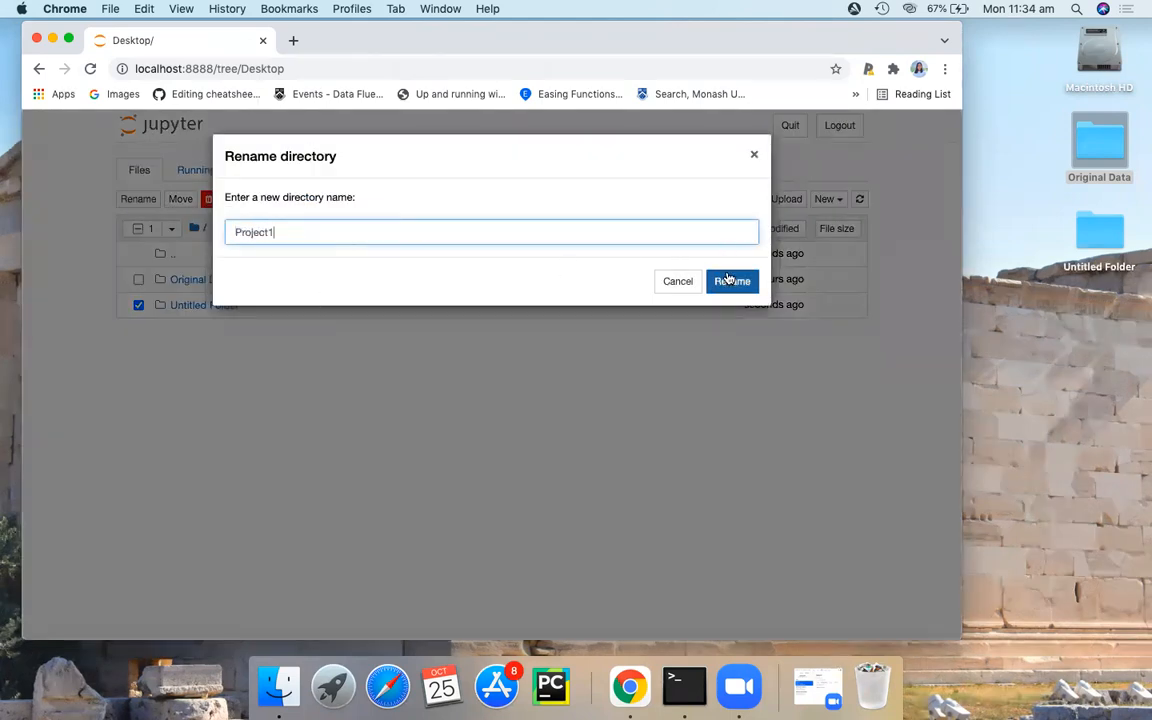
{"action": "left_click", "coordinate": [732, 280]}
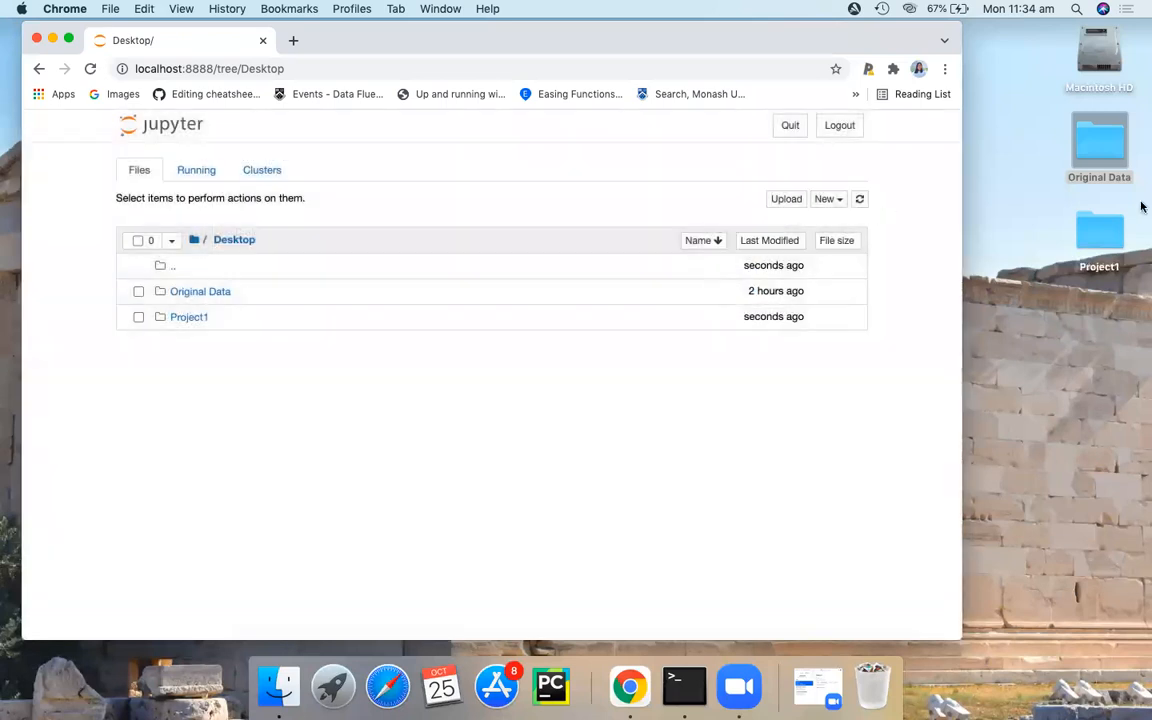
{"action": "mouse_move", "coordinate": [1044, 268]}
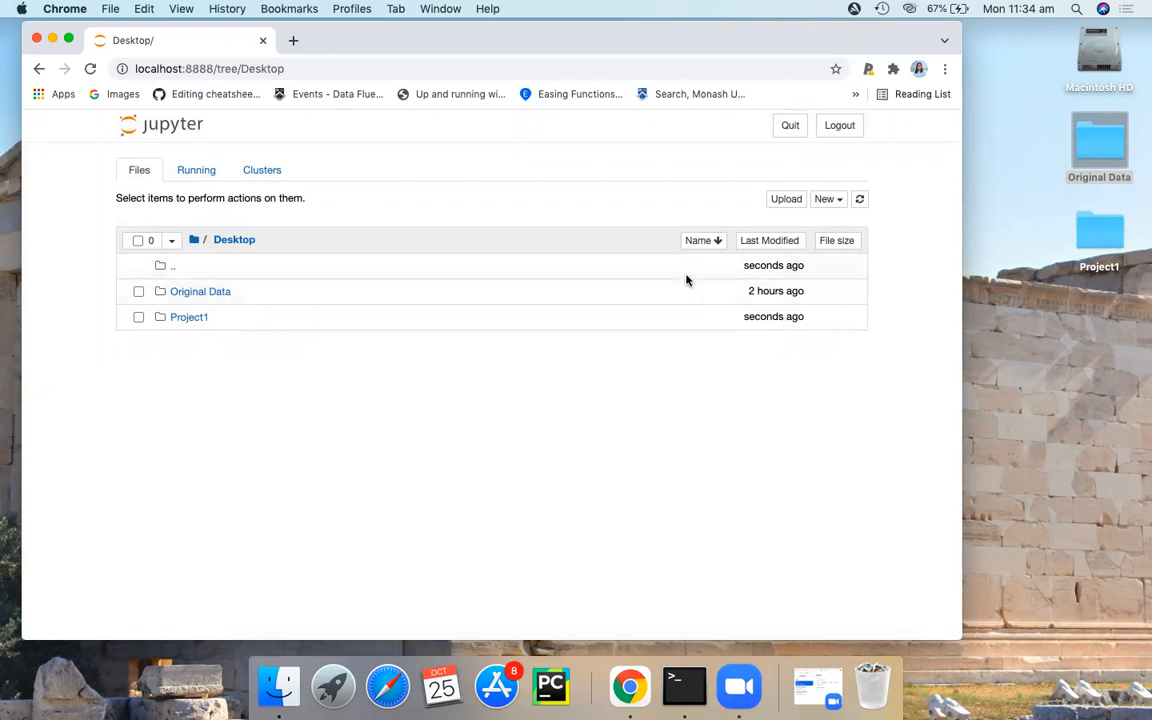
{"action": "mouse_move", "coordinate": [472, 246]}
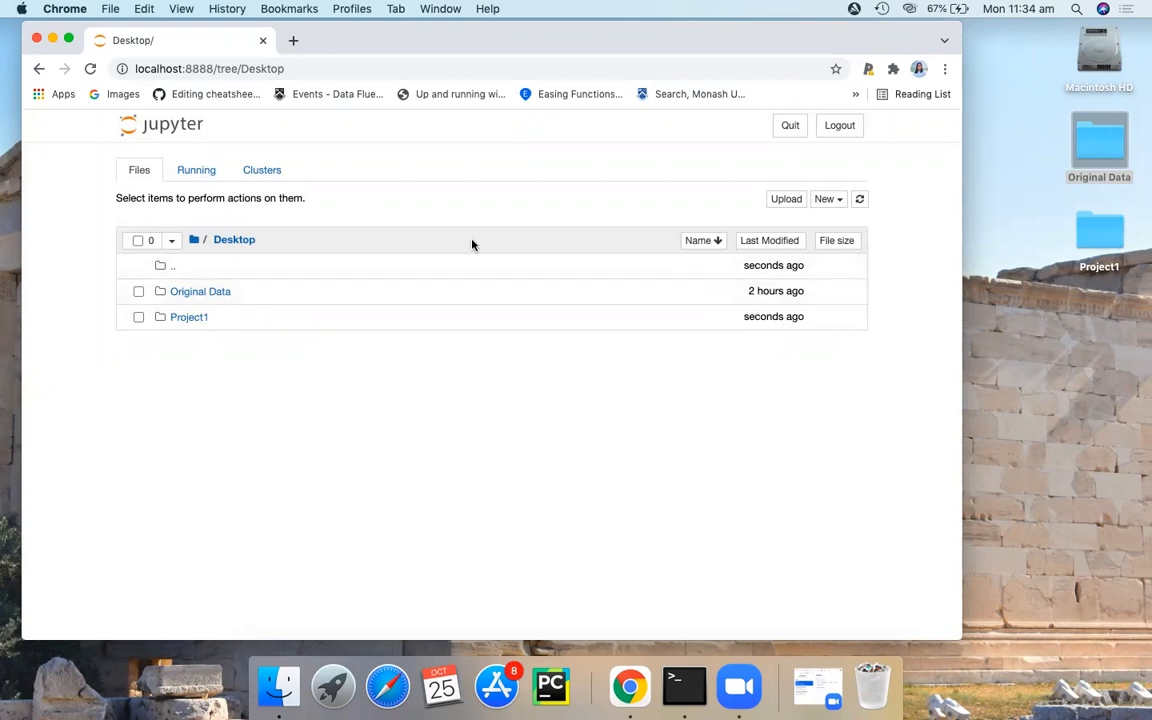
{"action": "left_click", "coordinate": [188, 316]}
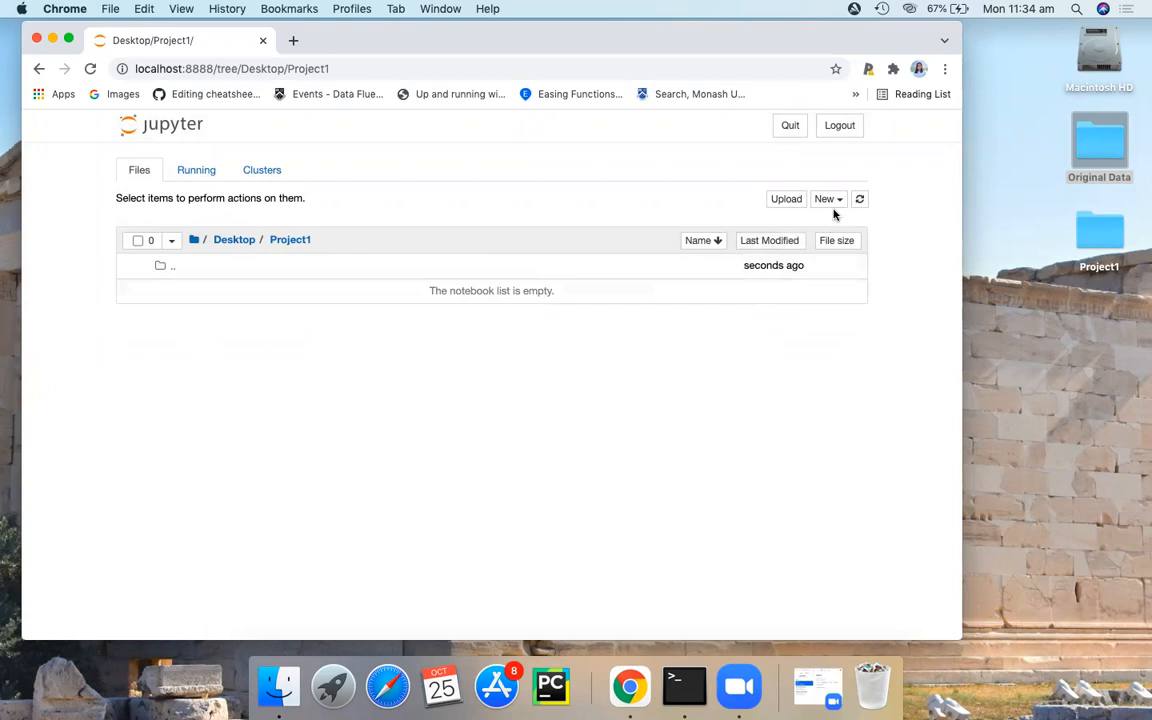
- Create a new Python 3 (ipykernel) notebook inside Project1
{"action": "left_click", "coordinate": [828, 198]}
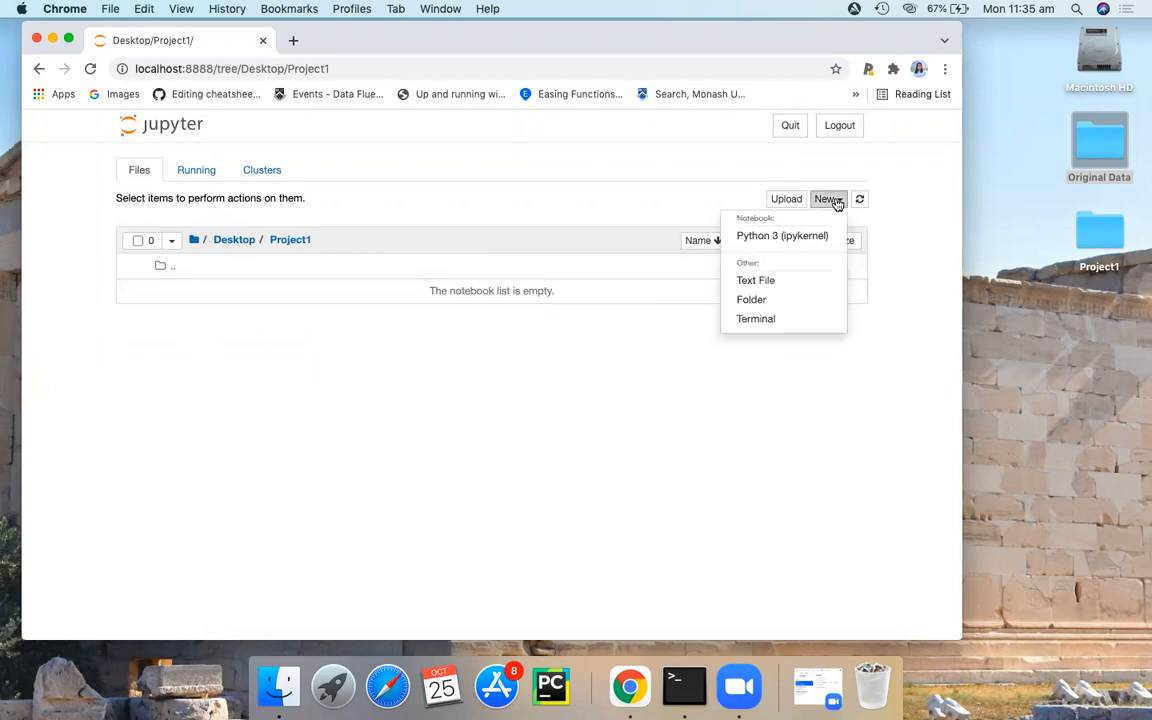
{"action": "left_click", "coordinate": [782, 236]}
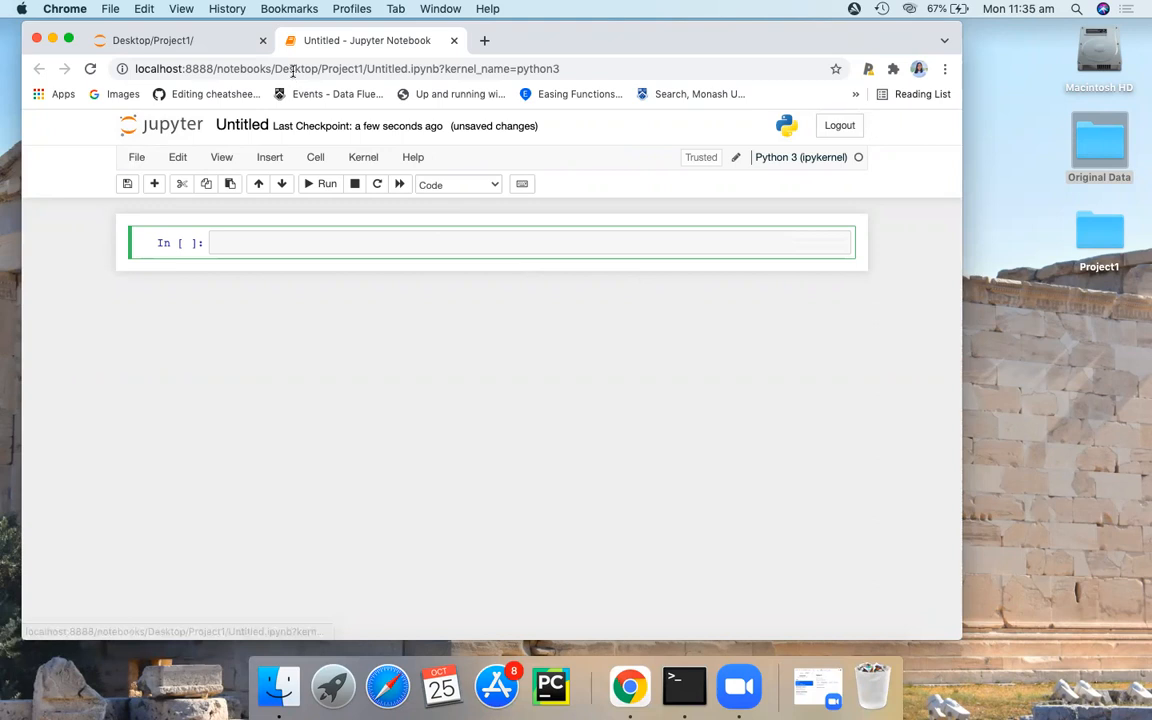
- Rename the untitled notebook to Lesson1
{"action": "left_click", "coordinate": [242, 124]}
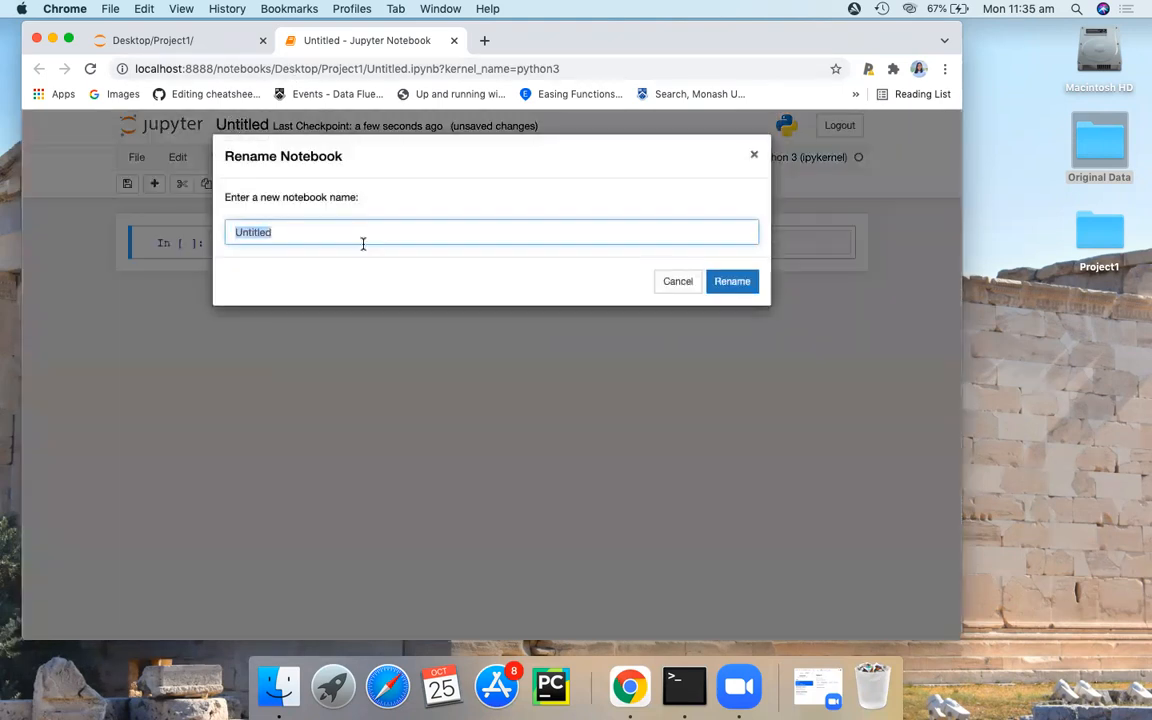
{"action": "type", "text": "Lesson"}
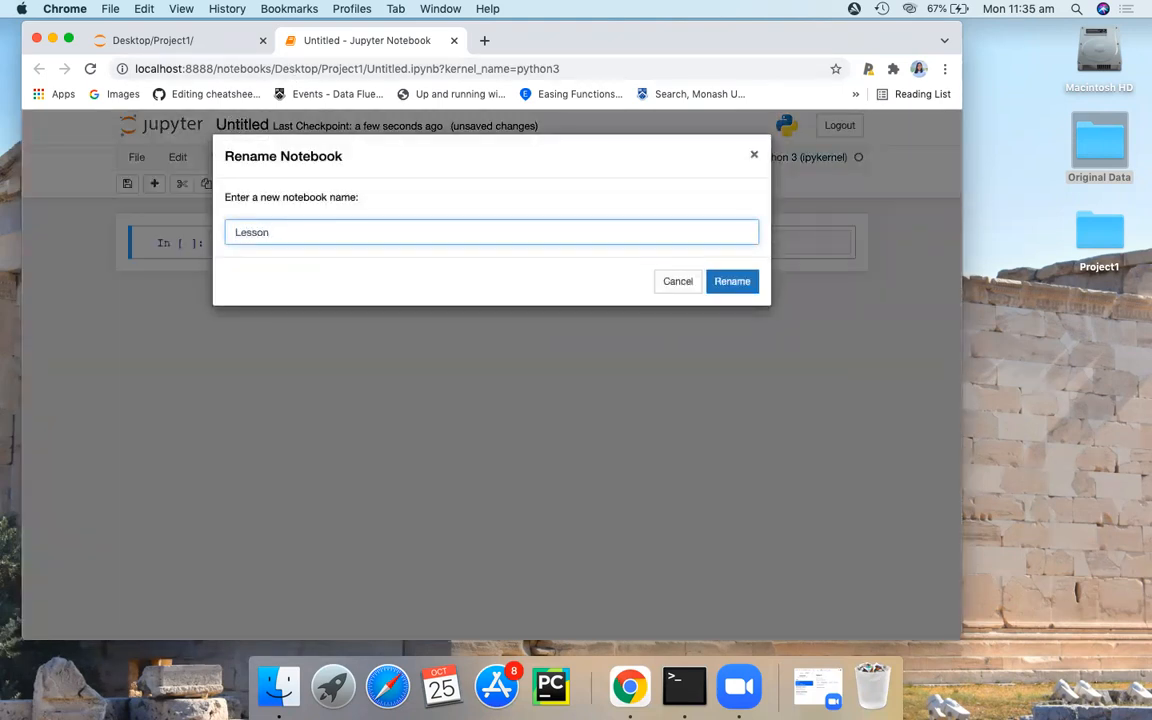
{"action": "type", "text": "_"}
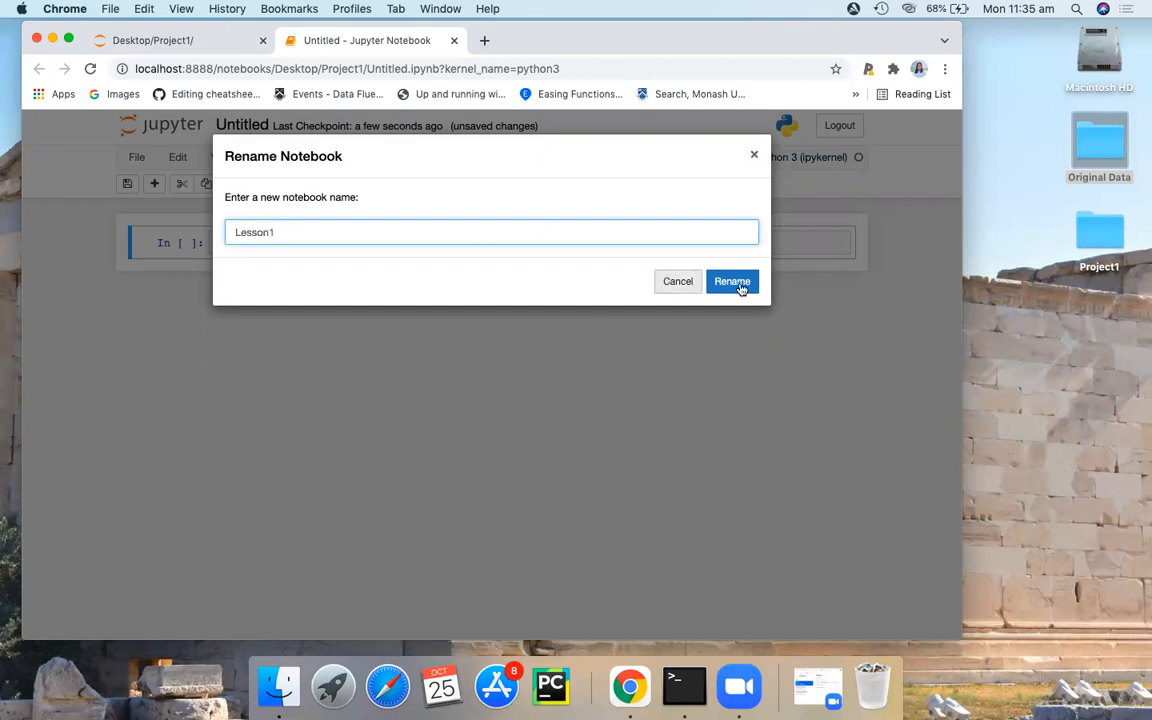
{"action": "left_click", "coordinate": [732, 280]}
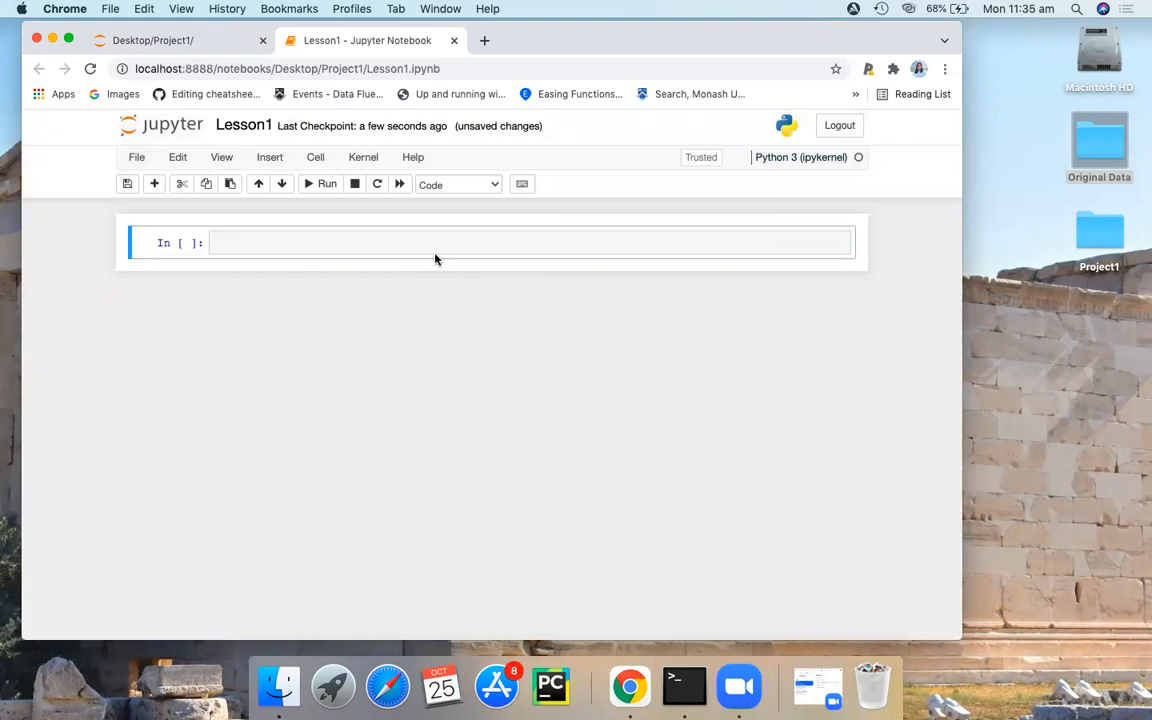
{"action": "mouse_move", "coordinate": [276, 116]}
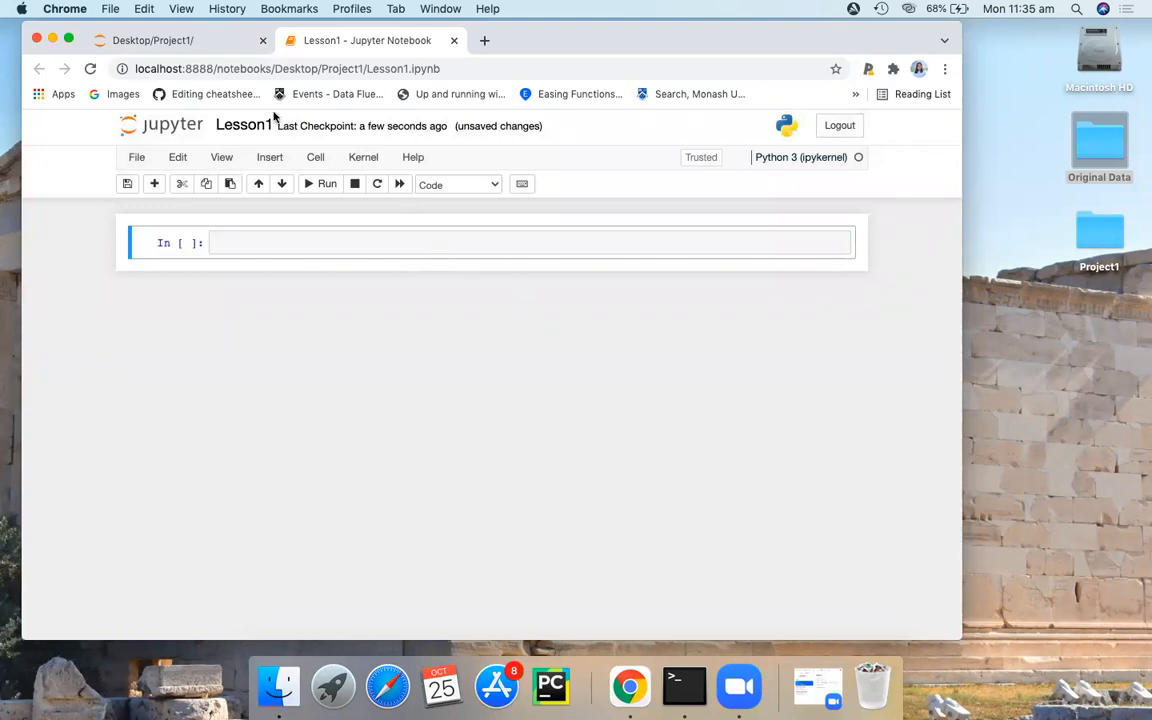
- Back in the Project1 file list, create a new untitled folder
{"action": "left_click", "coordinate": [152, 40]}
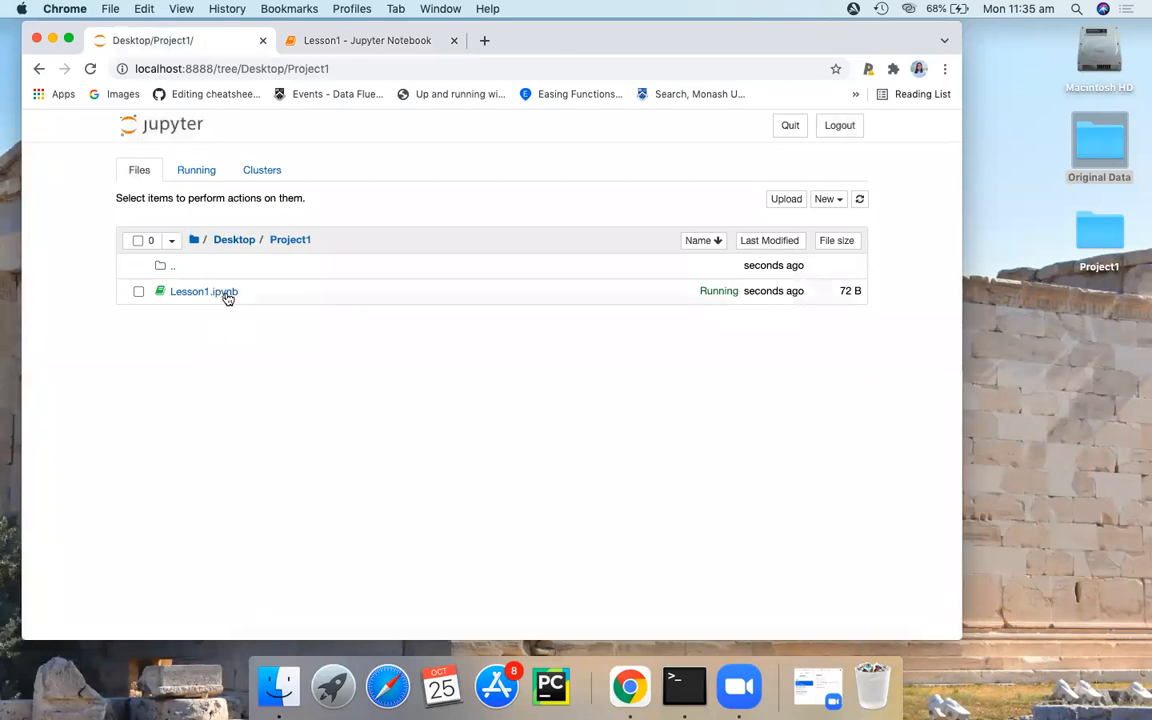
{"action": "mouse_move", "coordinate": [290, 240]}
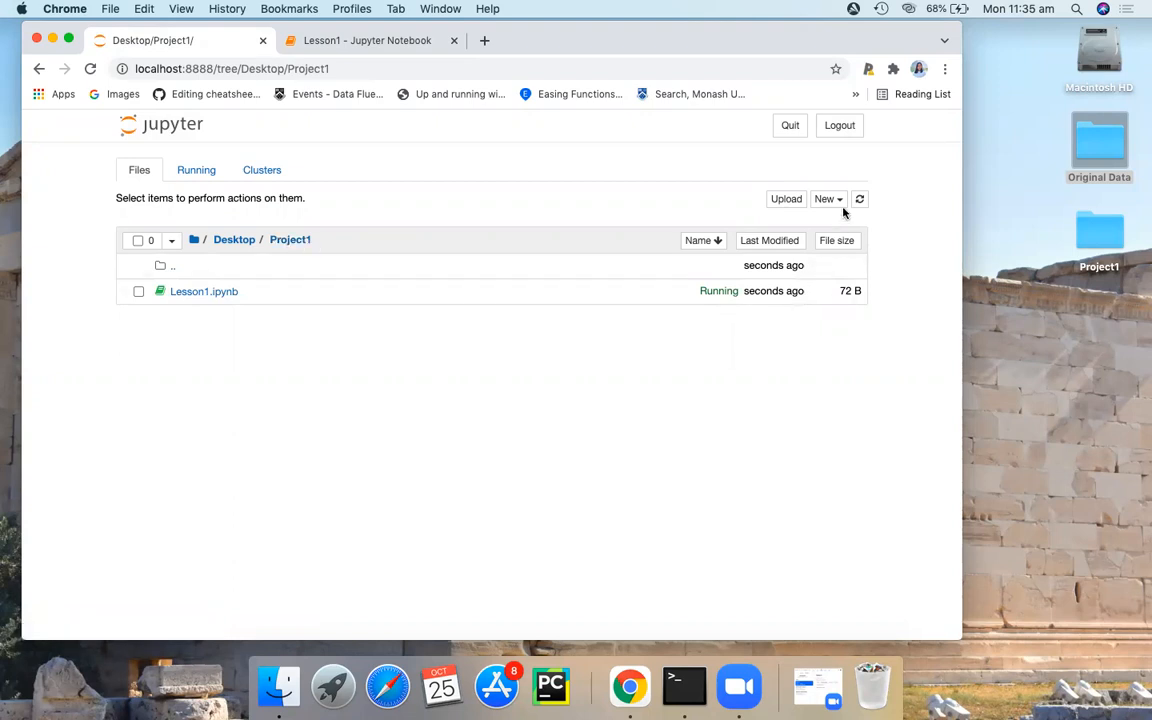
{"action": "left_click", "coordinate": [828, 198]}
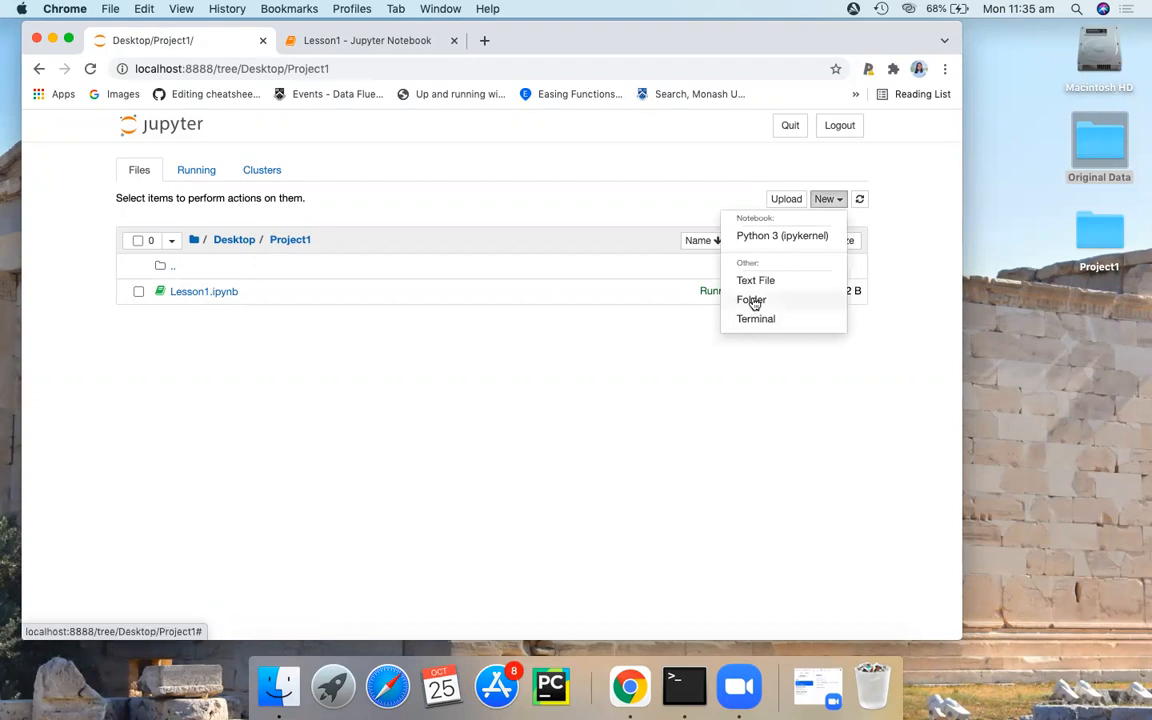
{"action": "left_click", "coordinate": [752, 300]}
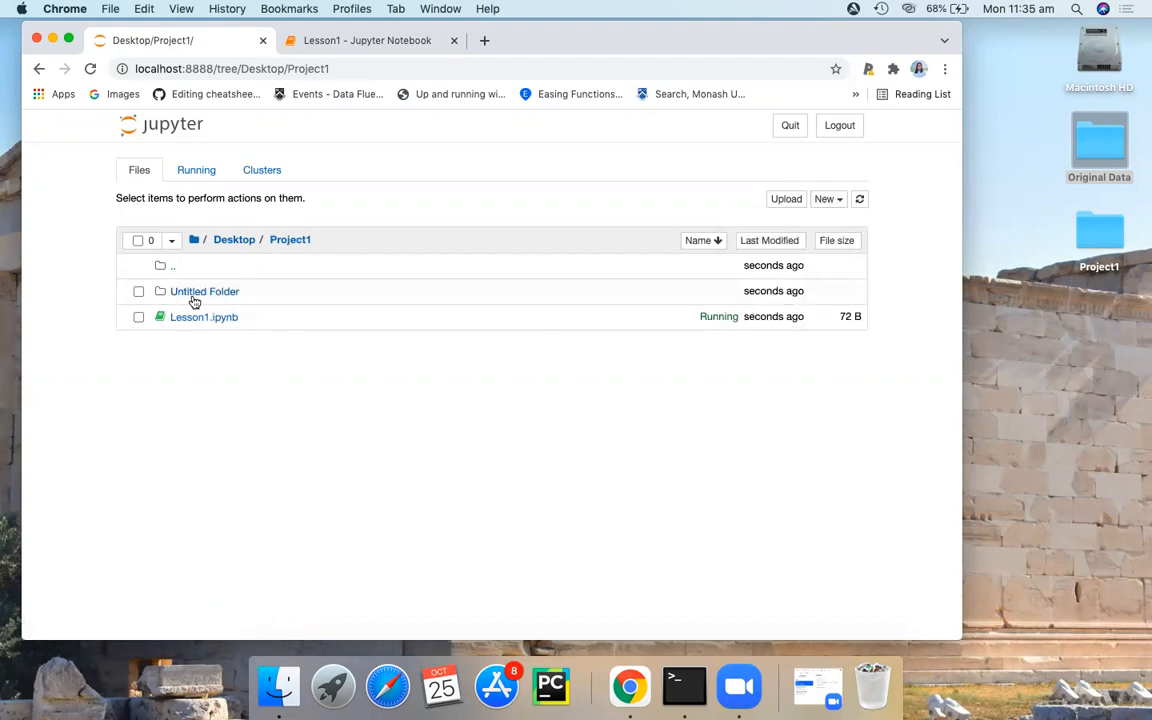
- Rename the new folder to data
{"action": "left_click", "coordinate": [138, 292]}
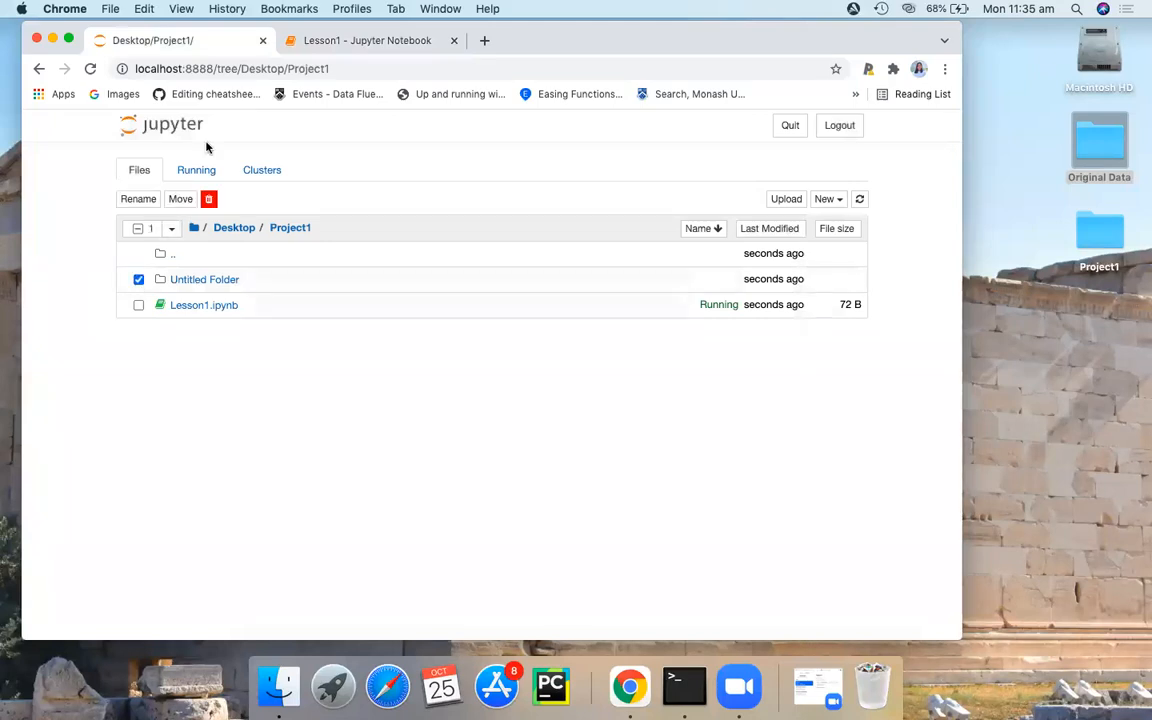
{"action": "left_click", "coordinate": [138, 198]}
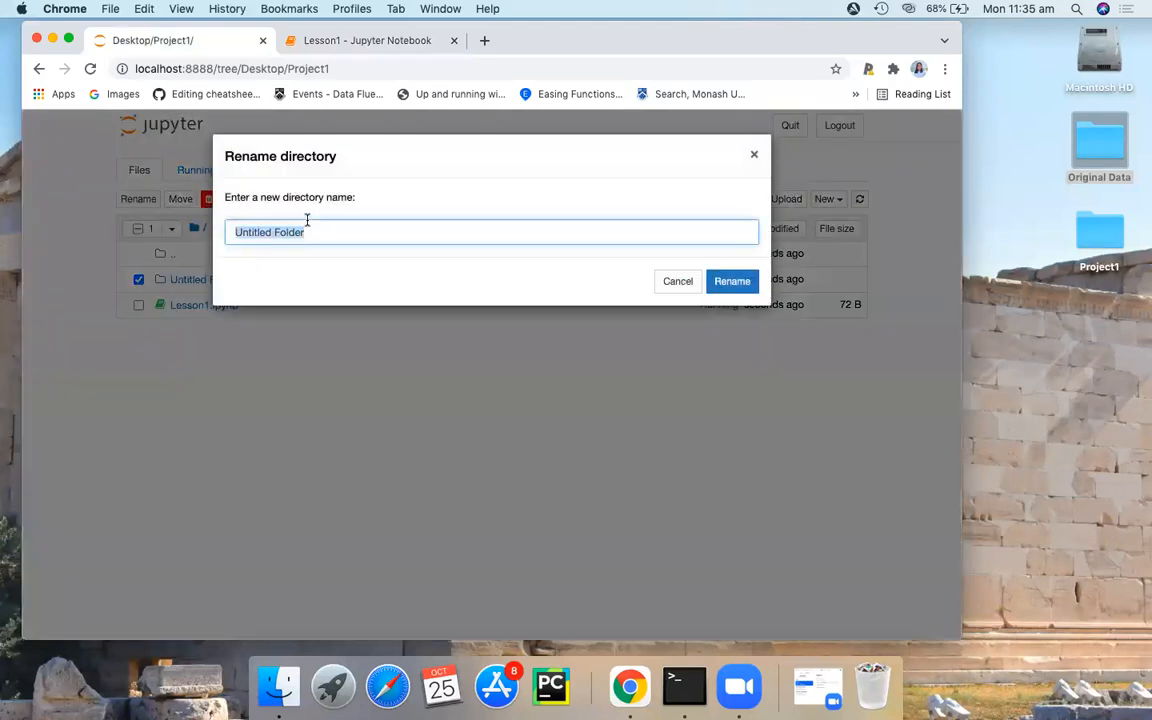
{"action": "type", "text": "data"}
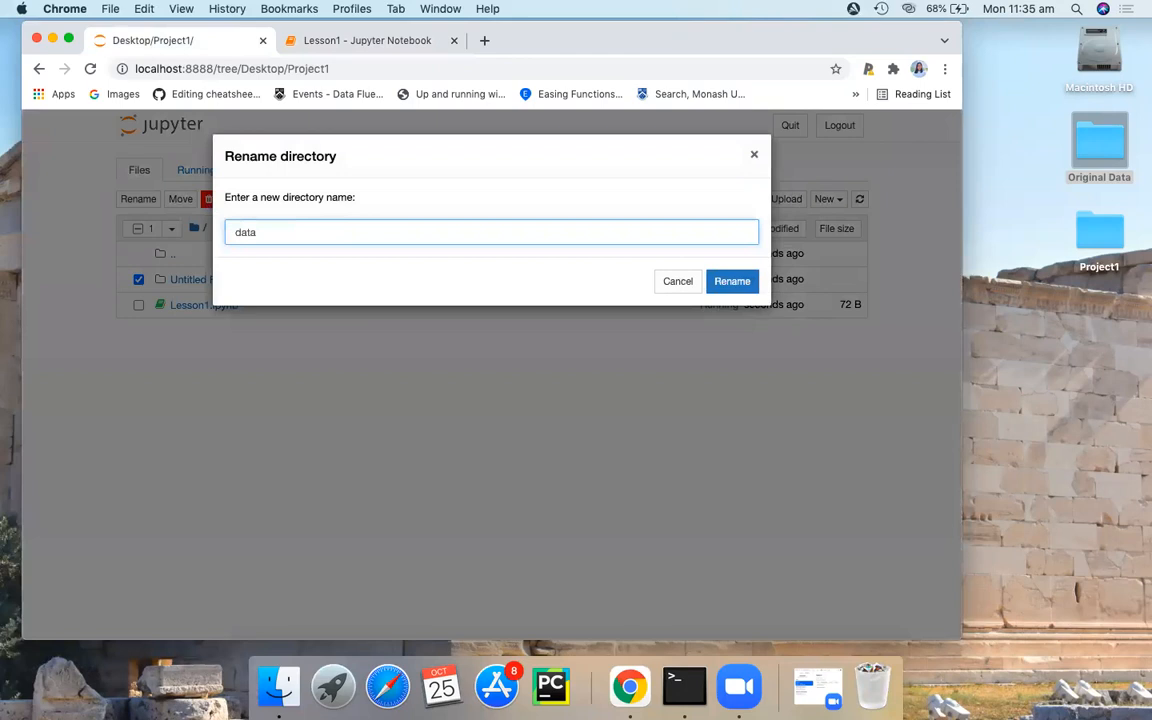
{"action": "left_click", "coordinate": [732, 280]}
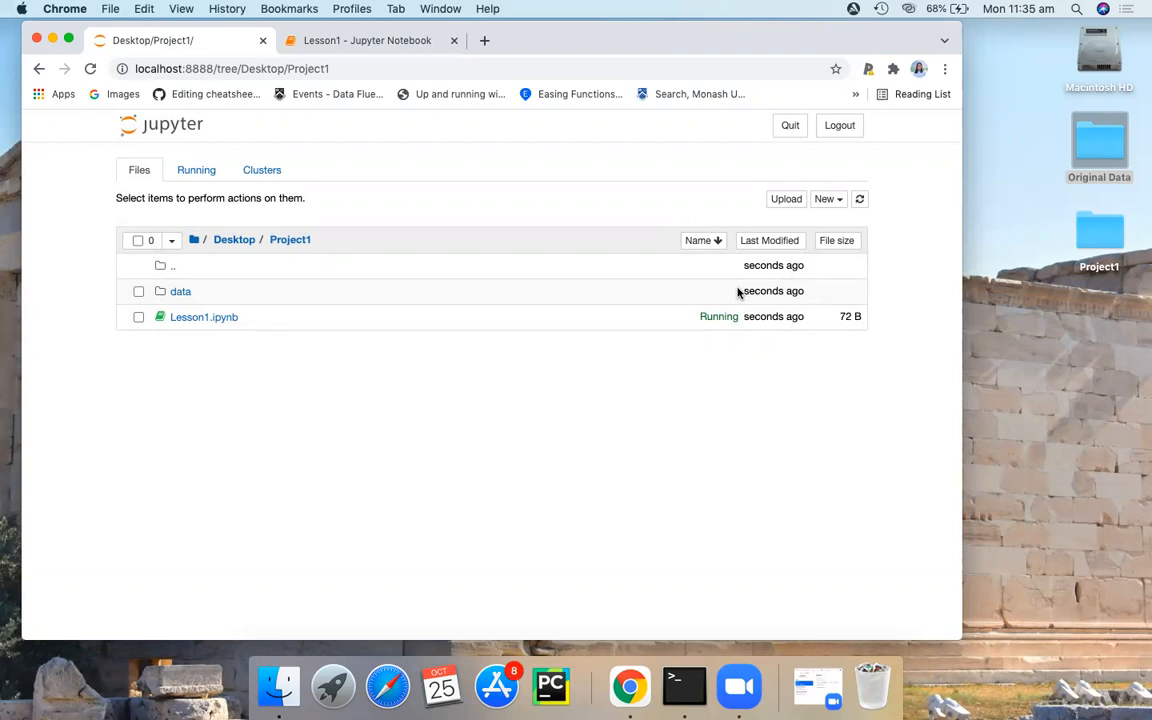
{"action": "mouse_move", "coordinate": [796, 160]}
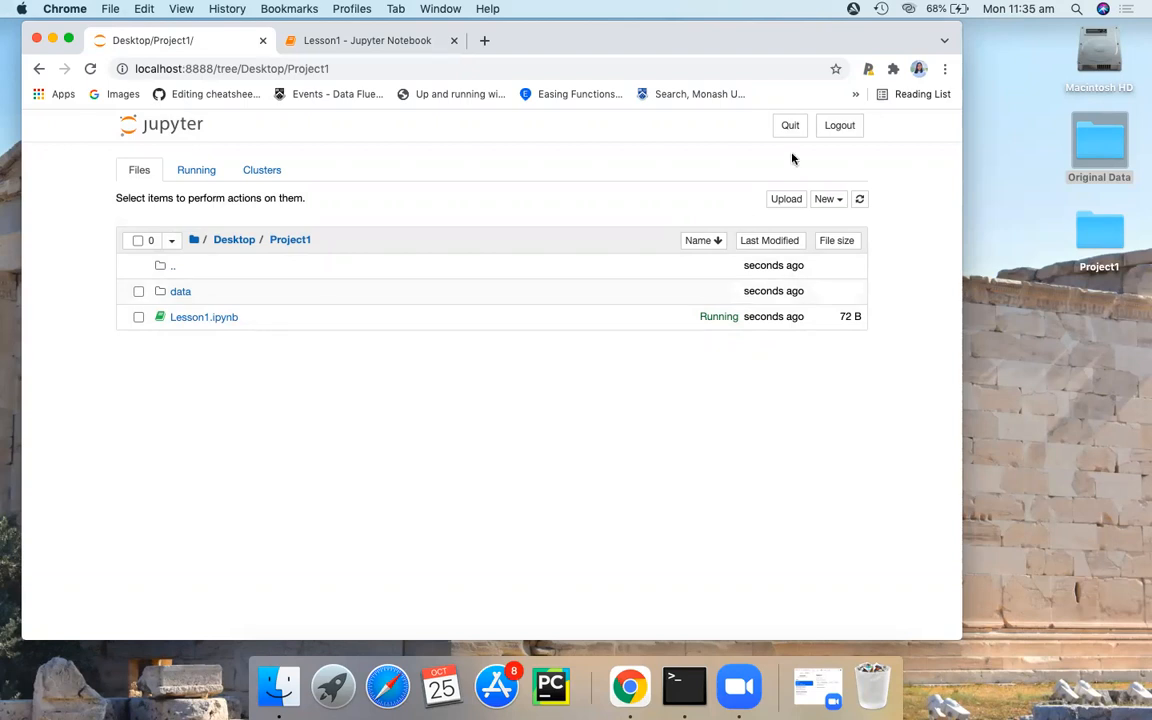
{"action": "mouse_move", "coordinate": [786, 200]}
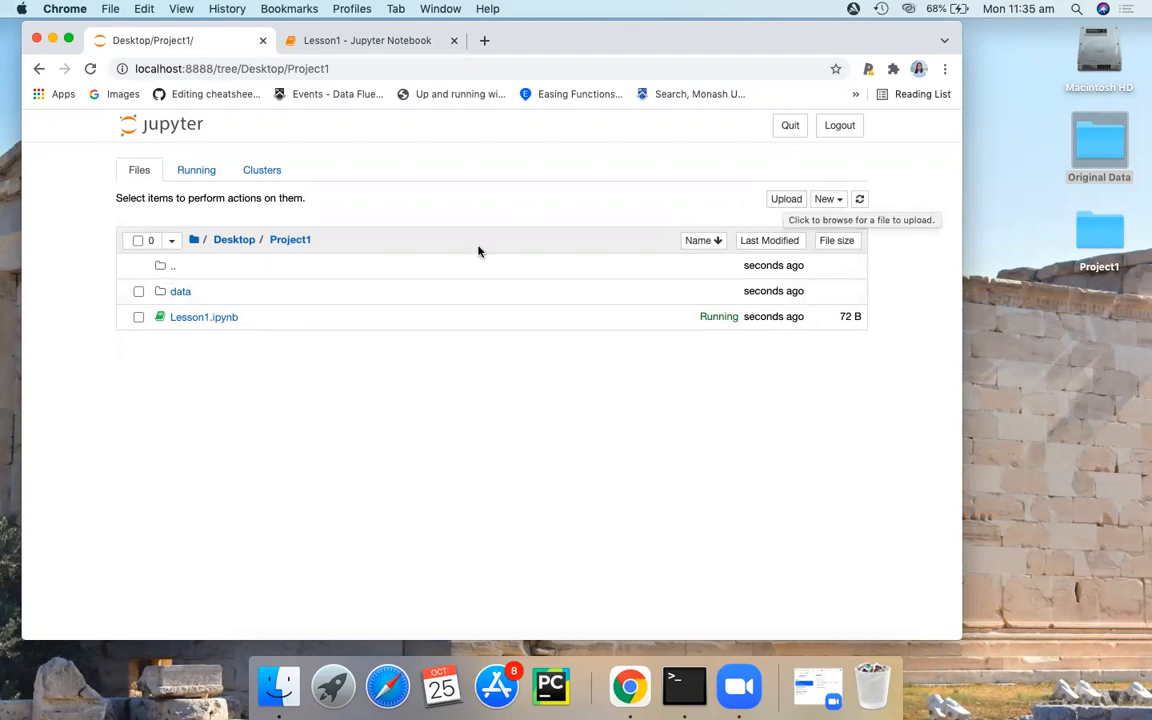
- In the data folder, start an upload and pick titanic.csv from the Desktop
{"action": "left_click", "coordinate": [180, 292]}
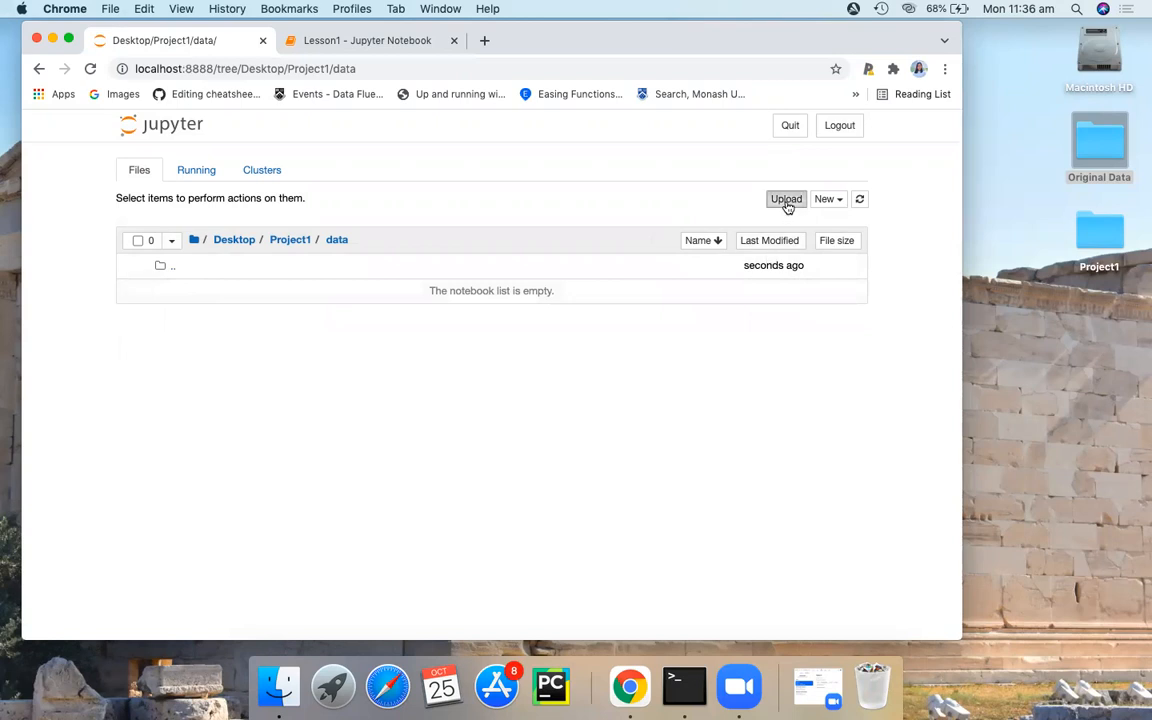
{"action": "left_click", "coordinate": [786, 200]}
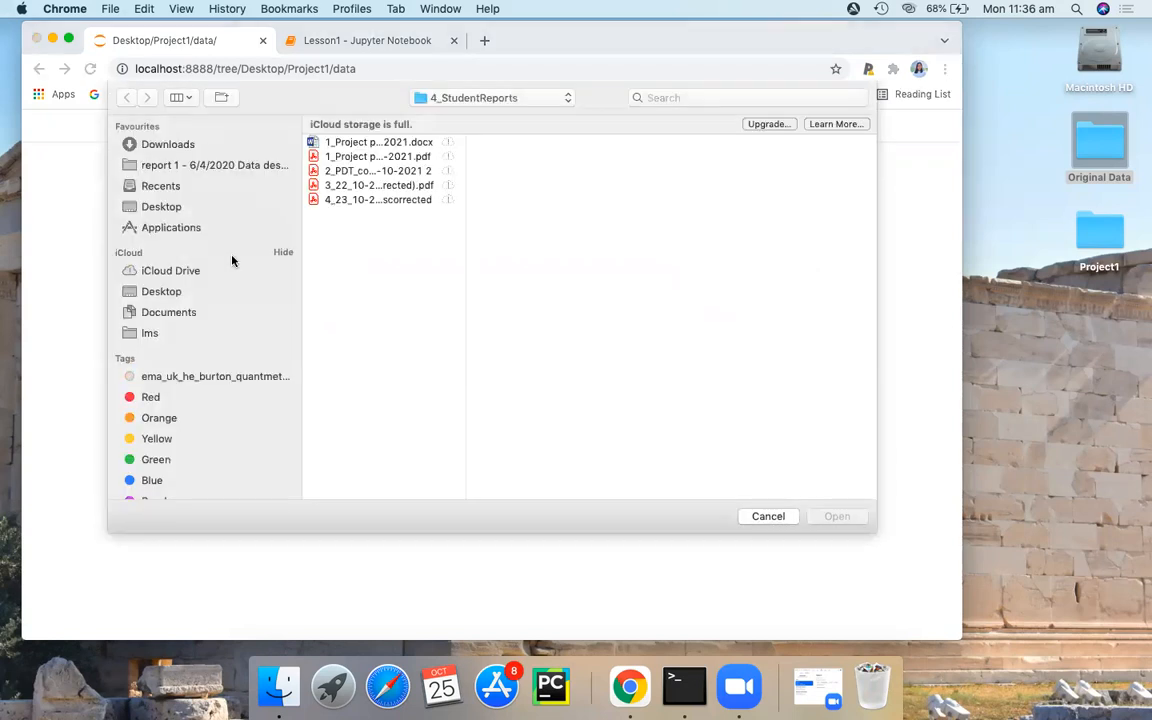
{"action": "left_click", "coordinate": [160, 292]}
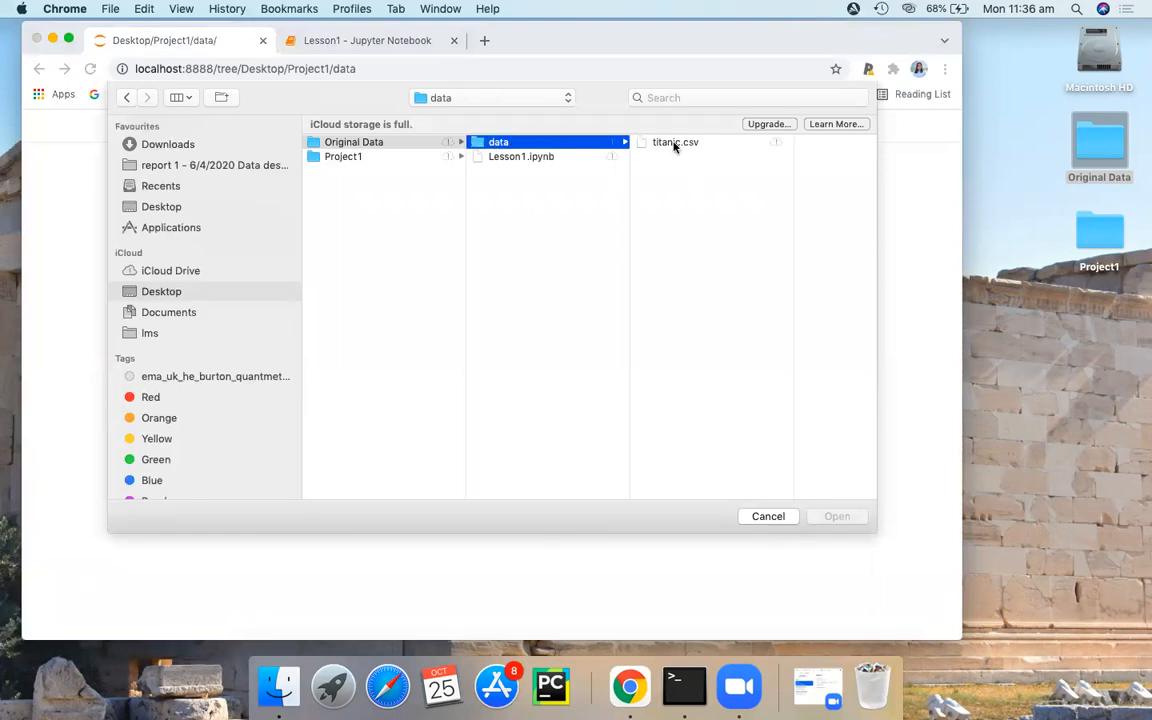
{"action": "left_click", "coordinate": [676, 142]}
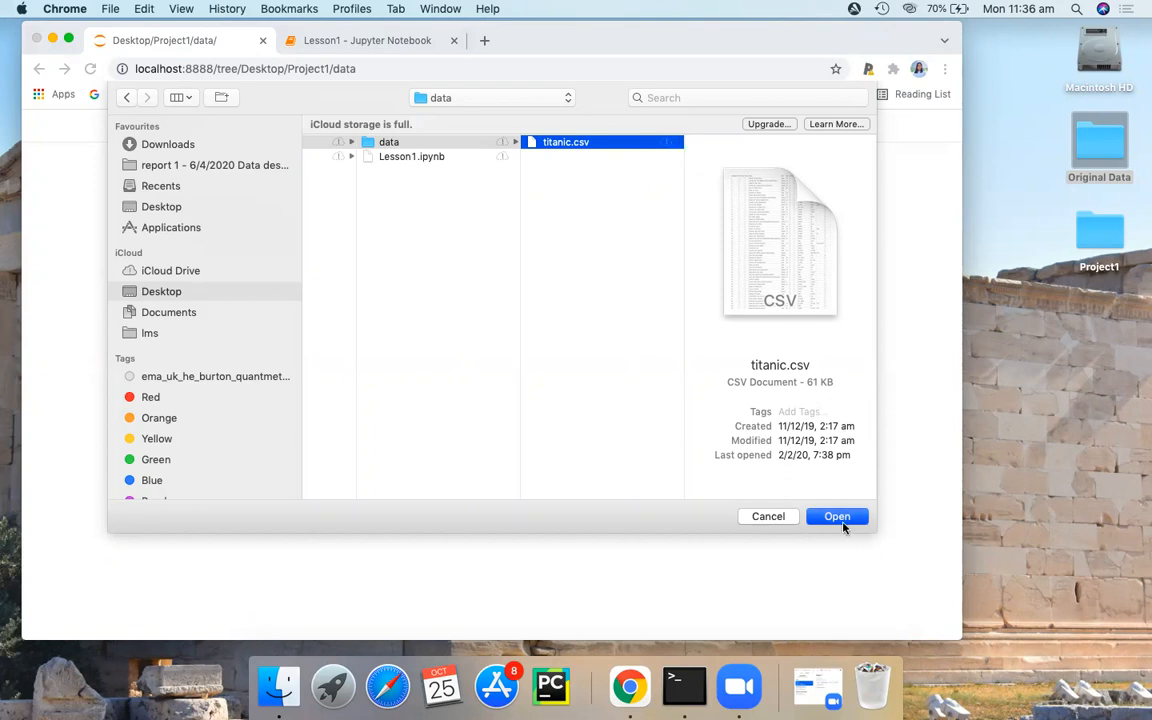
- Confirm the choice and upload titanic.csv (about 61 kB) into data
{"action": "left_click", "coordinate": [836, 516]}
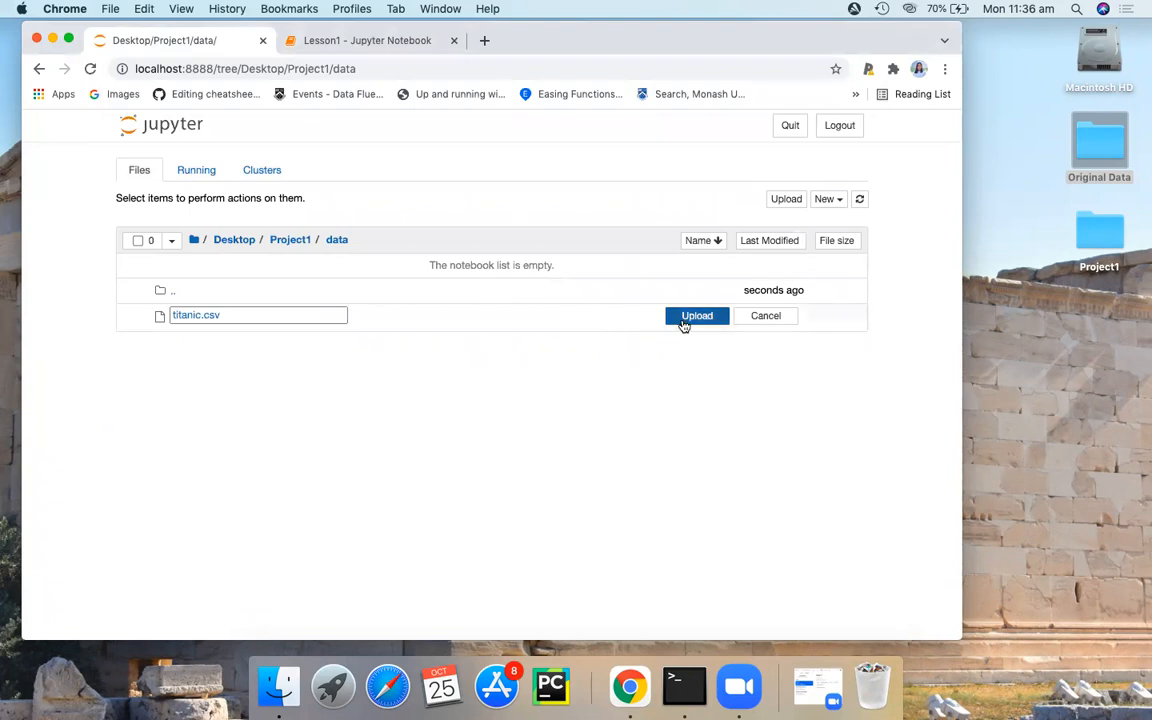
{"action": "left_click", "coordinate": [696, 316]}
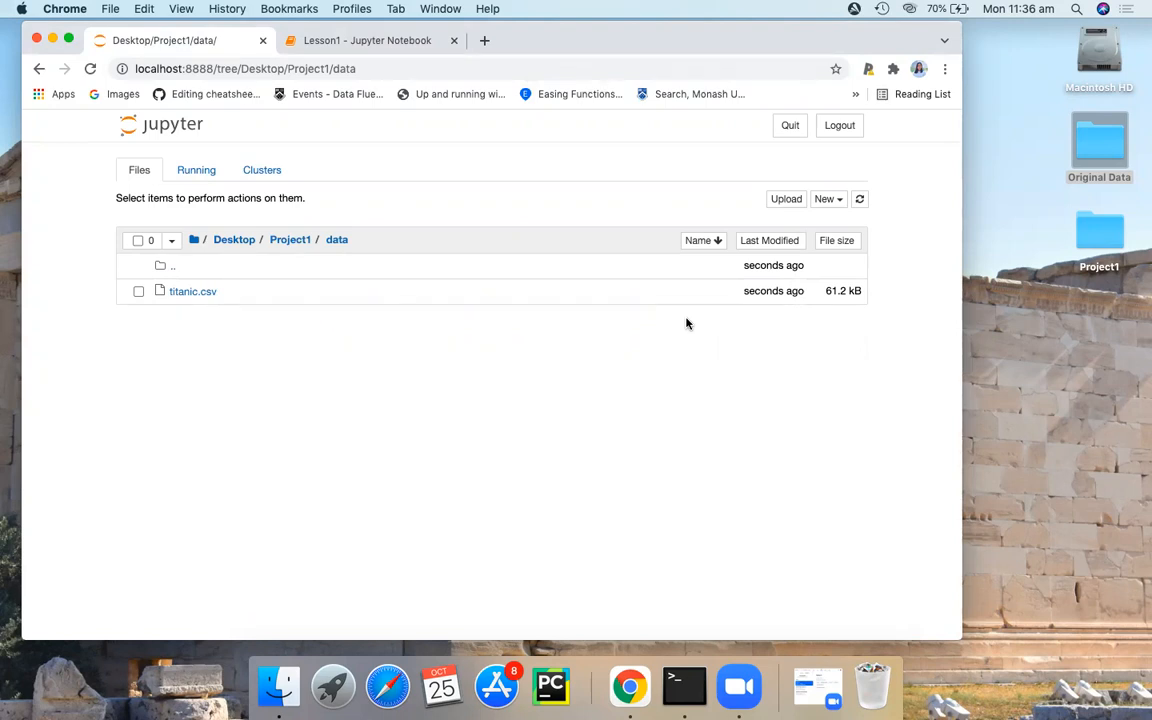
- In Lesson1's first cell write import pandas as pd and run it
{"action": "left_click", "coordinate": [368, 40]}
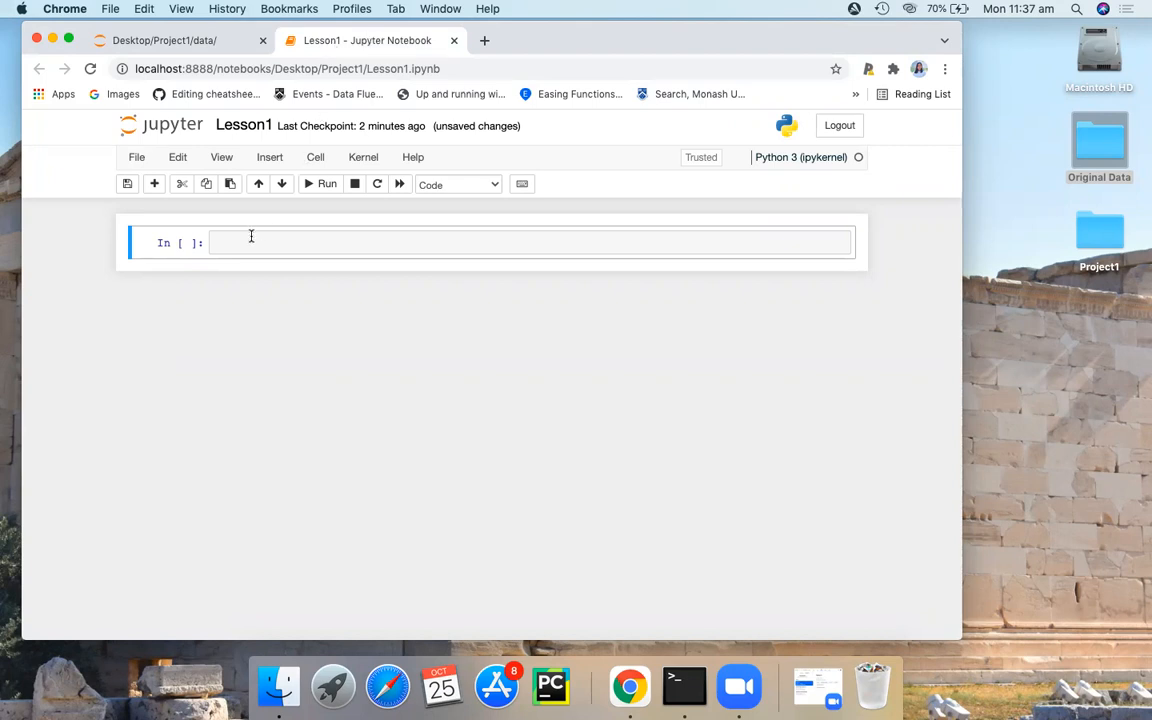
{"action": "type", "text": "i"}
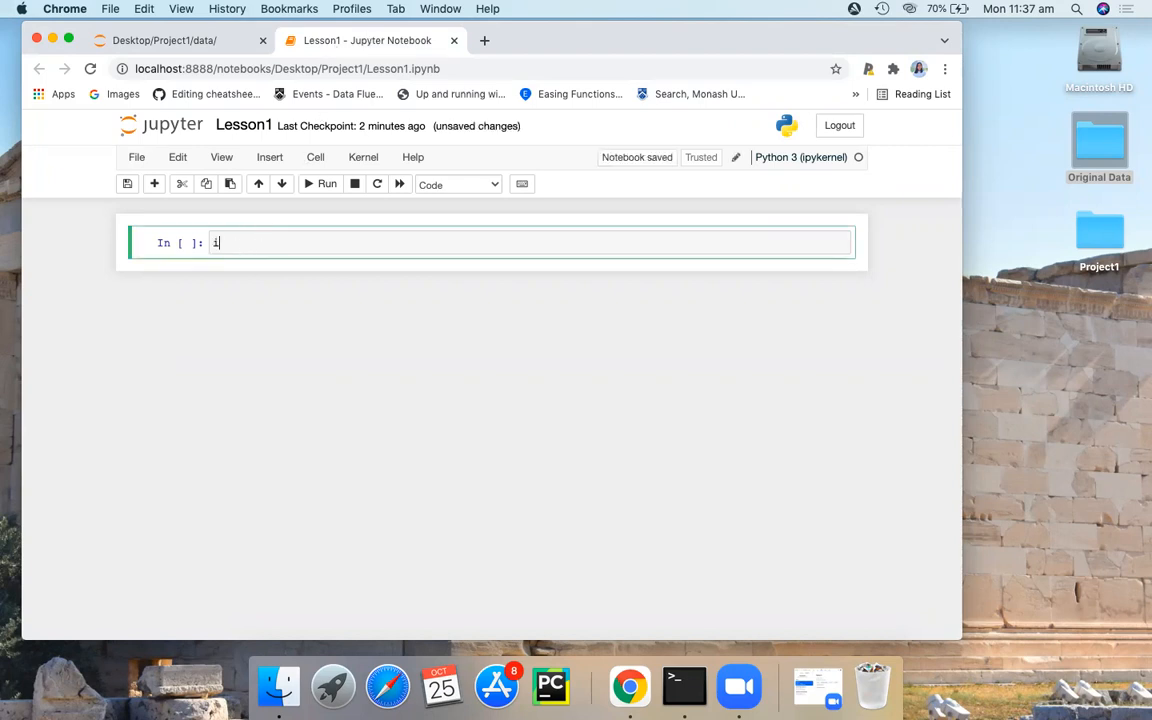
{"action": "type", "text": "mport"}
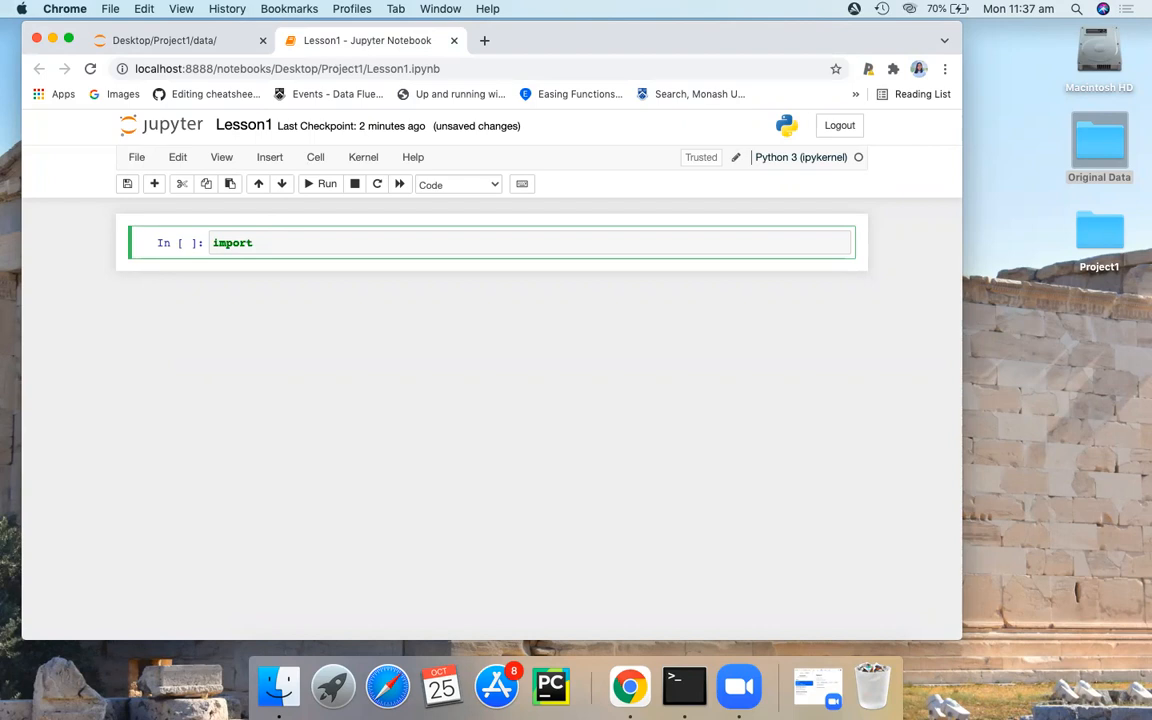
{"action": "type", "text": "pandas as"}
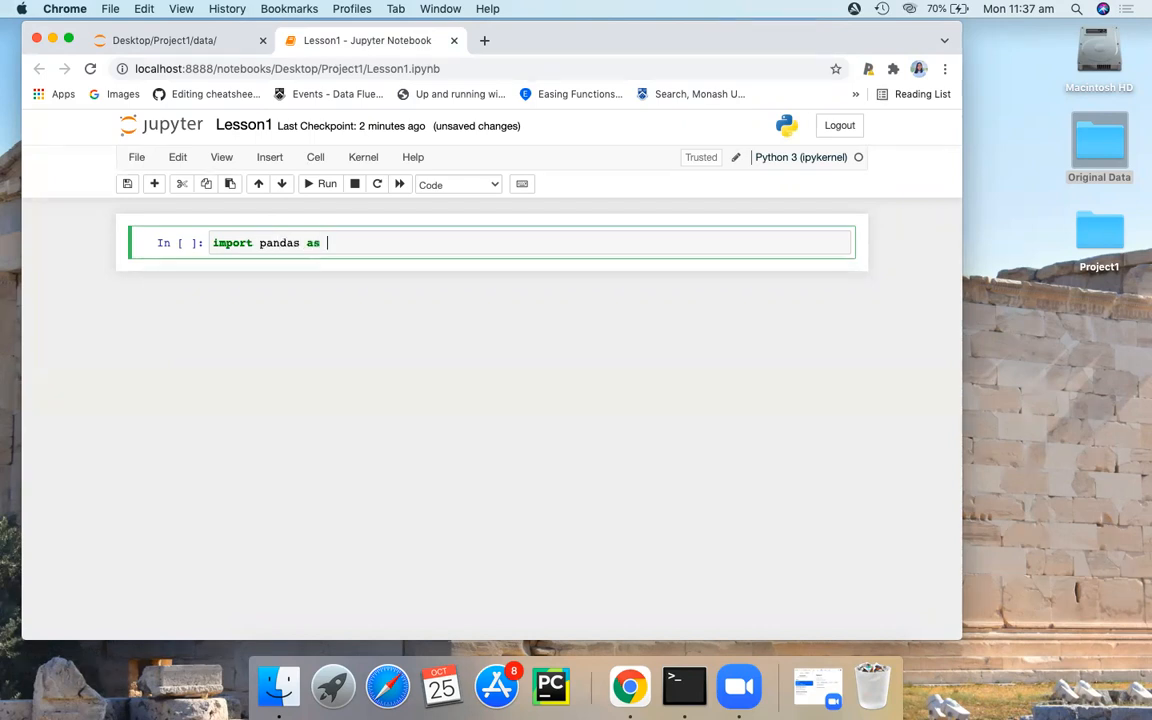
{"action": "type", "text": "pd"}
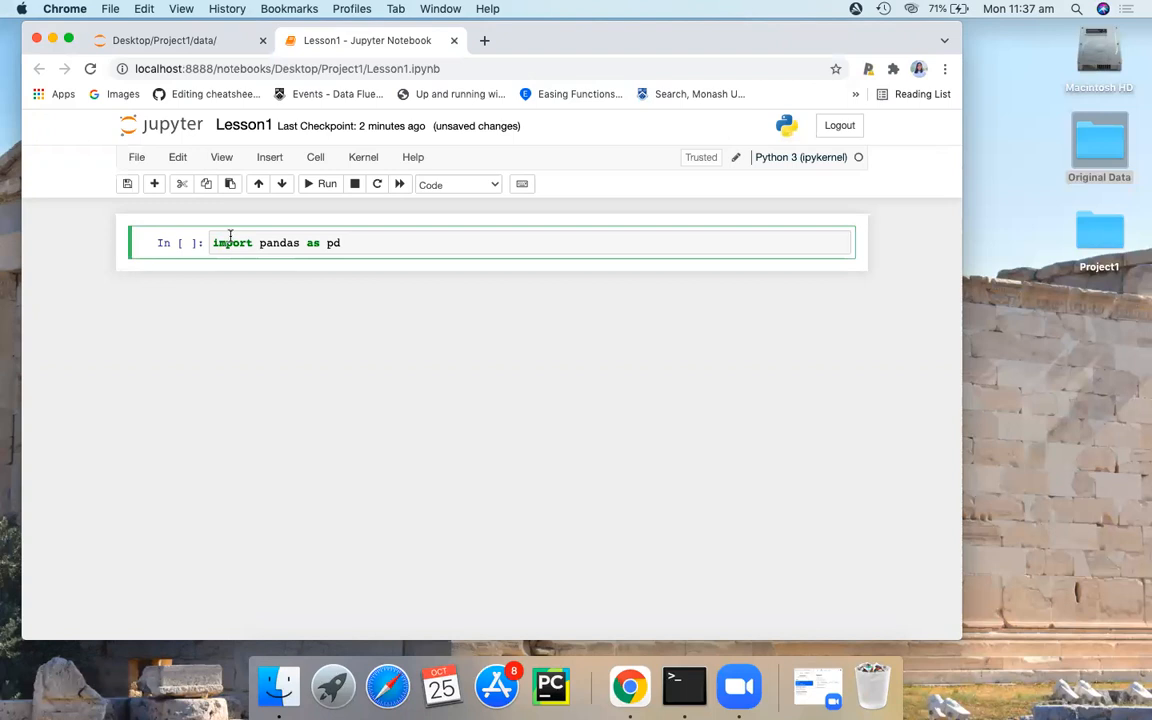
{"action": "mouse_move", "coordinate": [352, 244]}
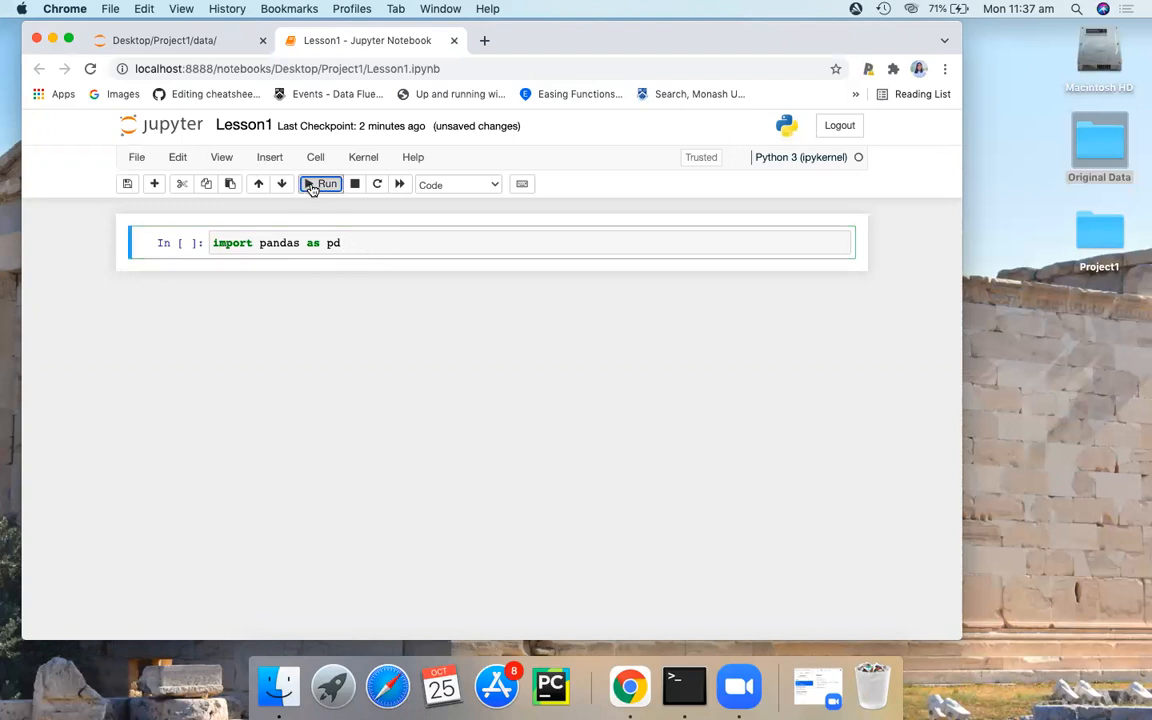
{"action": "left_click", "coordinate": [322, 184]}
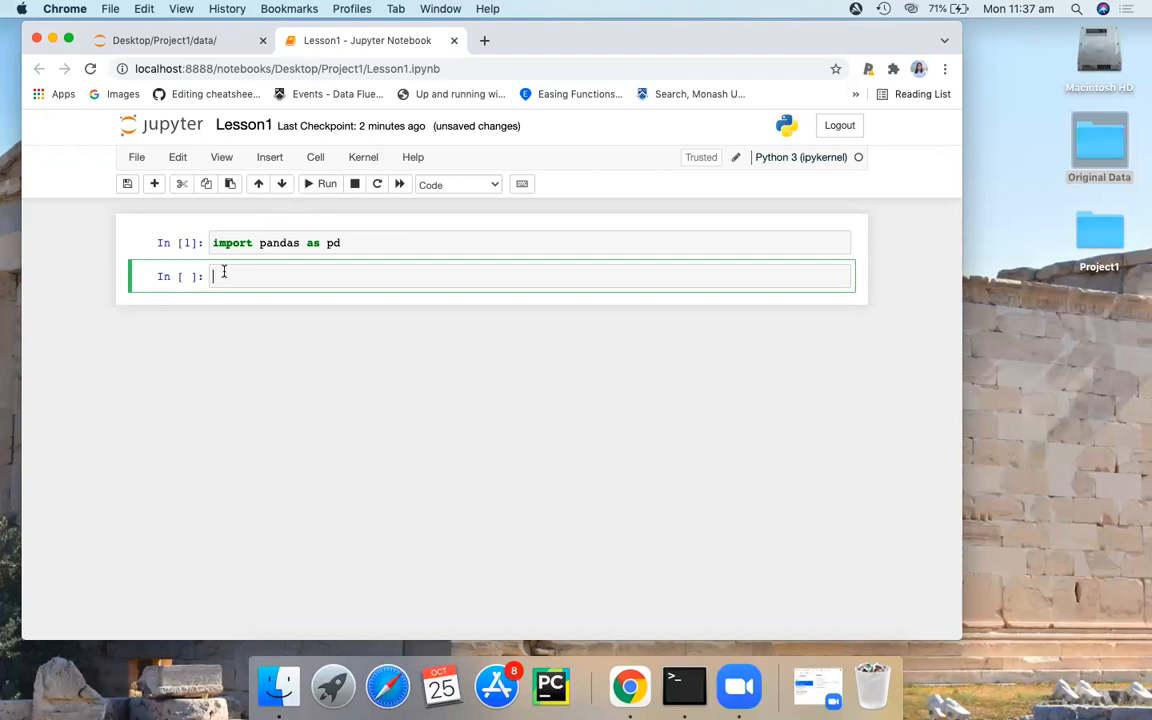
- Write #import dataset and df = pd.read_csv, taking read_csv from autocomplete
{"action": "type", "text": "#import dat"}
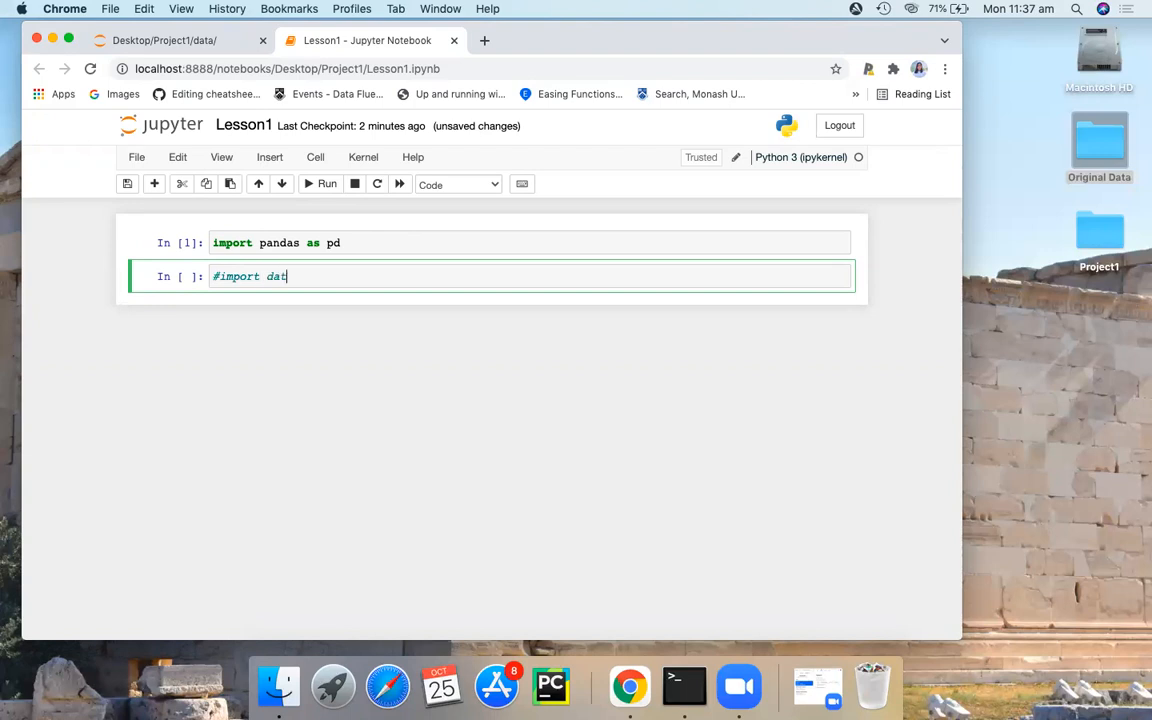
{"action": "type", "text": "aset"}
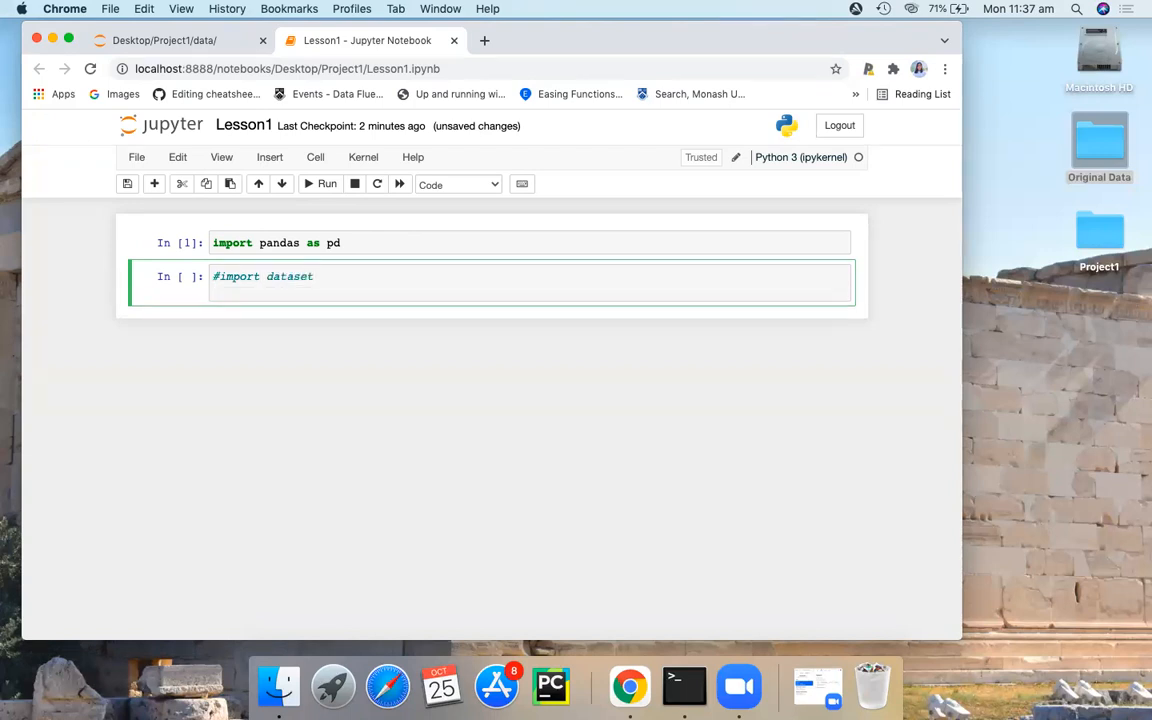
{"action": "type", "text": "df ="}
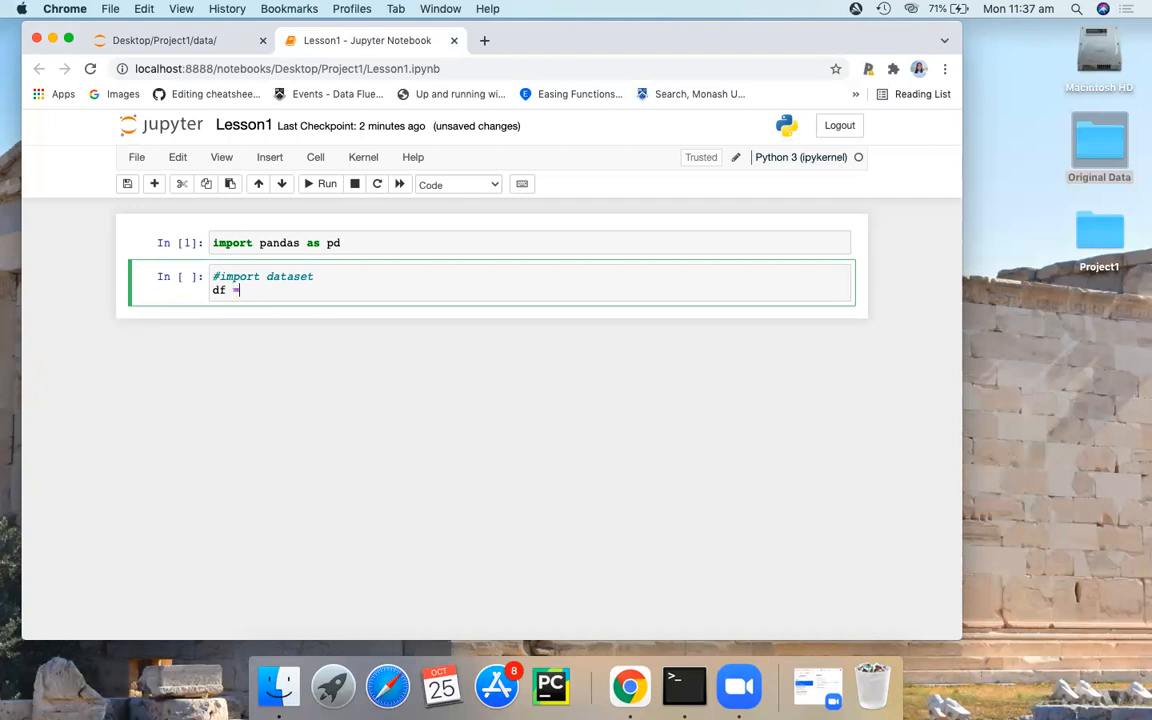
{"action": "type", "text": "pd"}
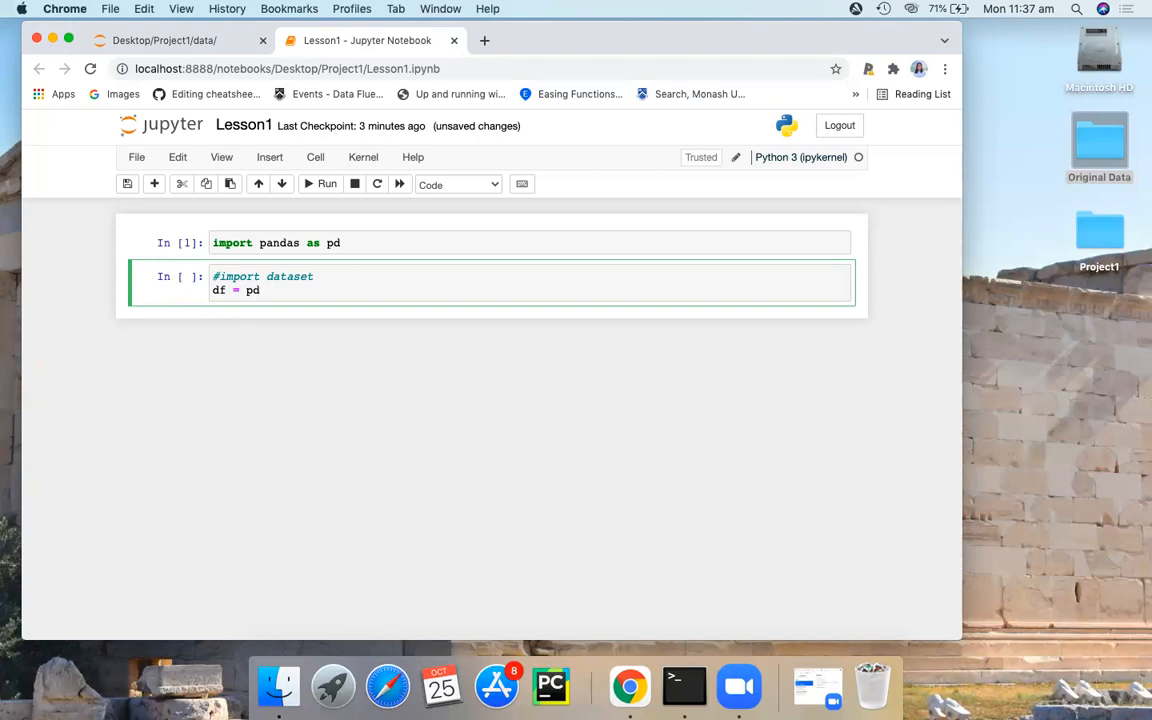
{"action": "type", "text": "."}
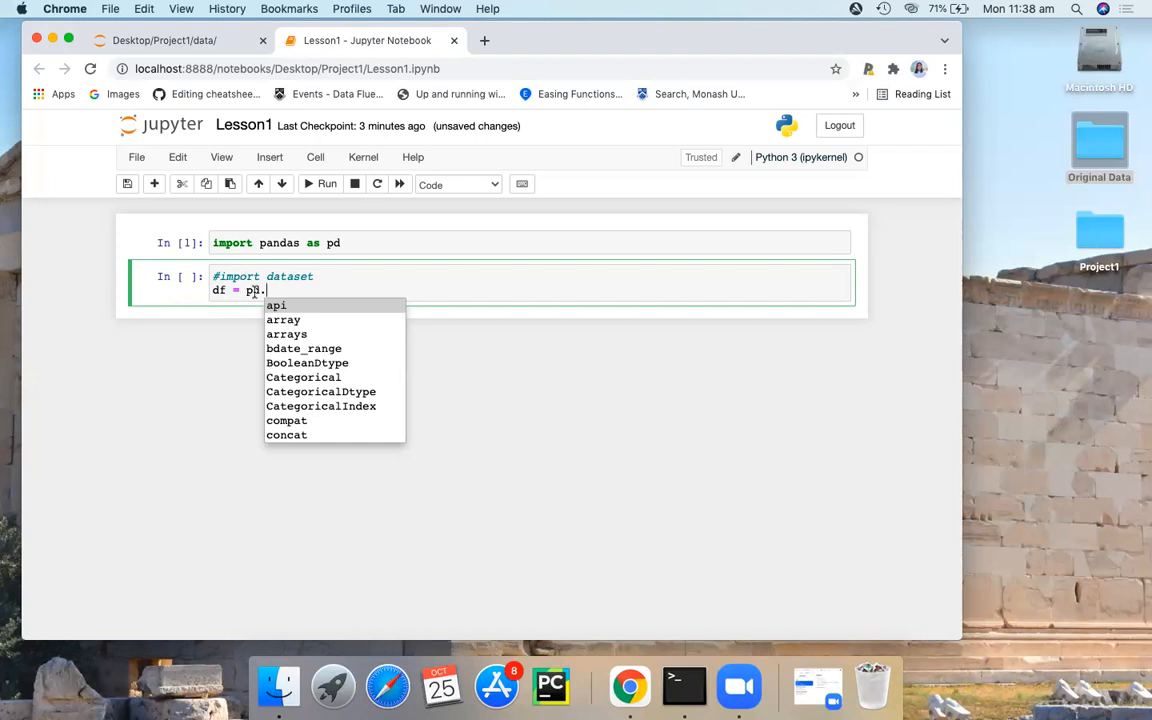
{"action": "type", "text": "re"}
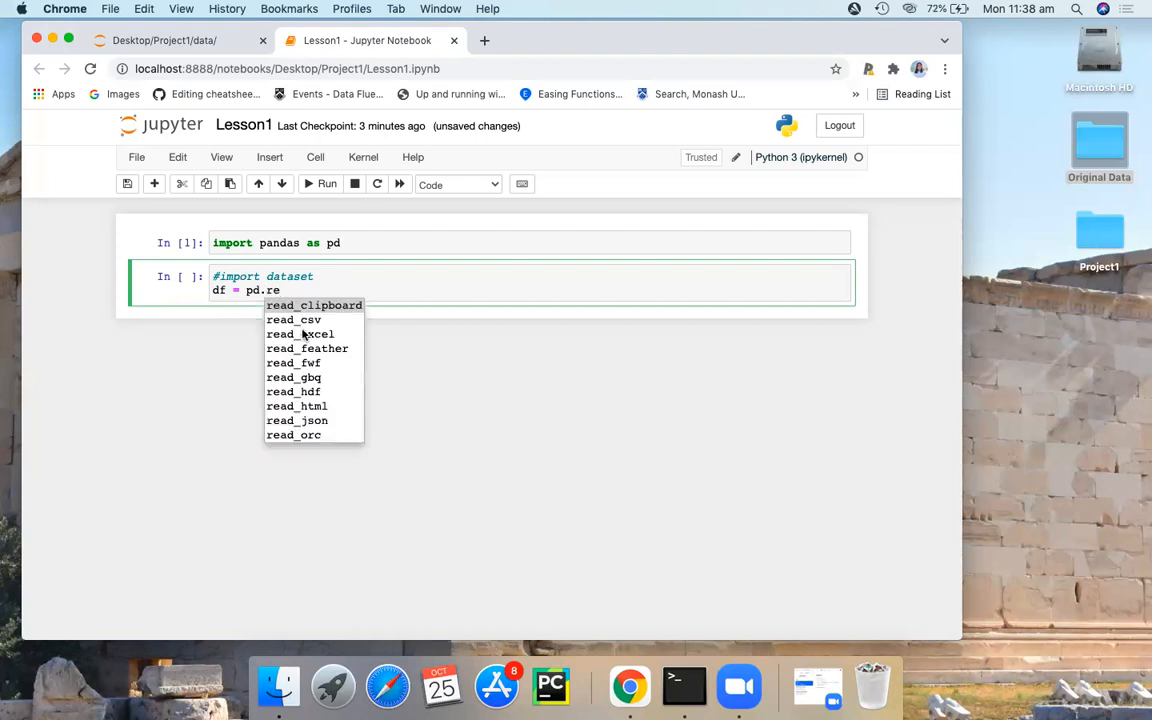
{"action": "left_click", "coordinate": [294, 320]}
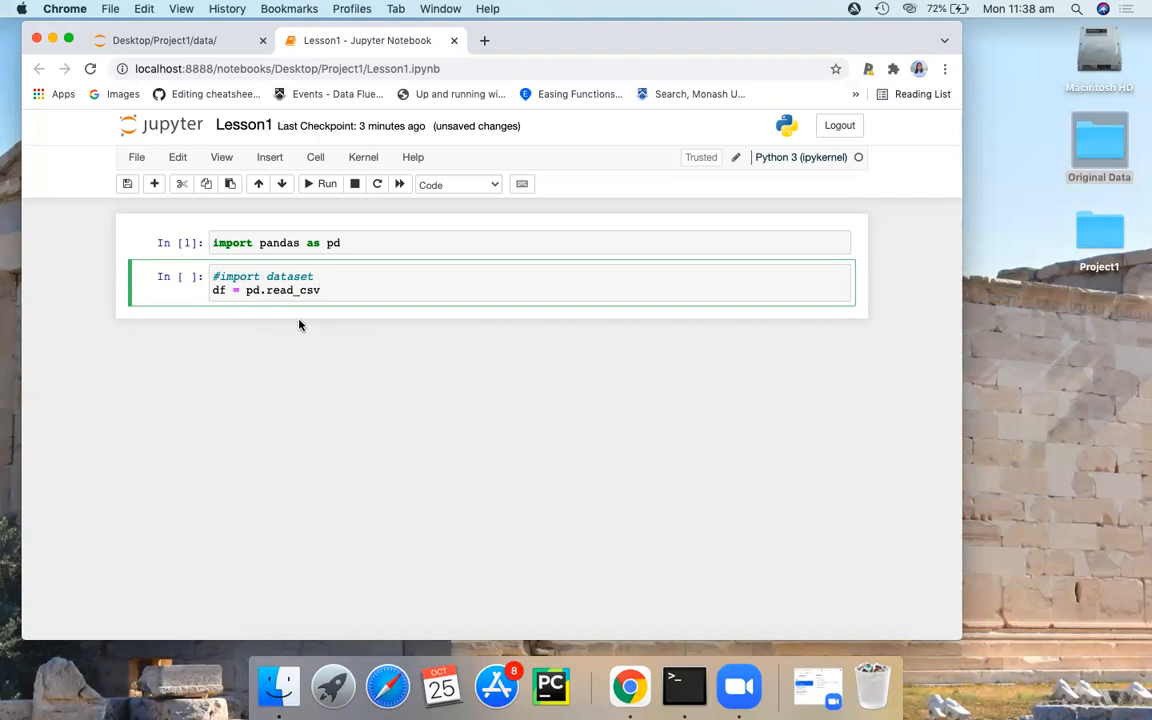
- Add the argument so the line reads df = pd.read_csv("data")
{"action": "left_click", "coordinate": [320, 290]}
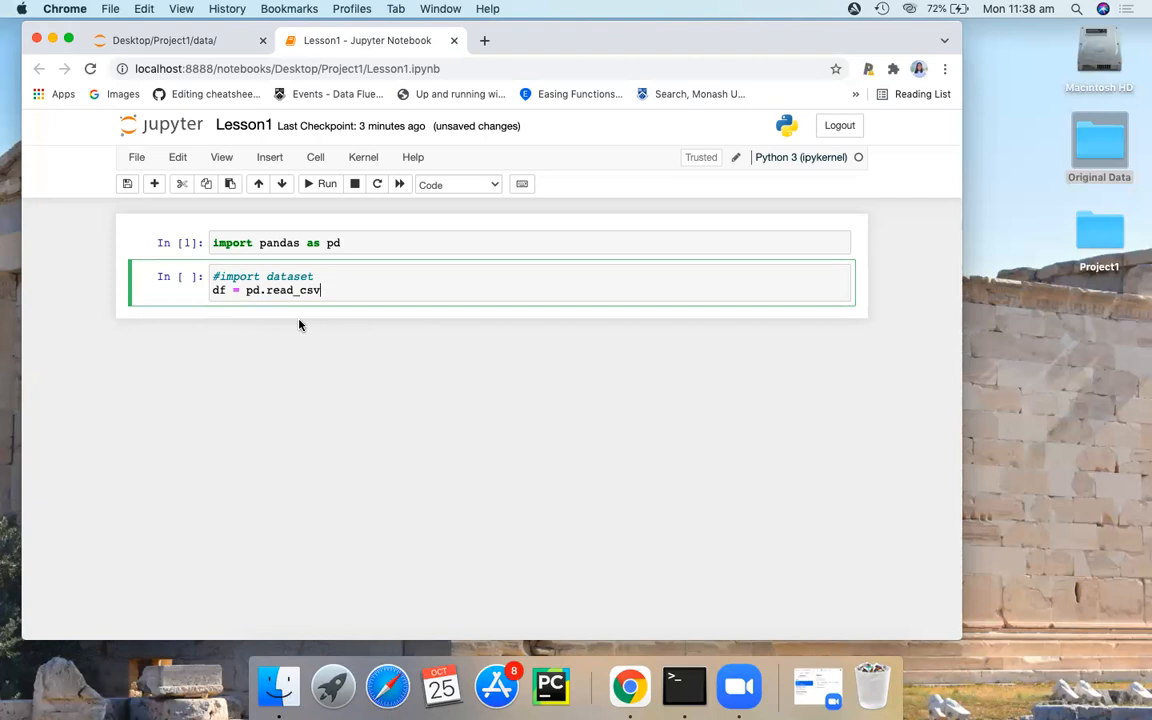
{"action": "type", "text": "()"}
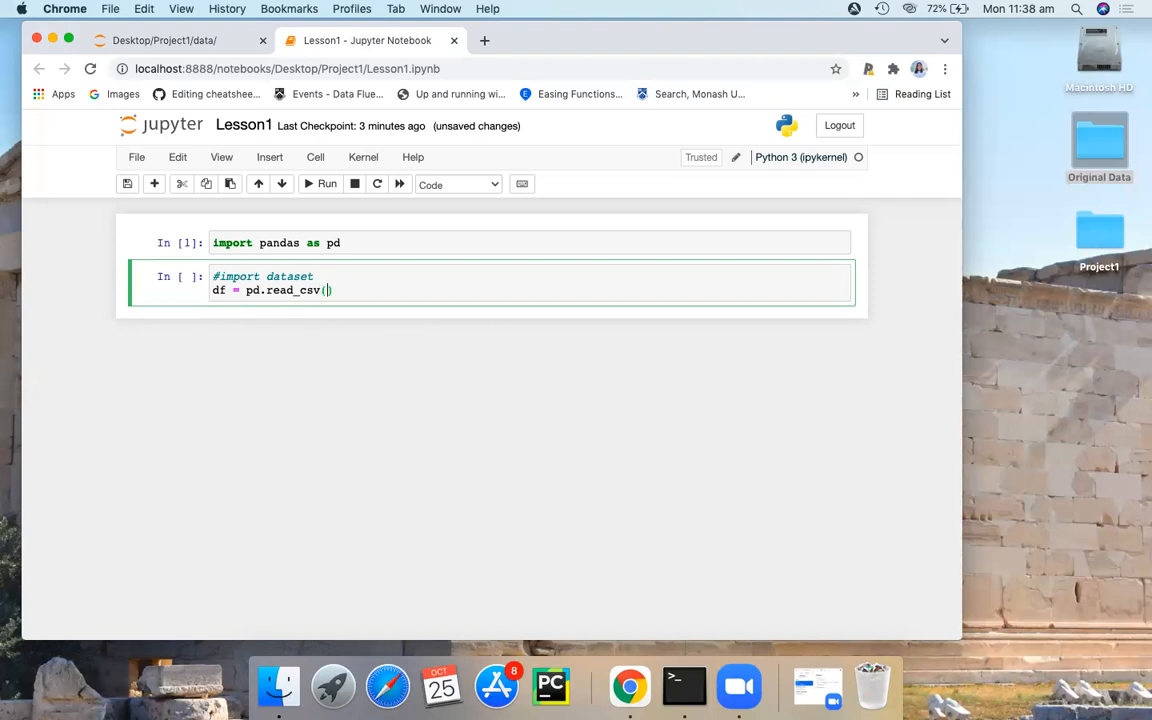
{"action": "type", "text": "\"\""}
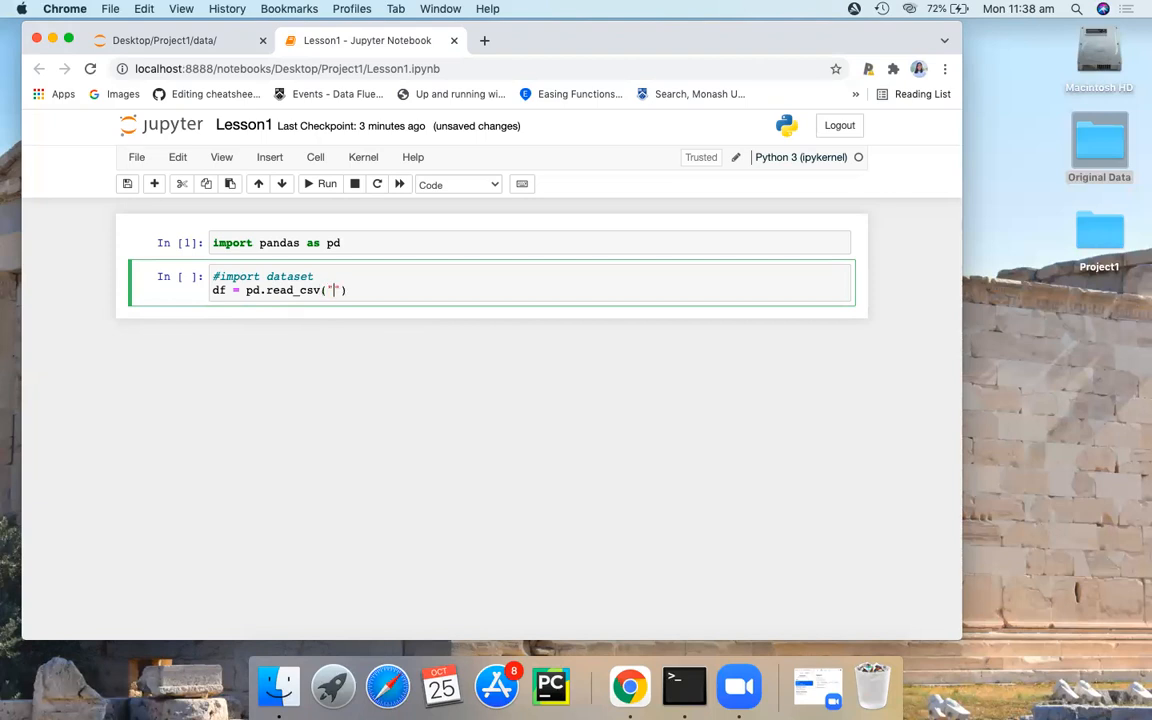
{"action": "type", "text": "data"}
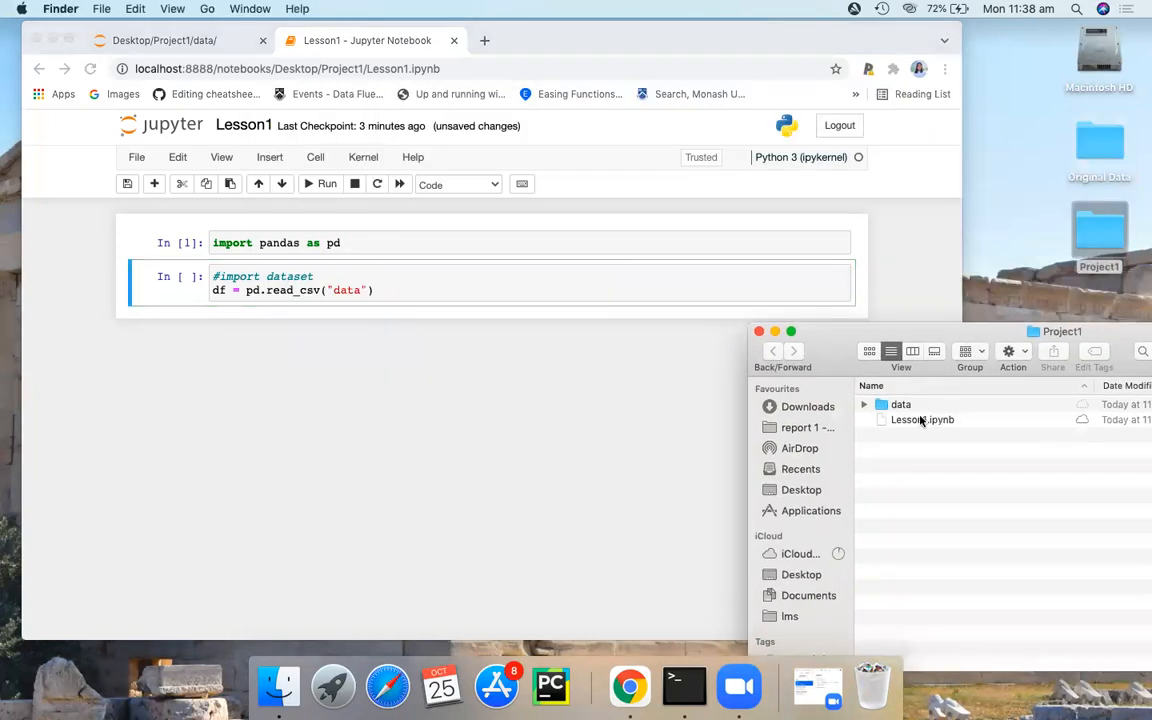
- In Finder, enter Project1's data folder to reveal titanic.csv
{"action": "left_click", "coordinate": [900, 404]}
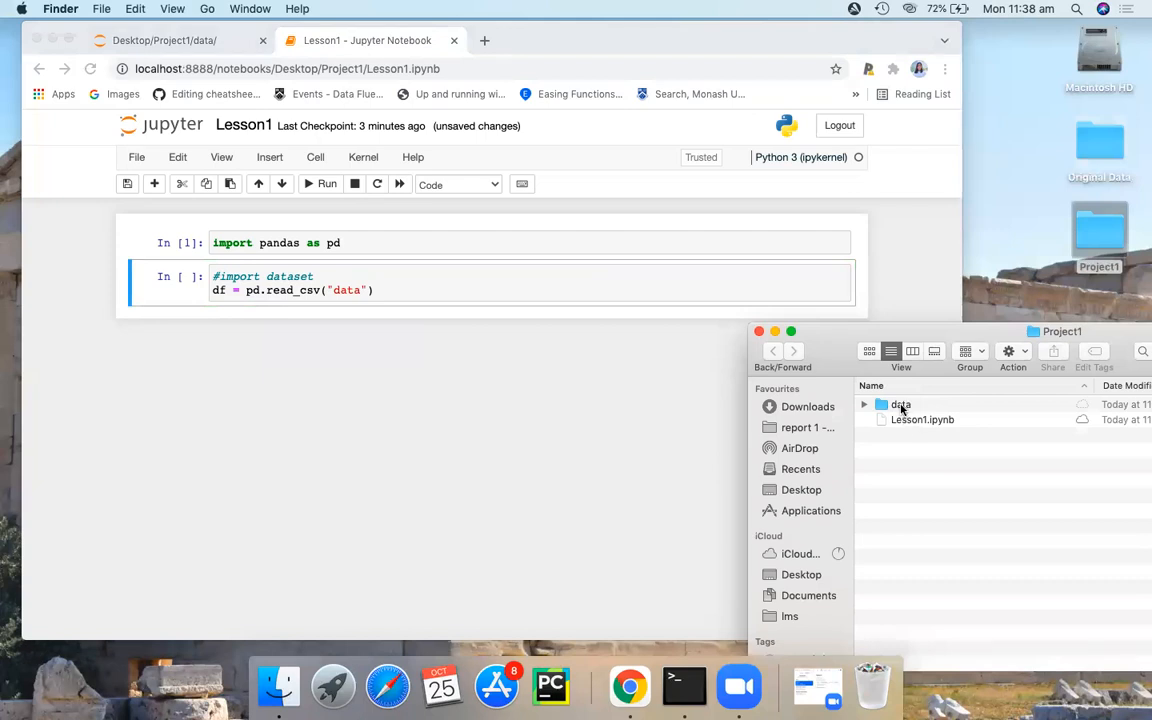
{"action": "double_click", "coordinate": [900, 404]}
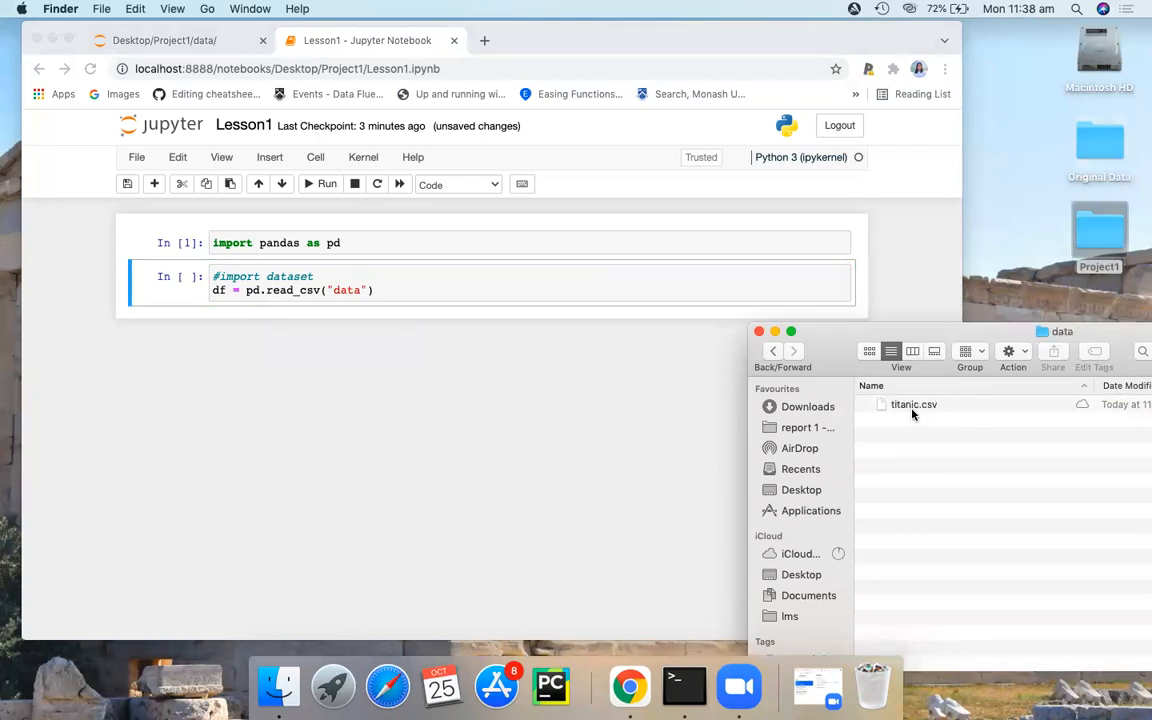
{"action": "mouse_move", "coordinate": [916, 412]}
{"action": "type", "text": "/"}
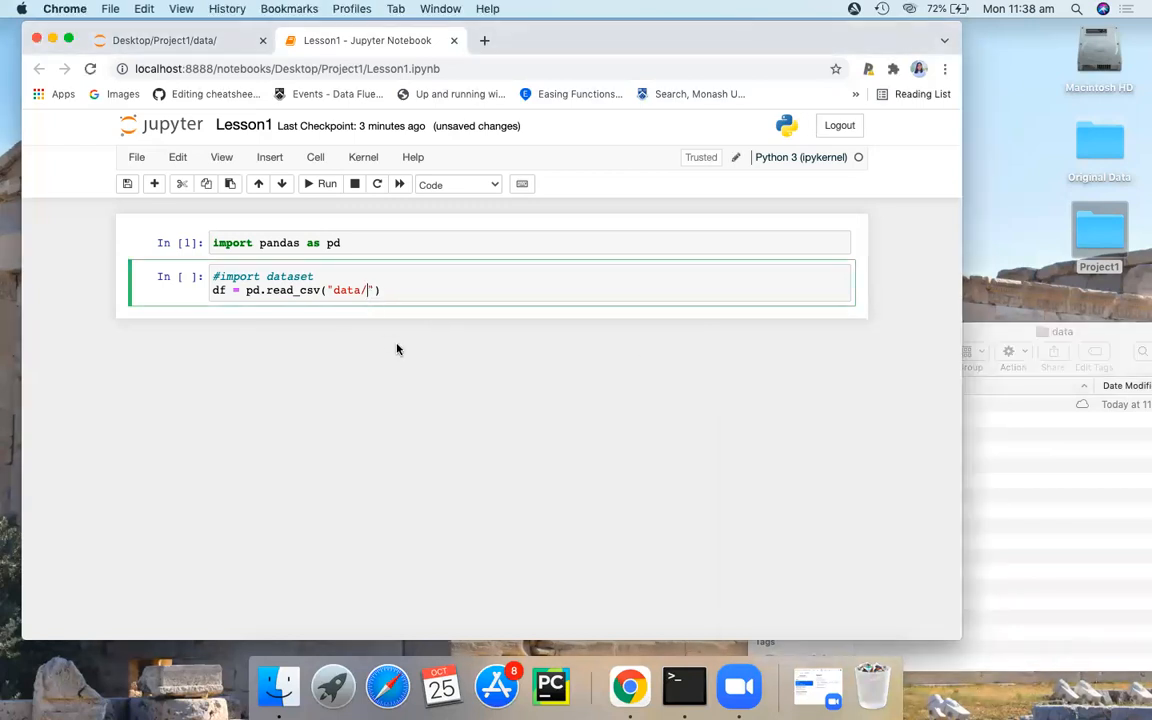
- Complete the path to data/titanic.csv and run the cell loading it into df
{"action": "type", "text": "titanic."}
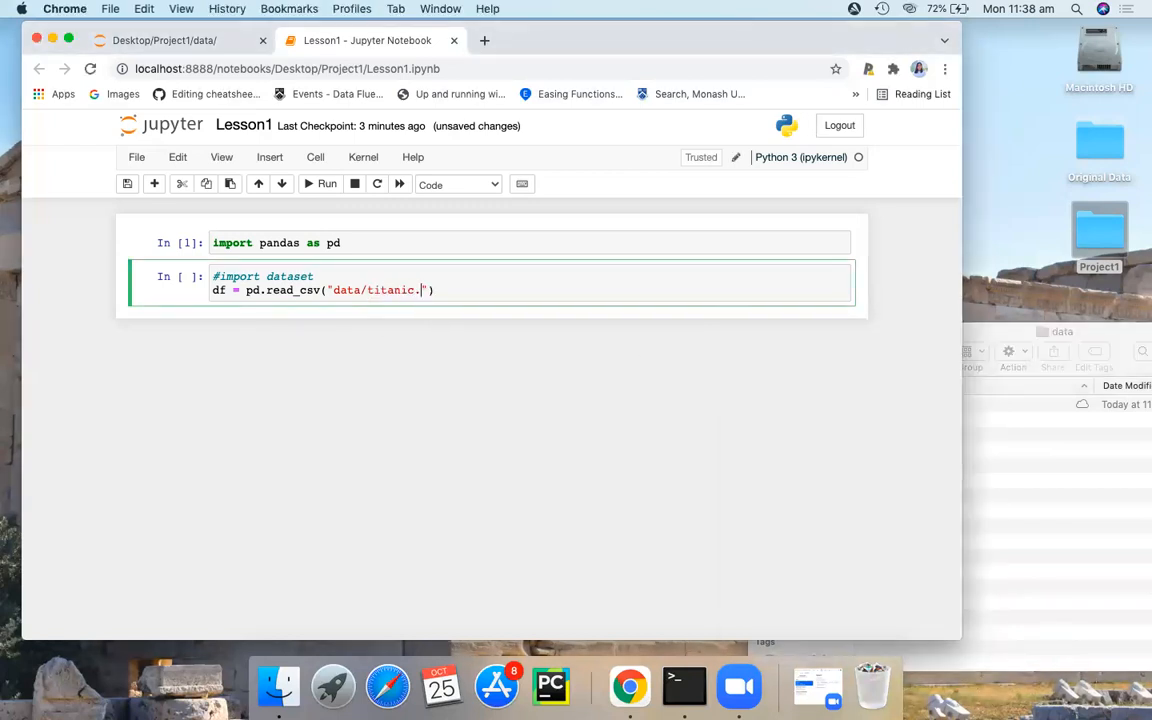
{"action": "type", "text": "csv"}
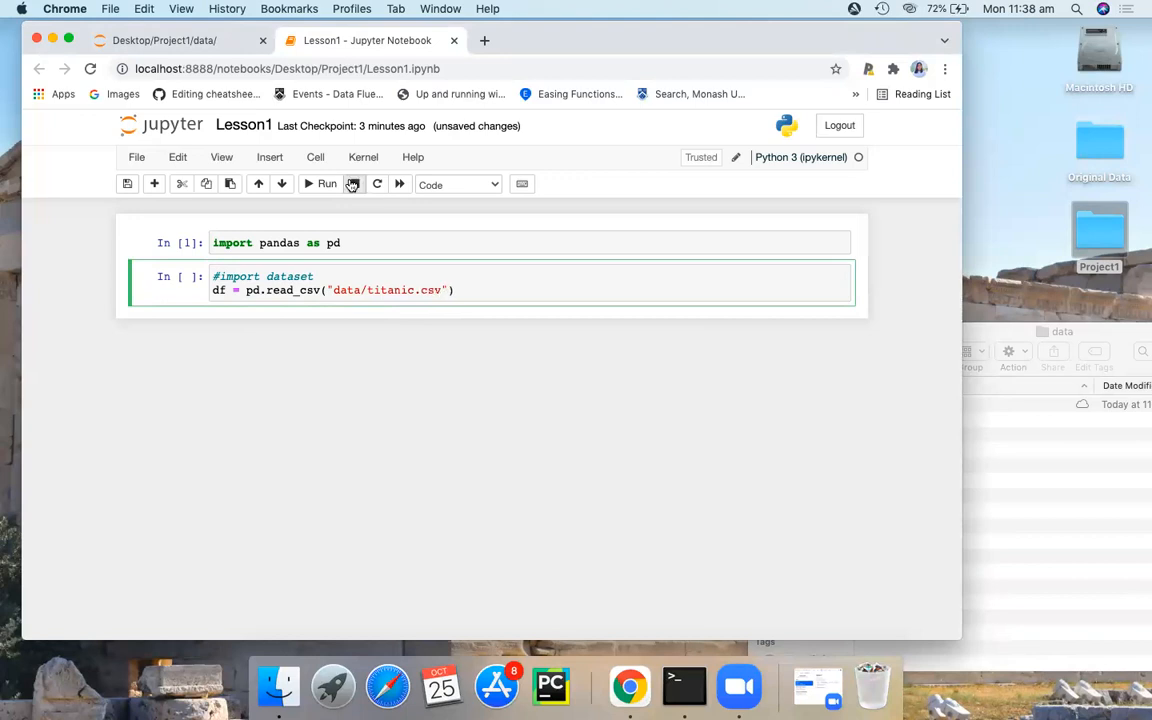
{"action": "mouse_move", "coordinate": [352, 184]}
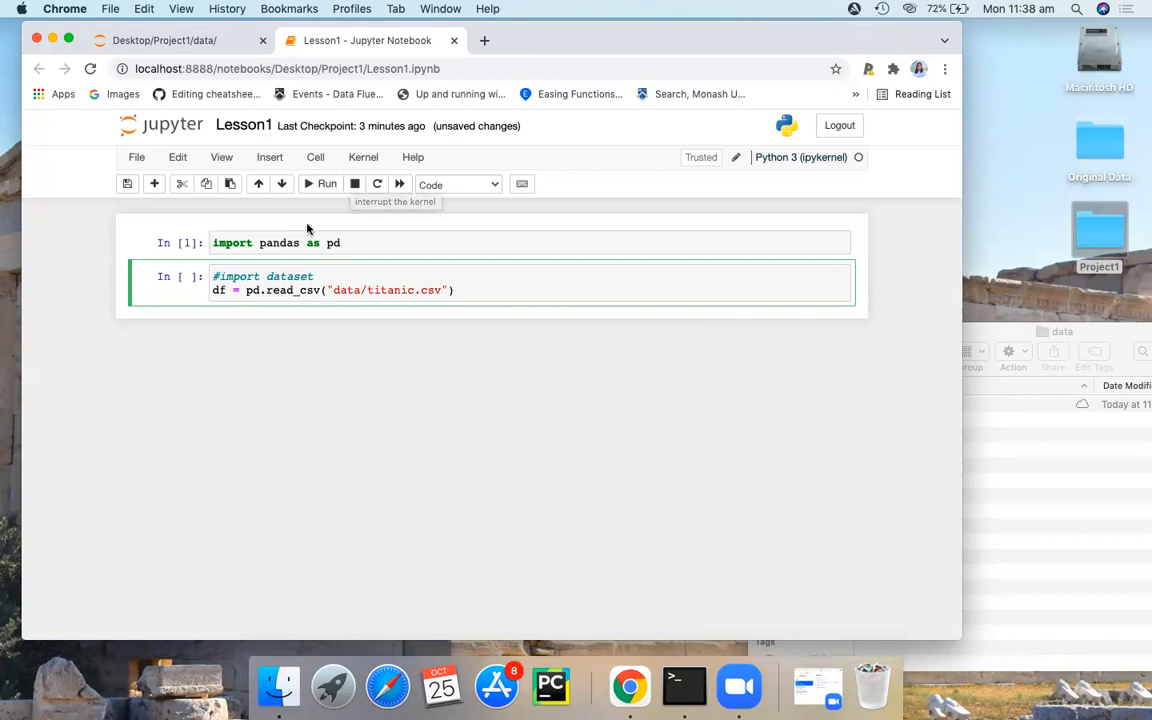
{"action": "left_click", "coordinate": [320, 184]}
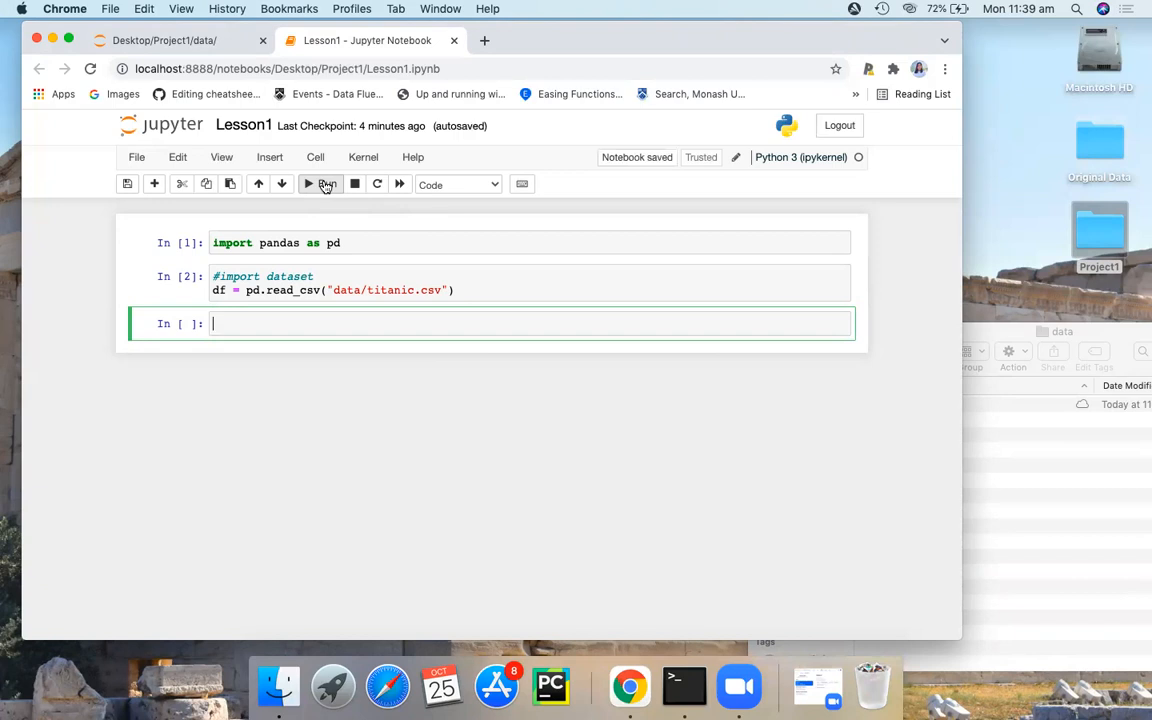
- Enter df.head() via Tab completion (dropping describe) and run it to show five rows
{"action": "type", "text": "df"}
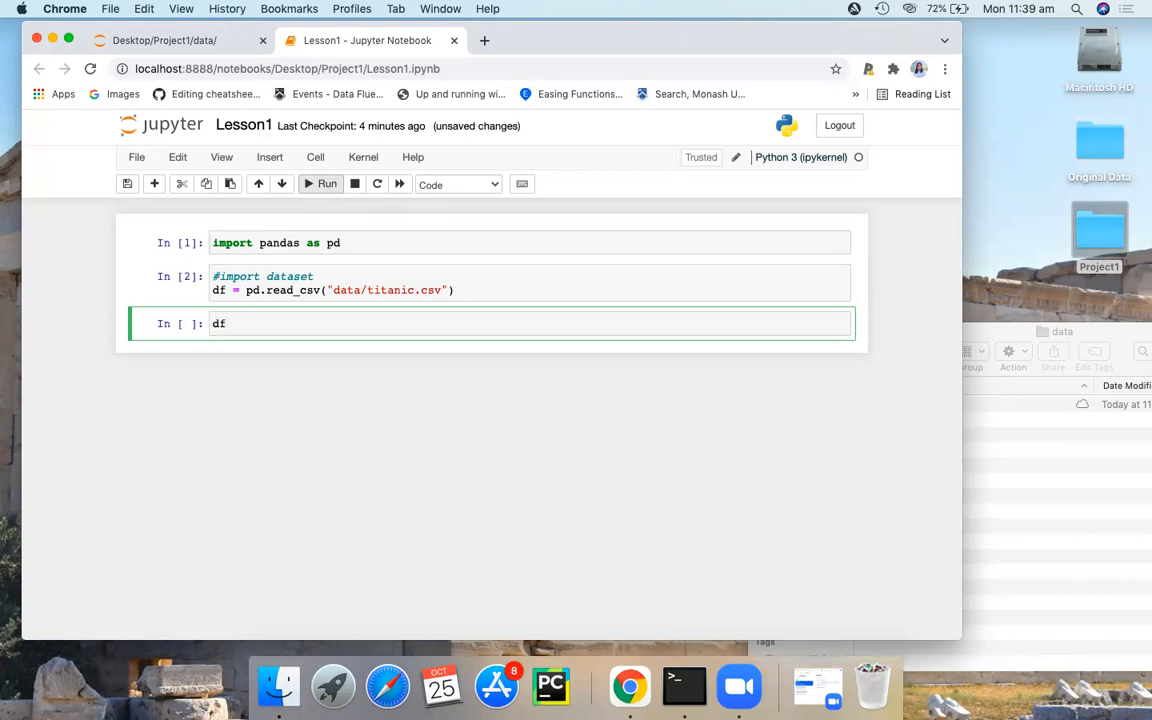
{"action": "type", "text": "."}
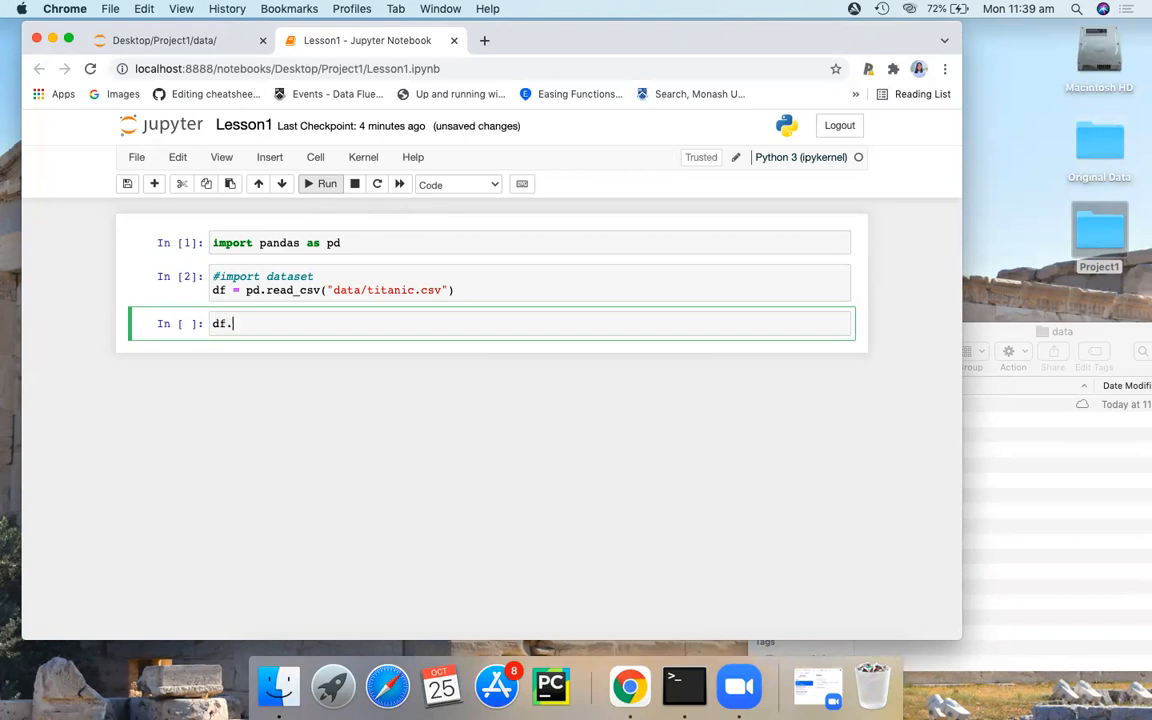
{"action": "key", "text": "tab"}
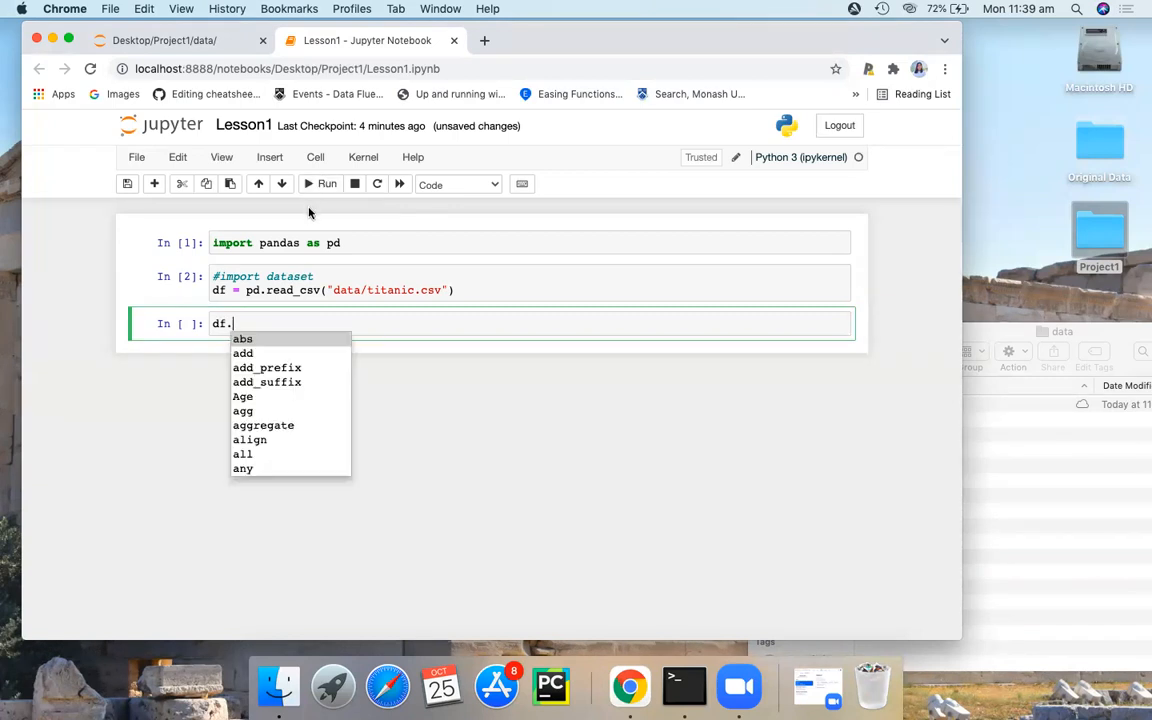
{"action": "type", "text": "describe"}
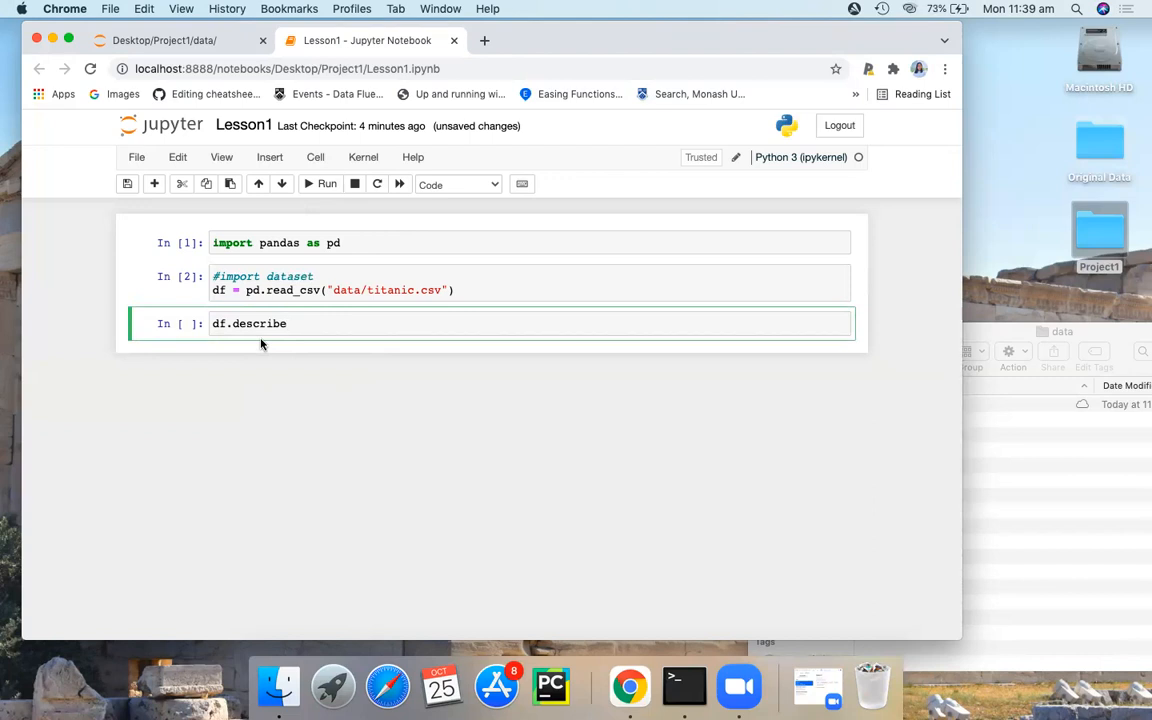
{"action": "key", "text": "Backspace"}
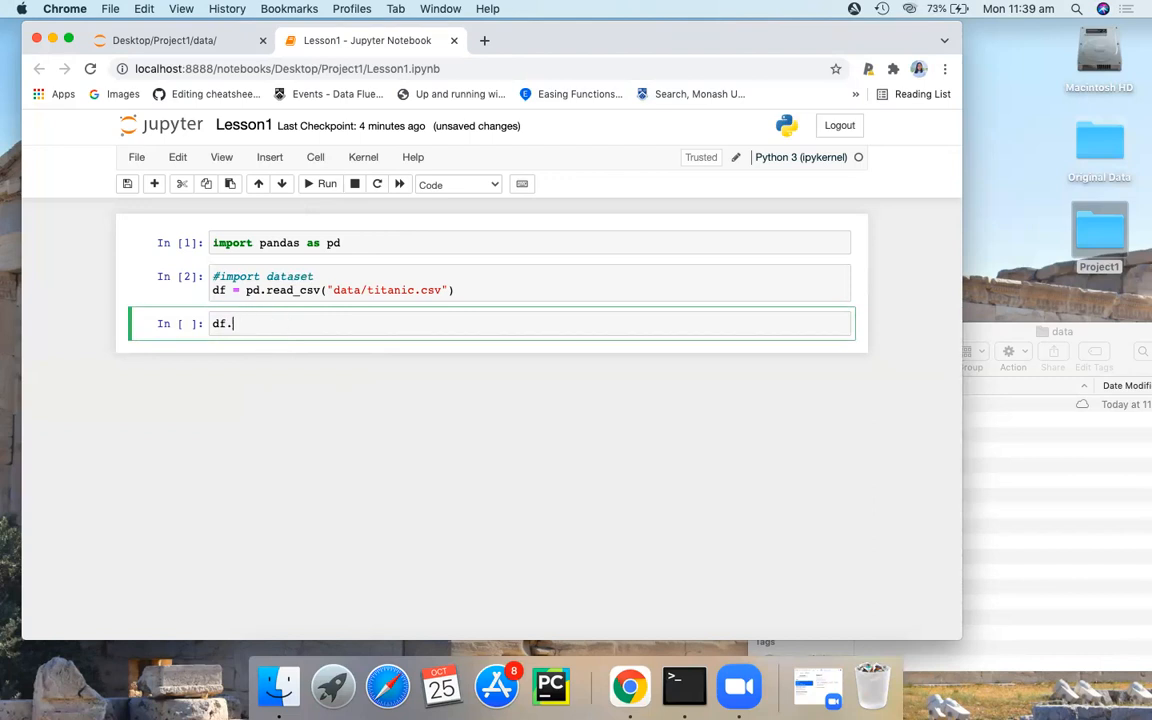
{"action": "type", "text": "head"}
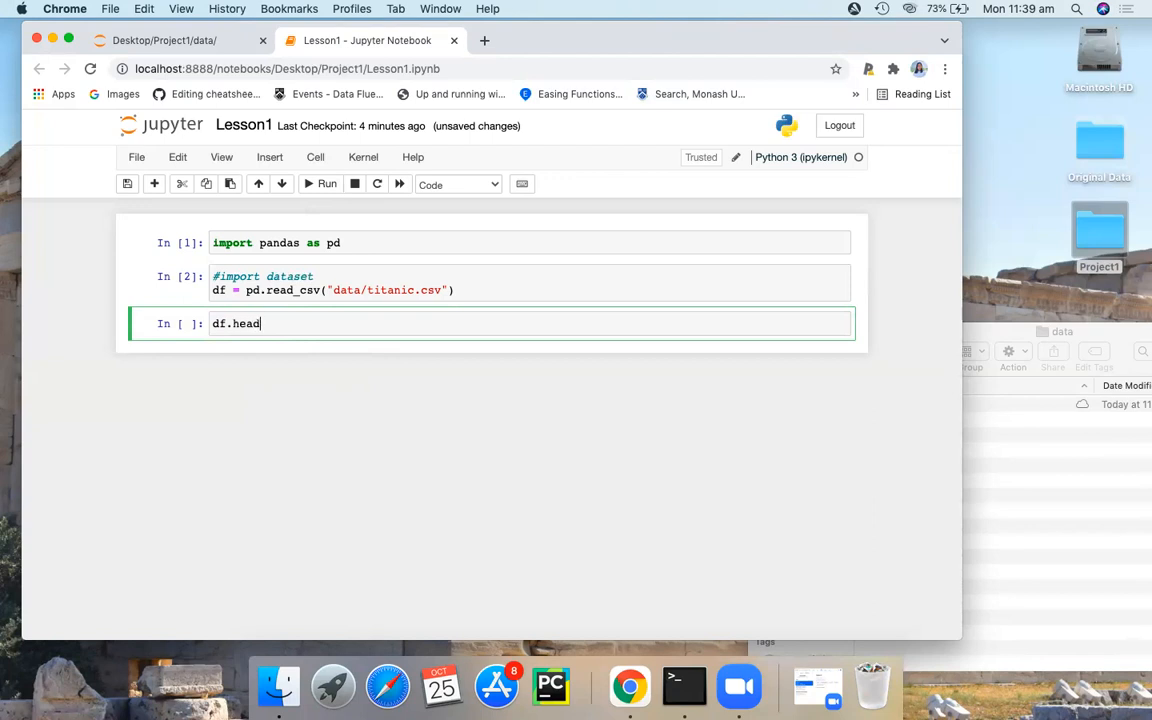
{"action": "type", "text": "()"}
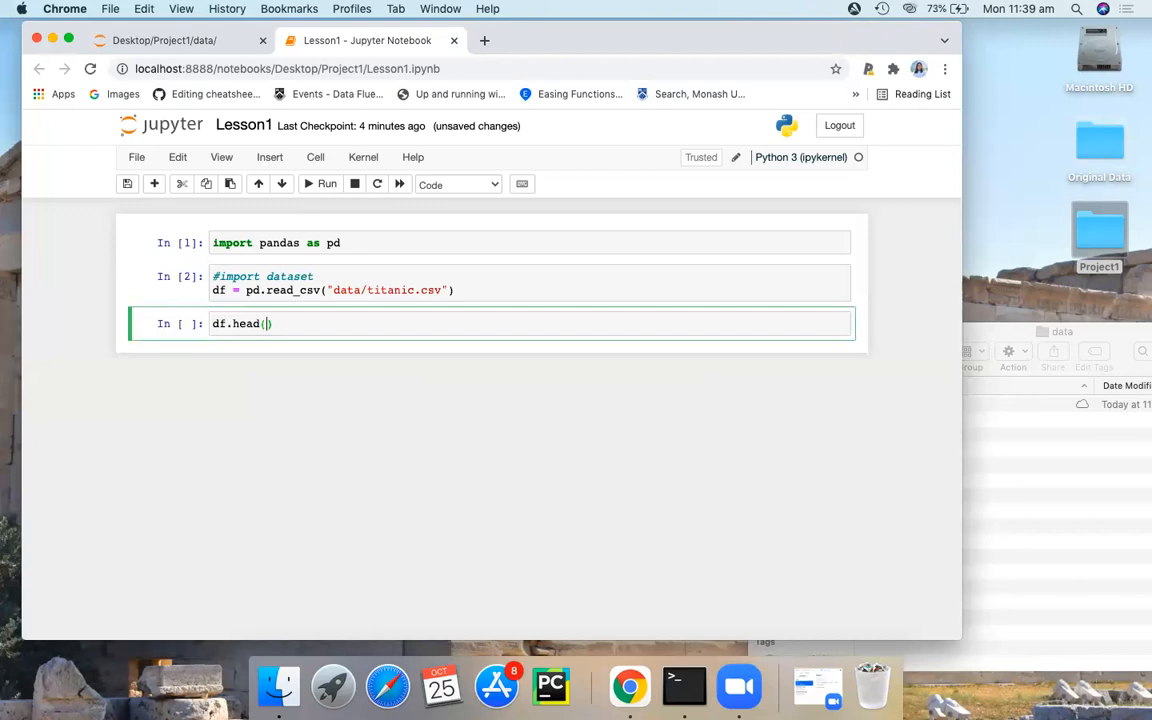
{"action": "left_click", "coordinate": [320, 184]}
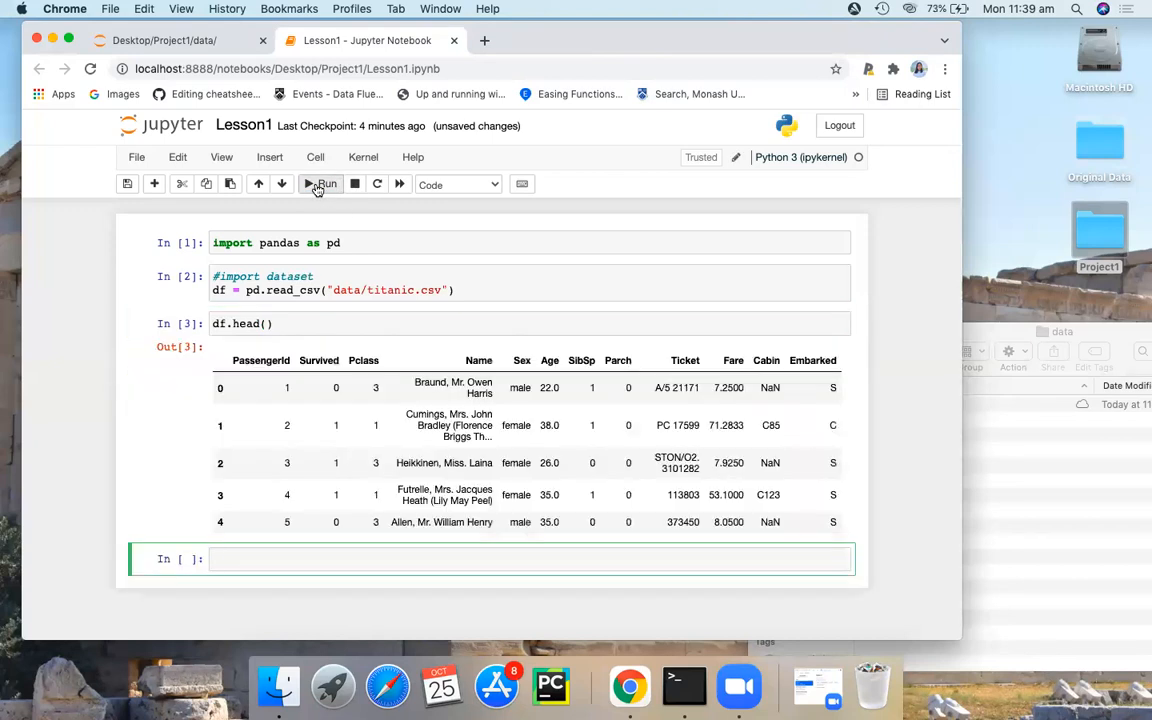
{"action": "mouse_move", "coordinate": [320, 204]}
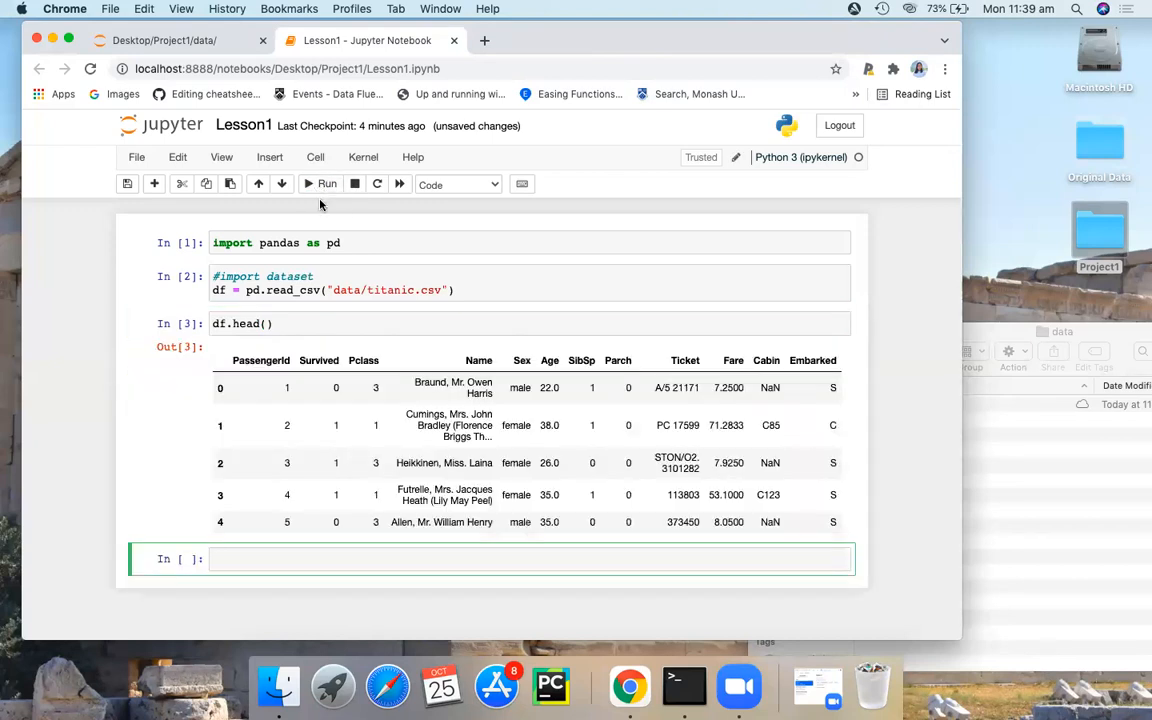
{"action": "mouse_move", "coordinate": [442, 356]}
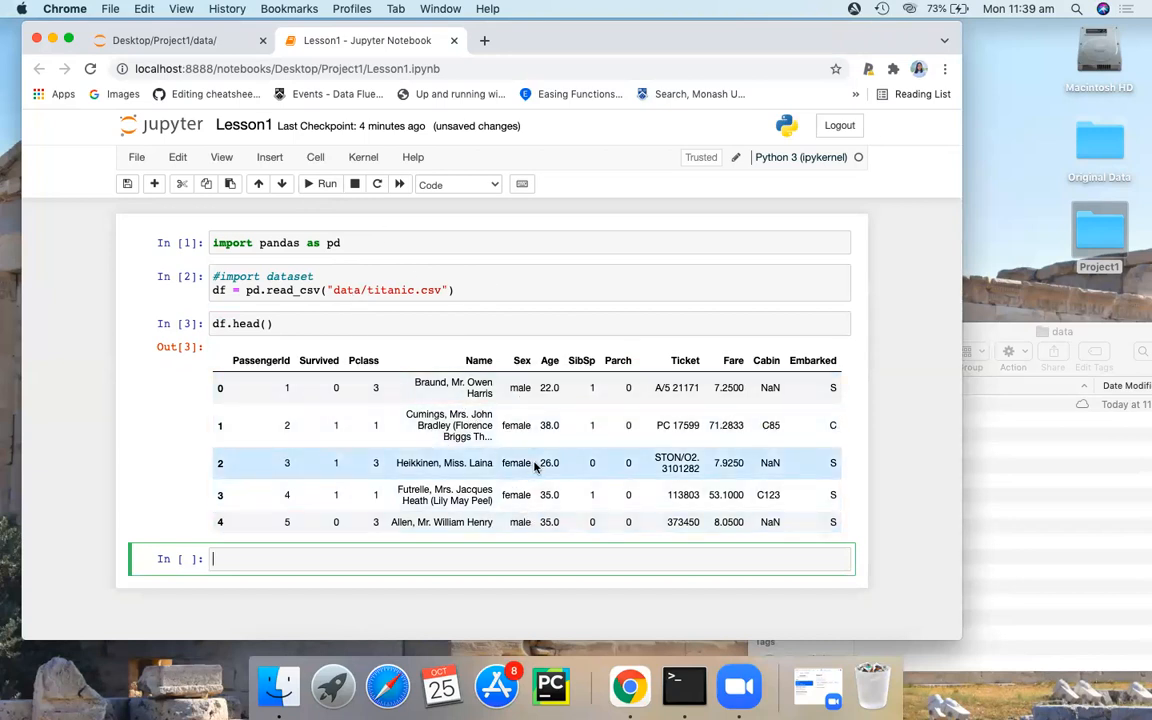
{"action": "mouse_move", "coordinate": [248, 558]}
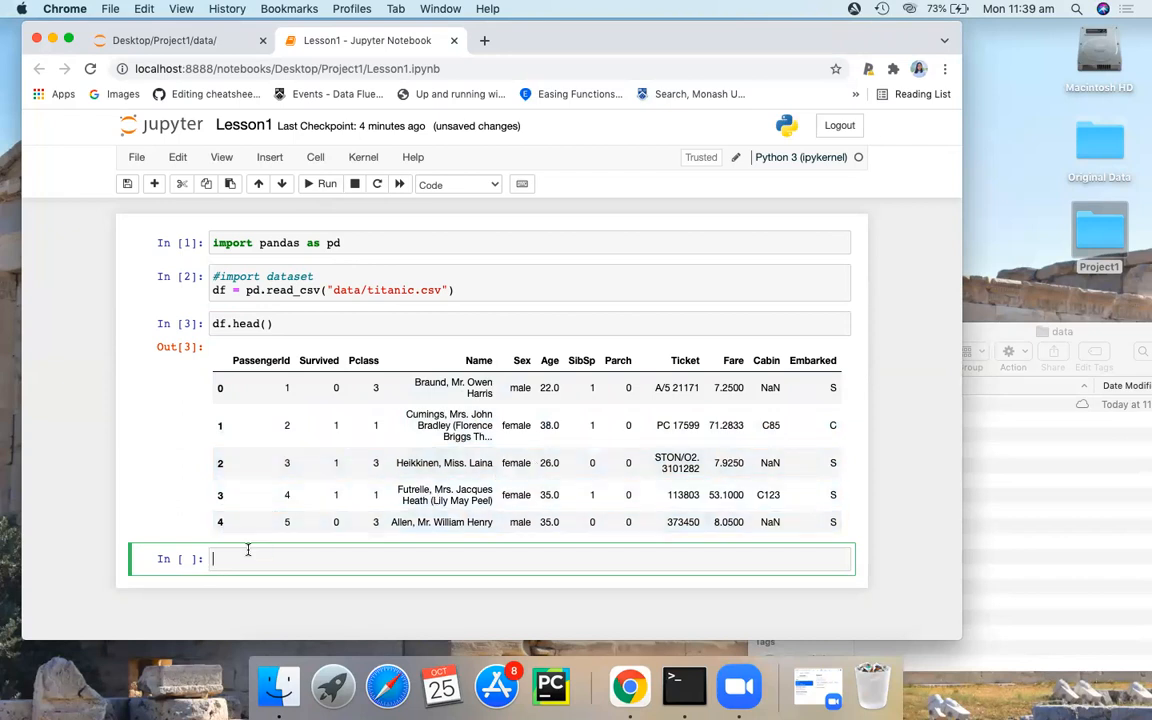
- Run df.describe() in a new cell to show count, mean, std and quartile statistics
{"action": "type", "text": "df."}
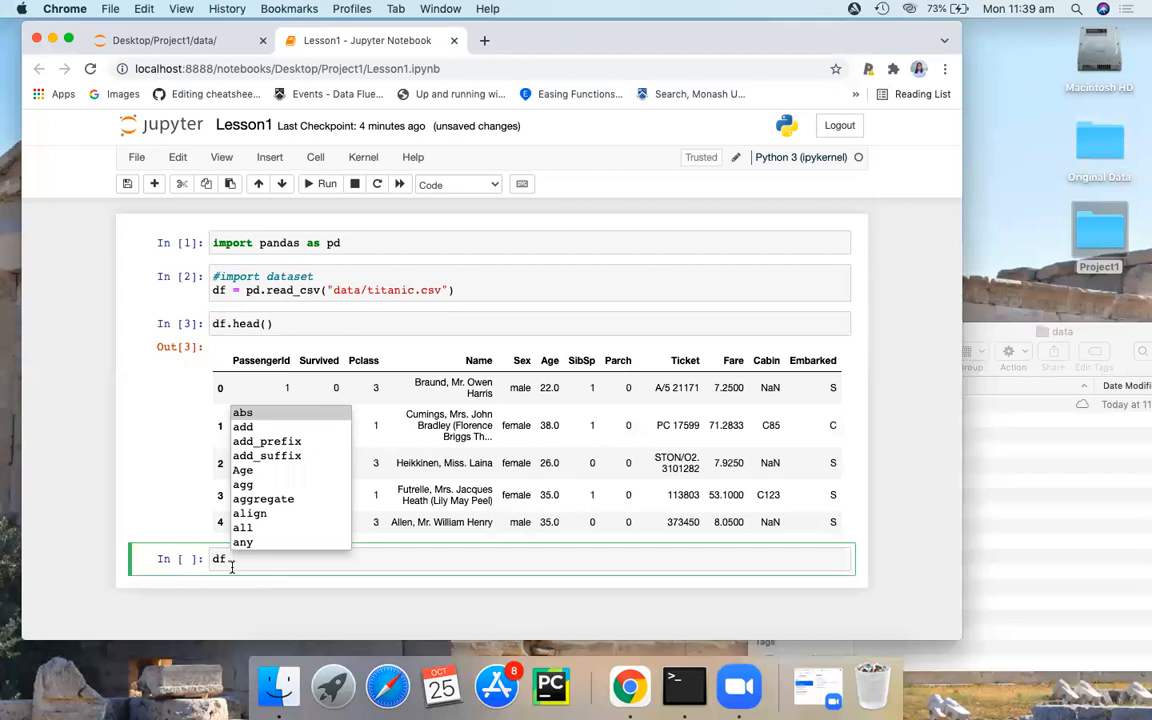
{"action": "type", "text": ".describe"}
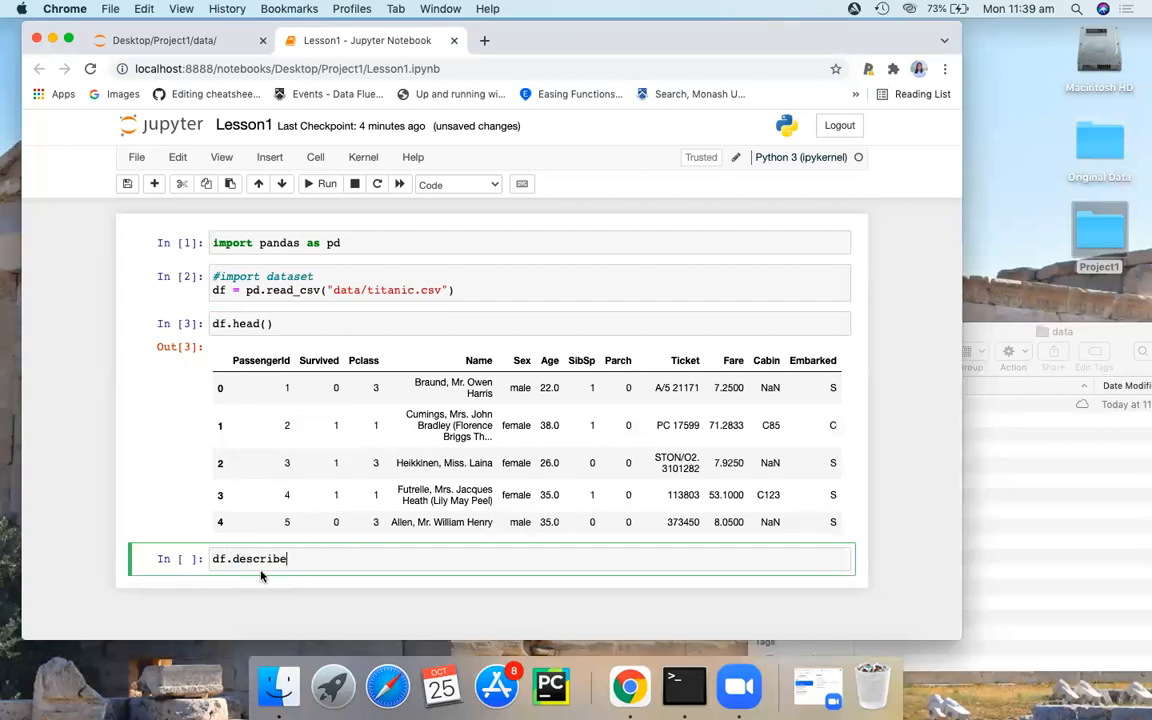
{"action": "type", "text": "()"}
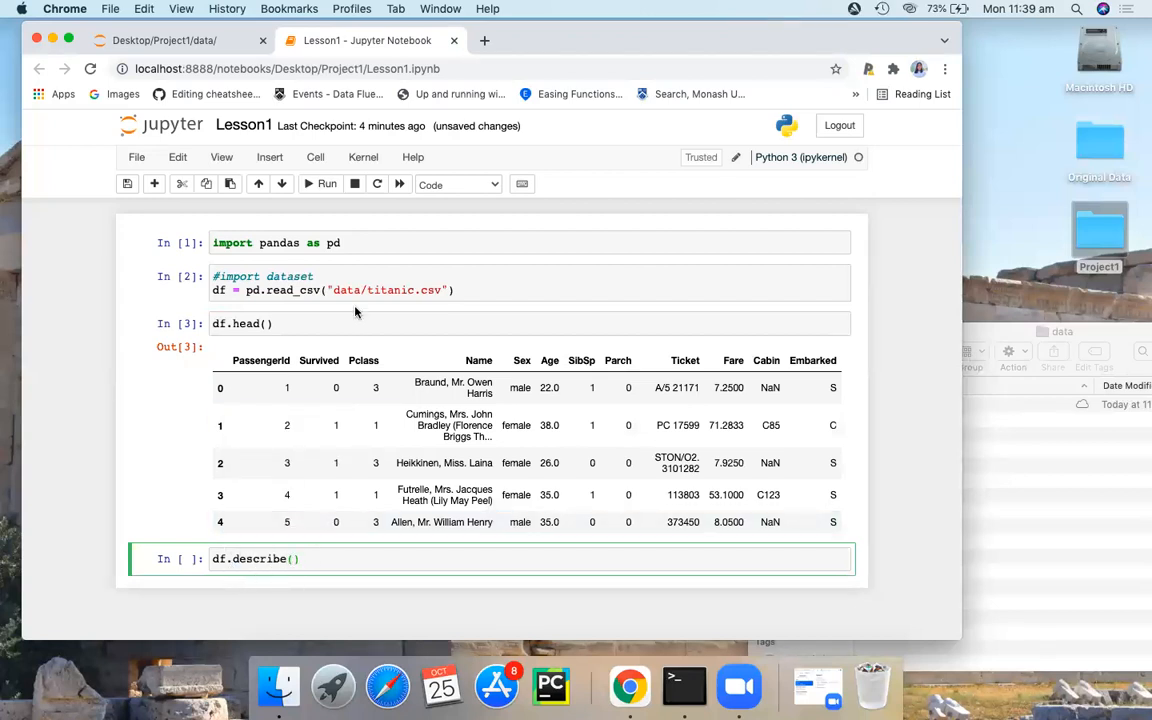
{"action": "key", "text": "shift+enter"}
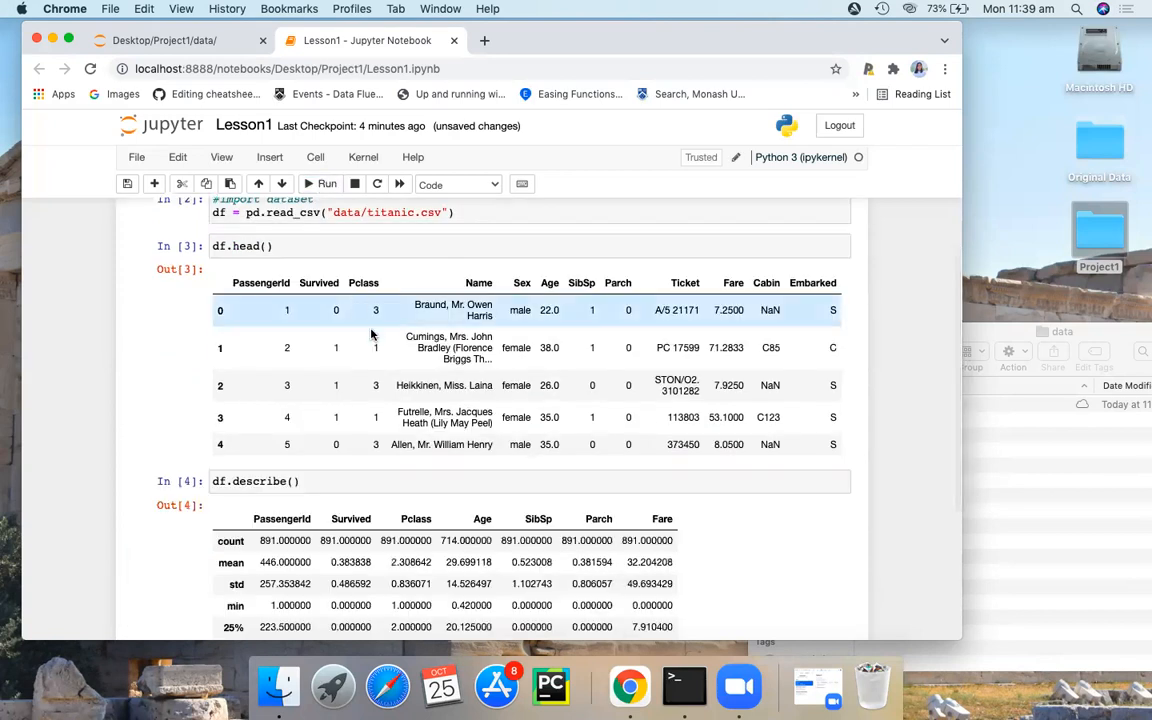
{"action": "scroll", "scroll_direction": "down", "scroll_amount": 3}
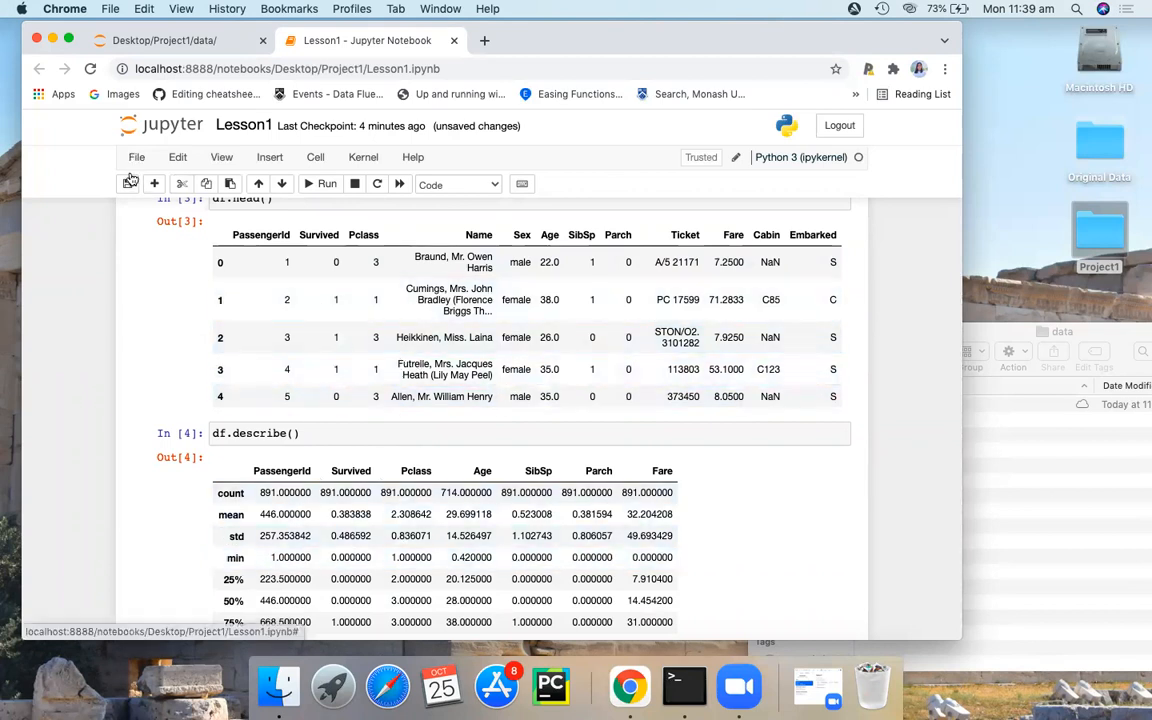
- Save the Lesson1 notebook to a fresh checkpoint
{"action": "left_click", "coordinate": [128, 184]}
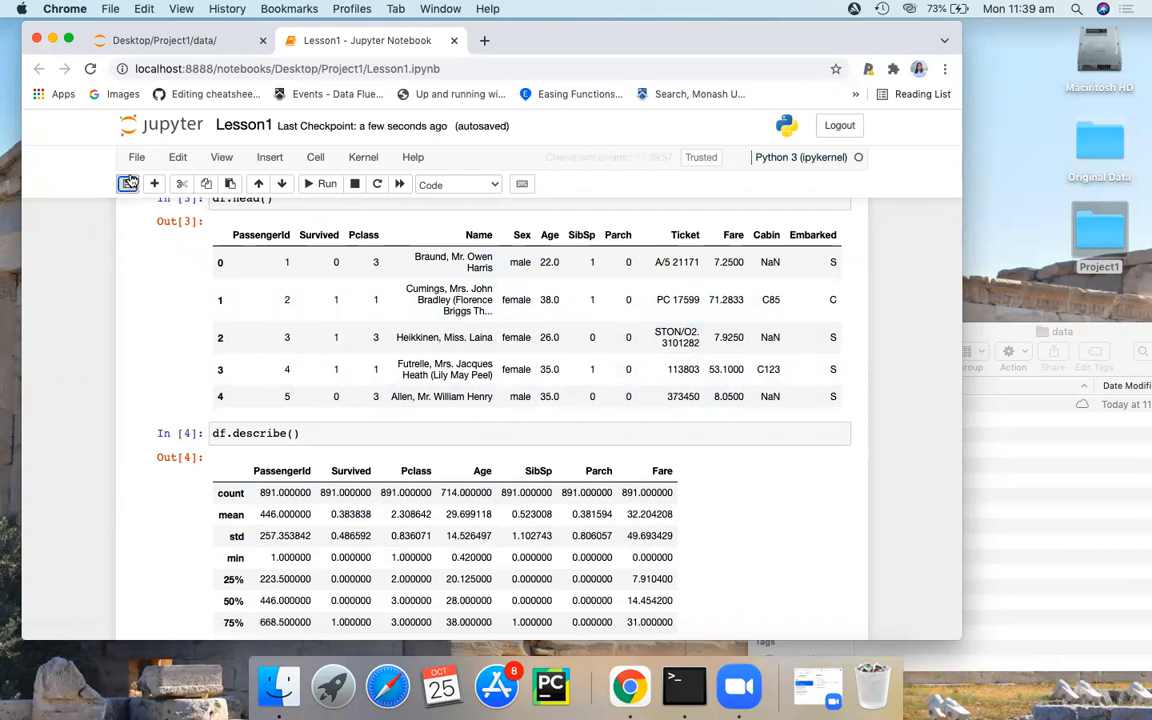
{"action": "left_click", "coordinate": [128, 184]}
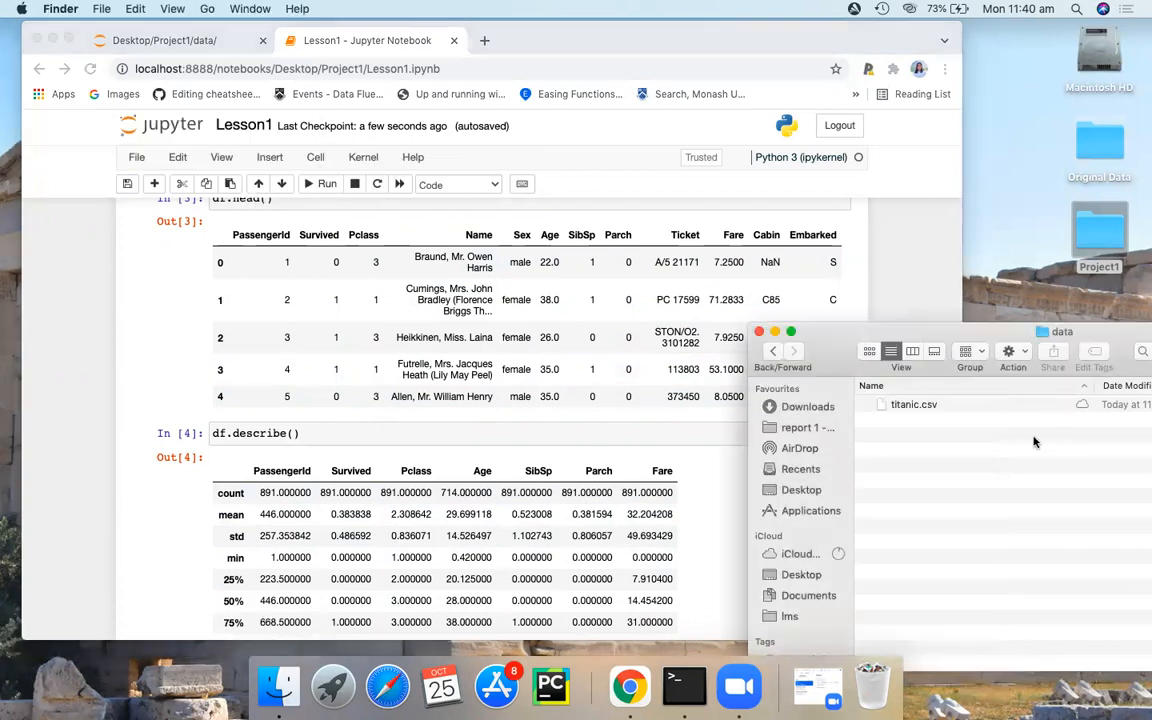
- Open the Project1 folder in Finder listing the data folder and Lesson1.ipynb
{"action": "double_click", "coordinate": [1100, 236]}
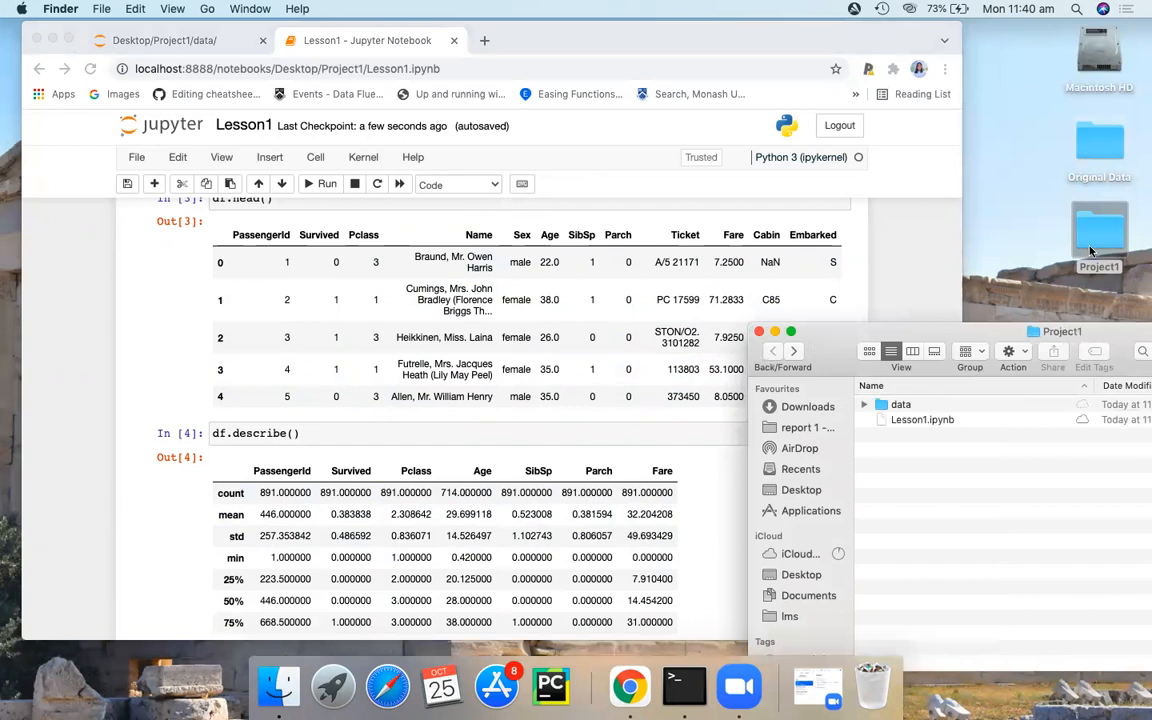
{"action": "mouse_move", "coordinate": [836, 388]}
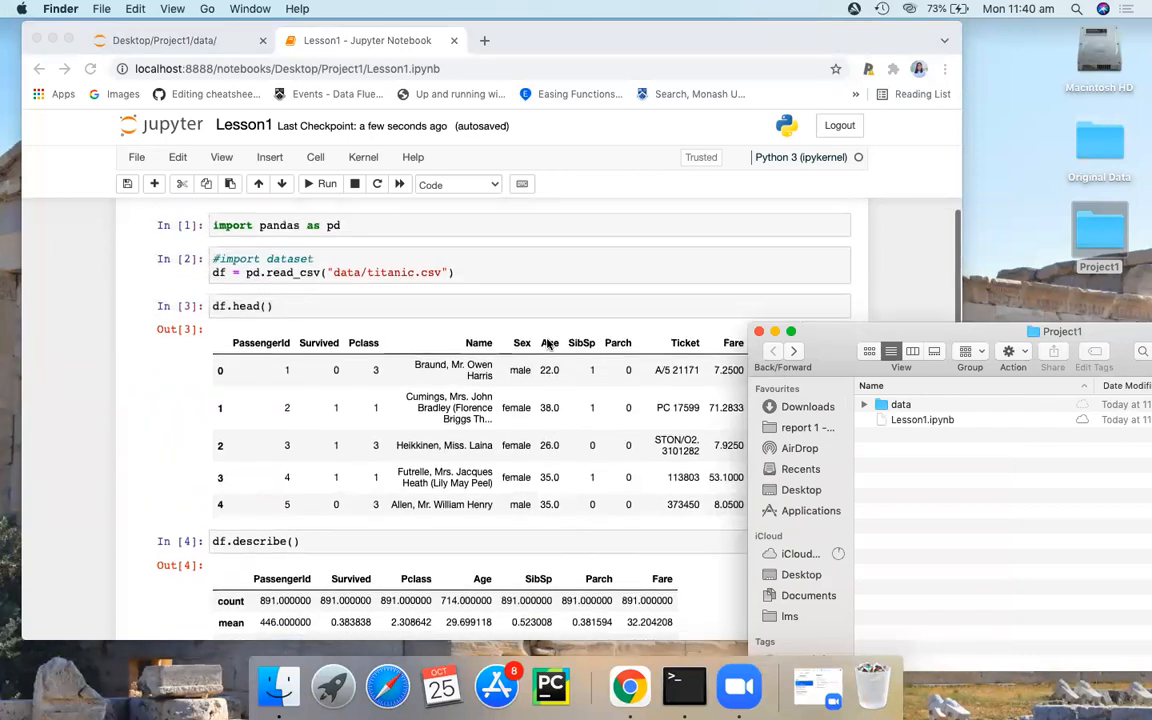
{"action": "scroll", "scroll_direction": "down", "scroll_amount": 3}
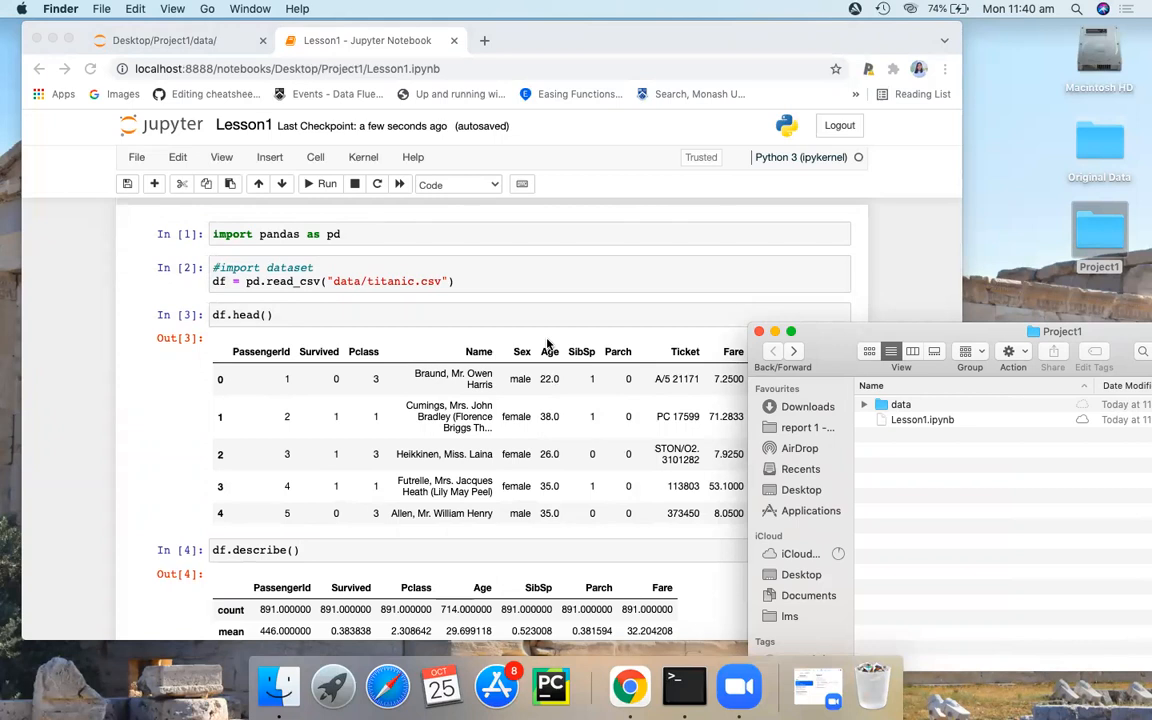
{"action": "mouse_move", "coordinate": [470, 348]}
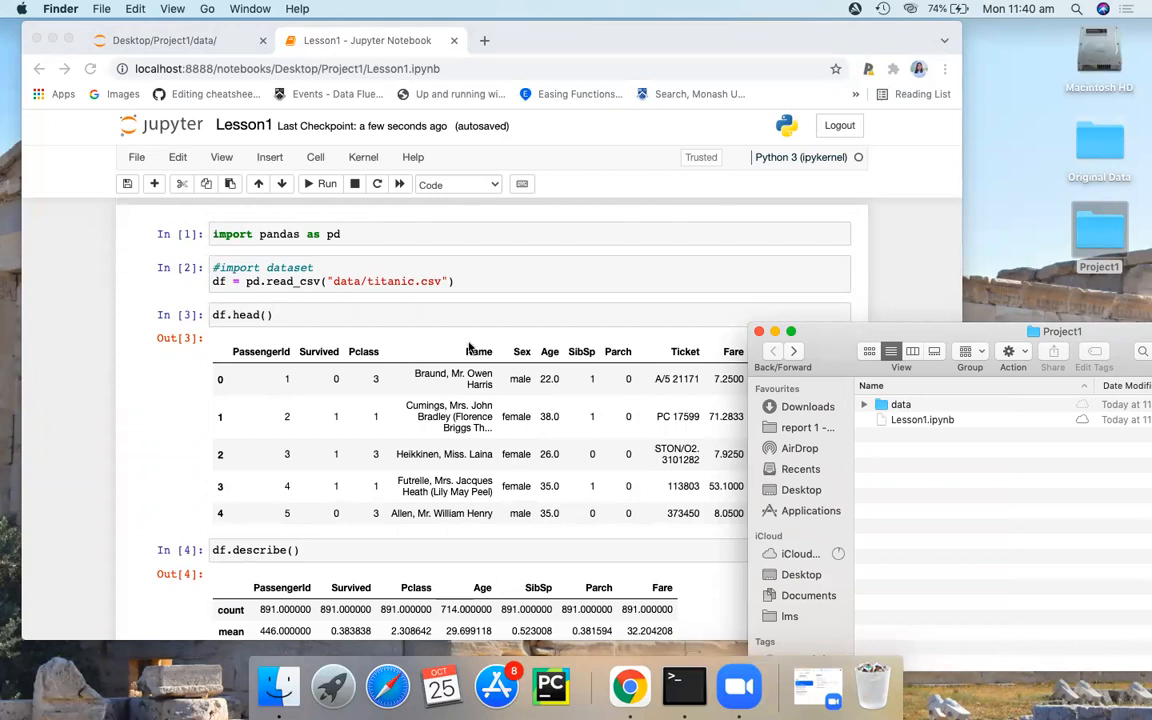
{"action": "mouse_move", "coordinate": [512, 282]}
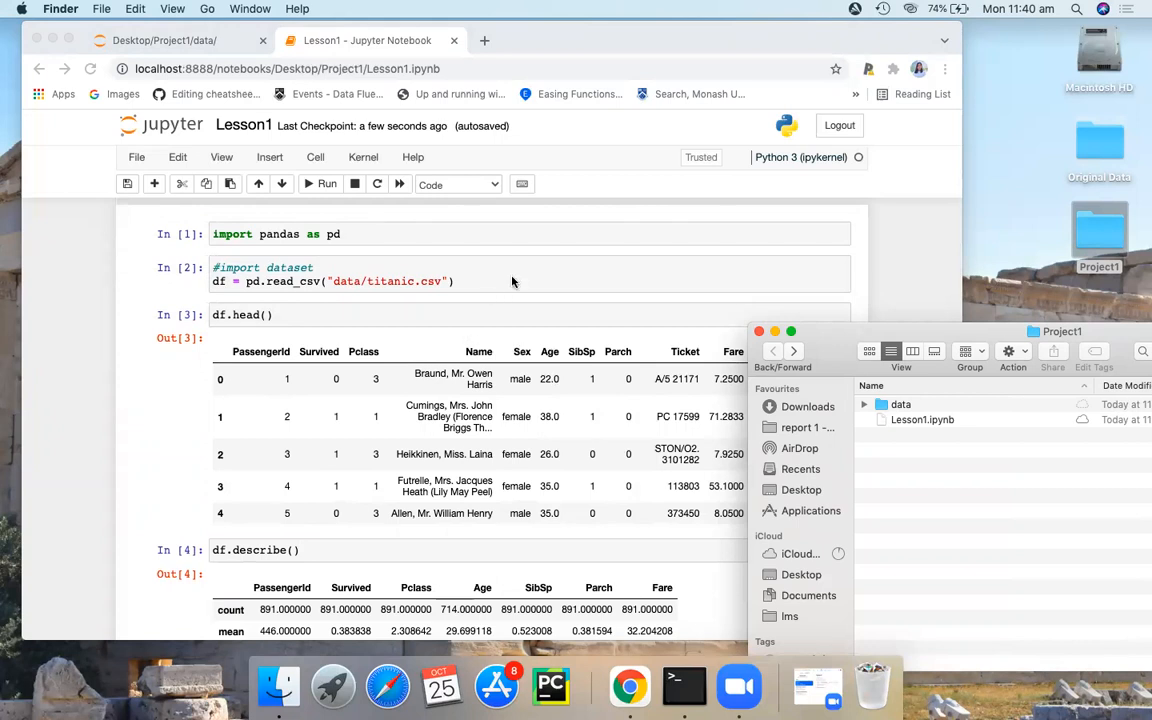